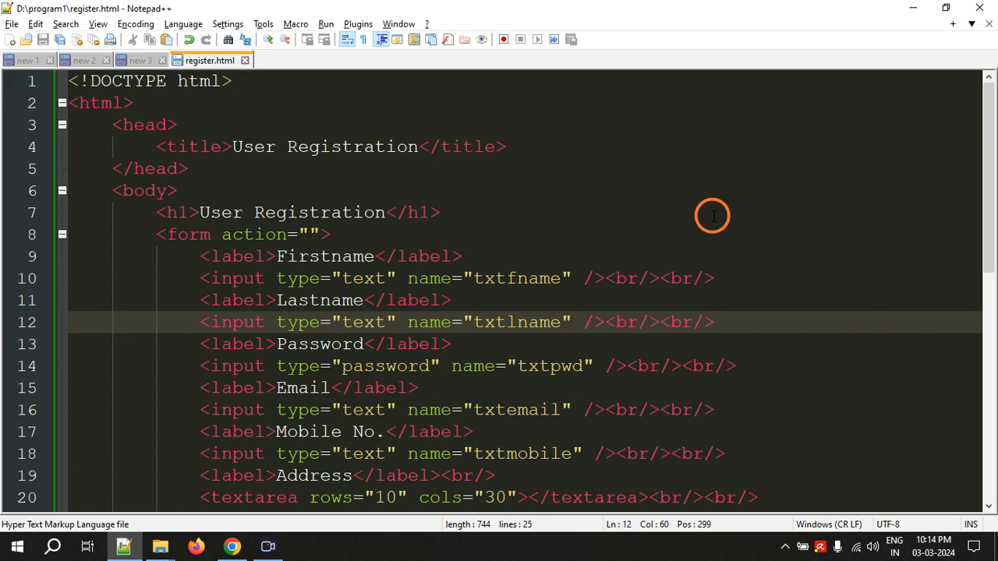
mouse_move(613, 209)
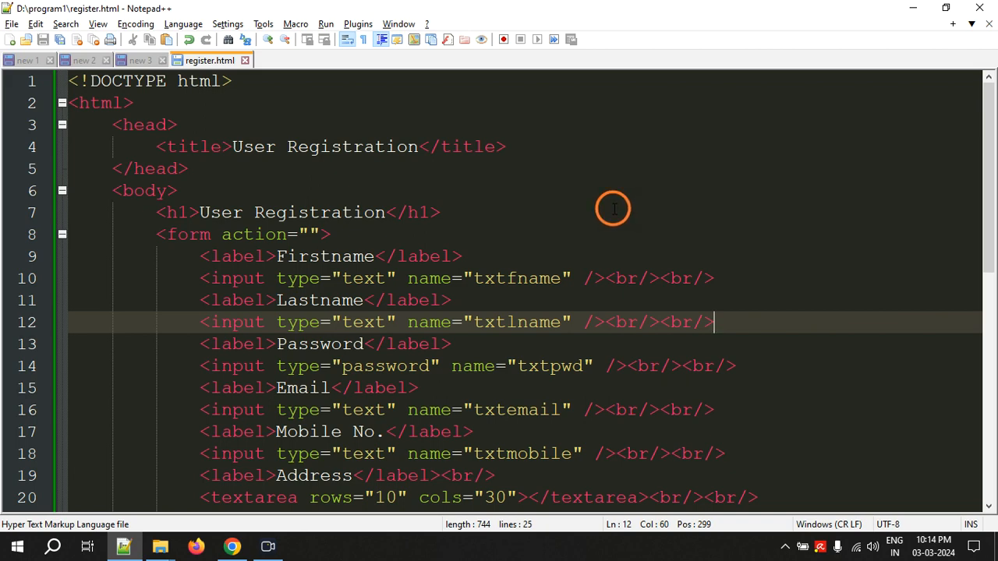
Save a copy of the registration page as catalogue.html in D:\program1
left_click(12, 23)
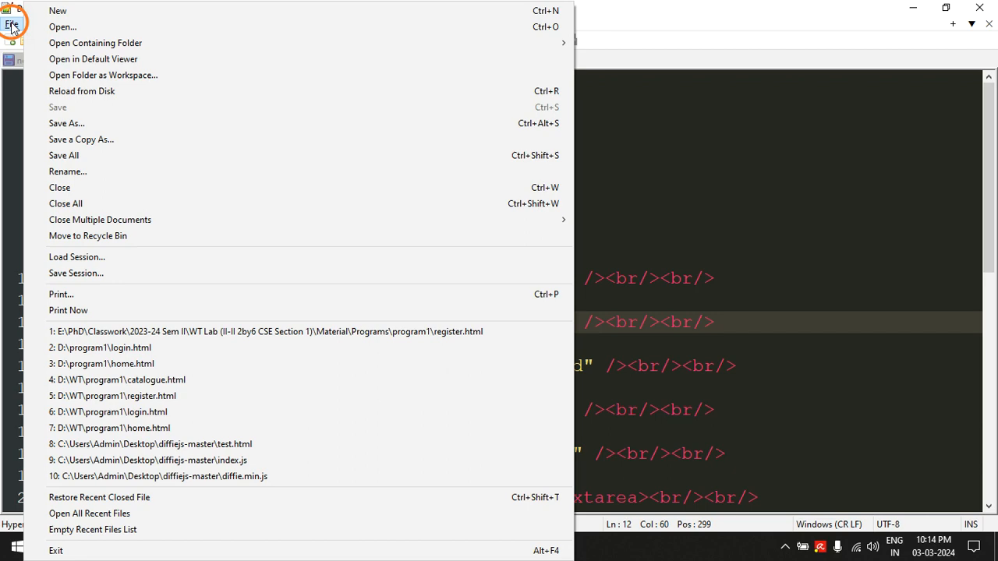
left_click(67, 123)
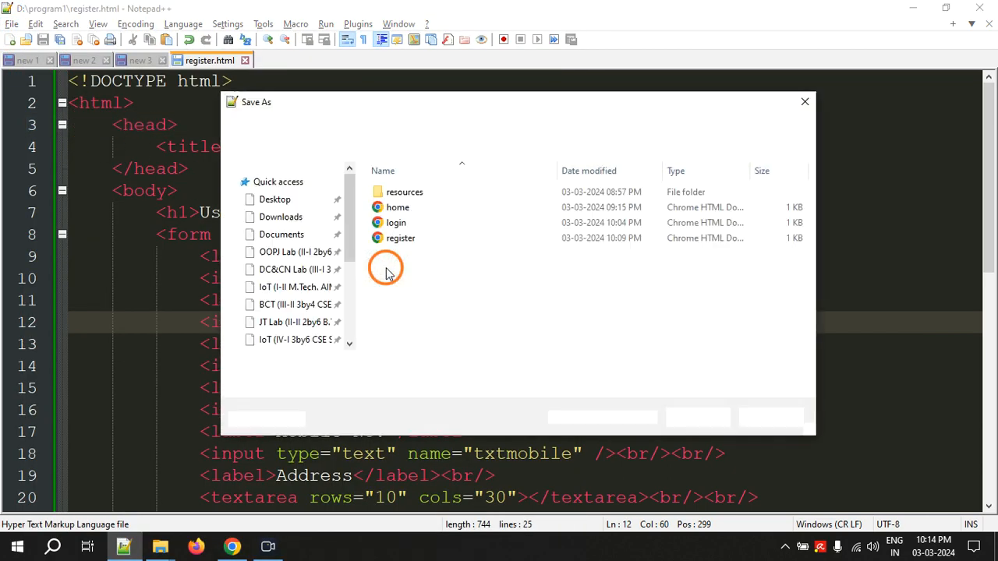
left_click(261, 418)
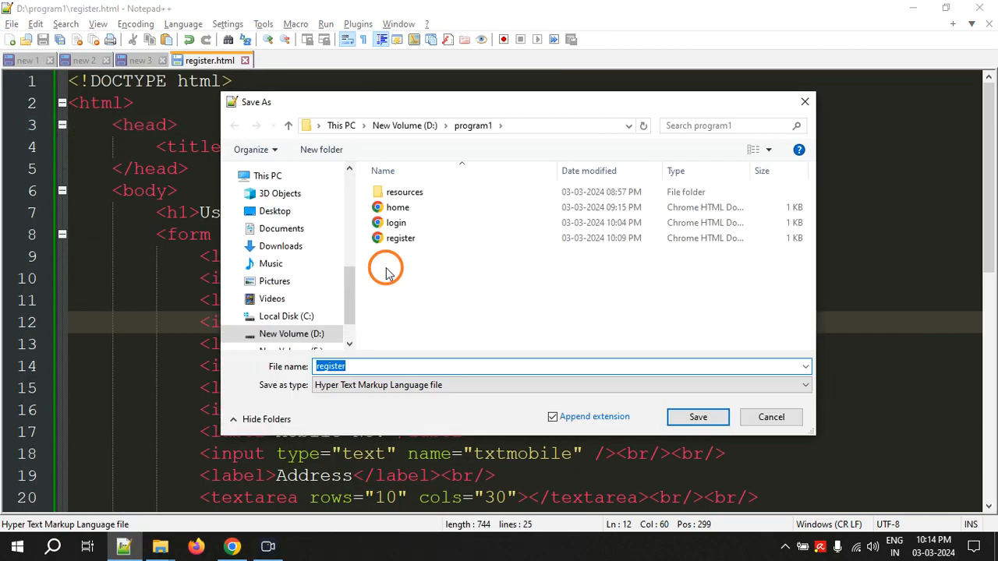
type("cata")
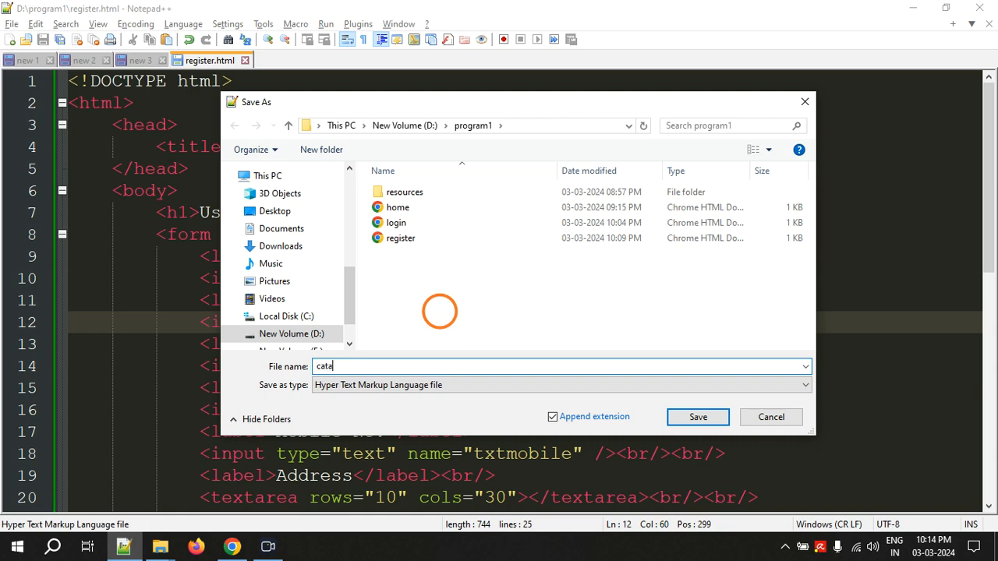
type("logue")
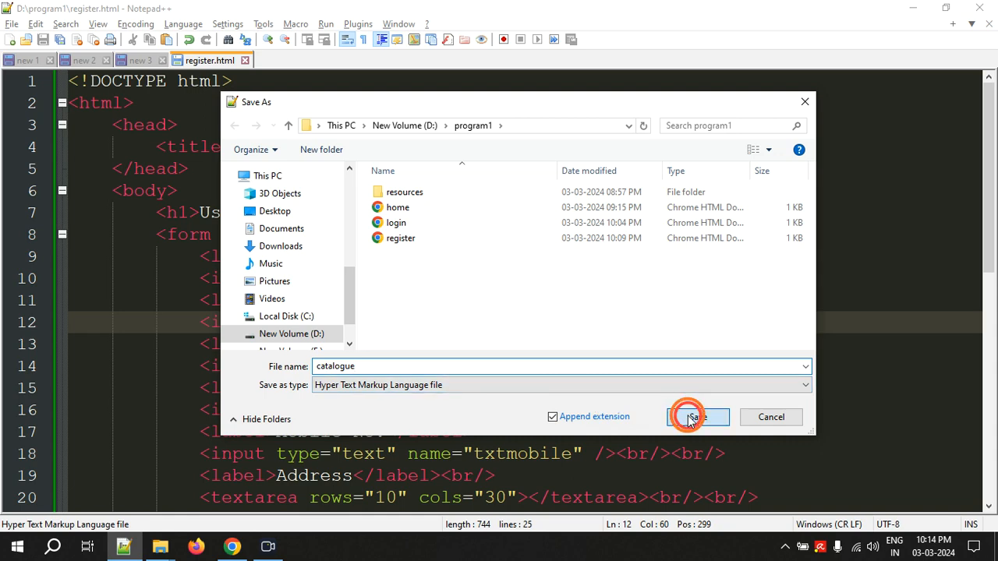
left_click(689, 416)
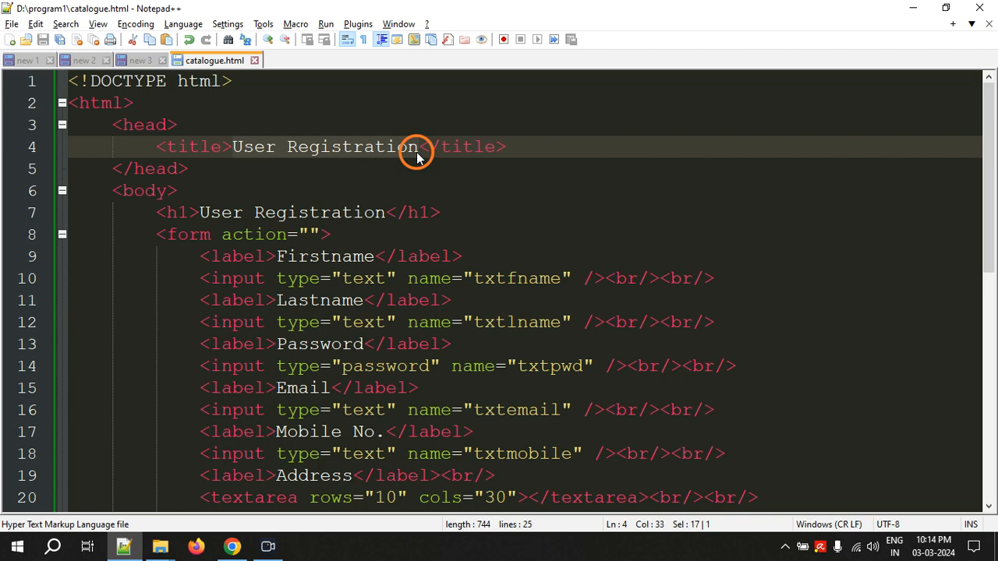
Replace the title and h1 text with 'Books Catalogue' and delete the form markup
type("Books")
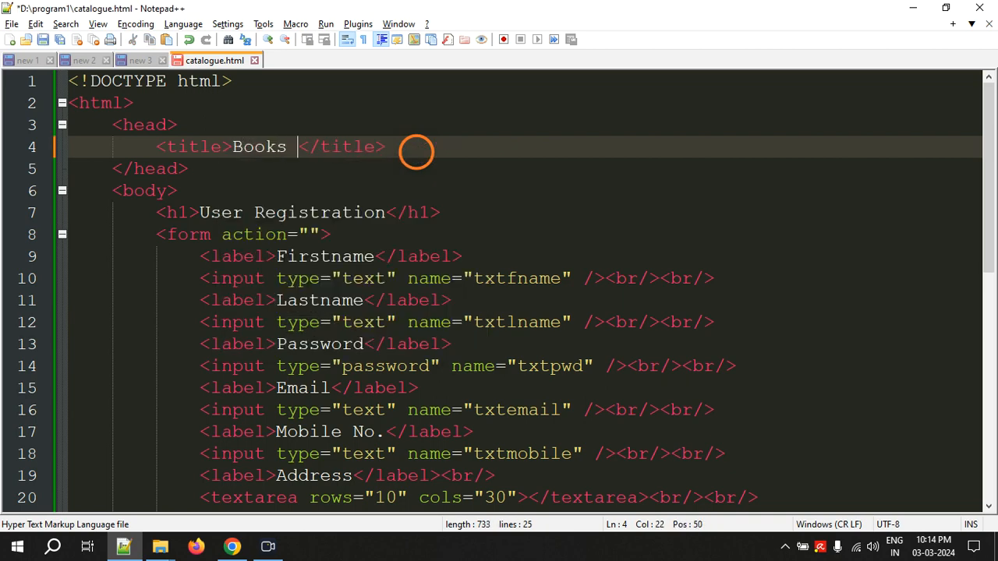
type("Catalo")
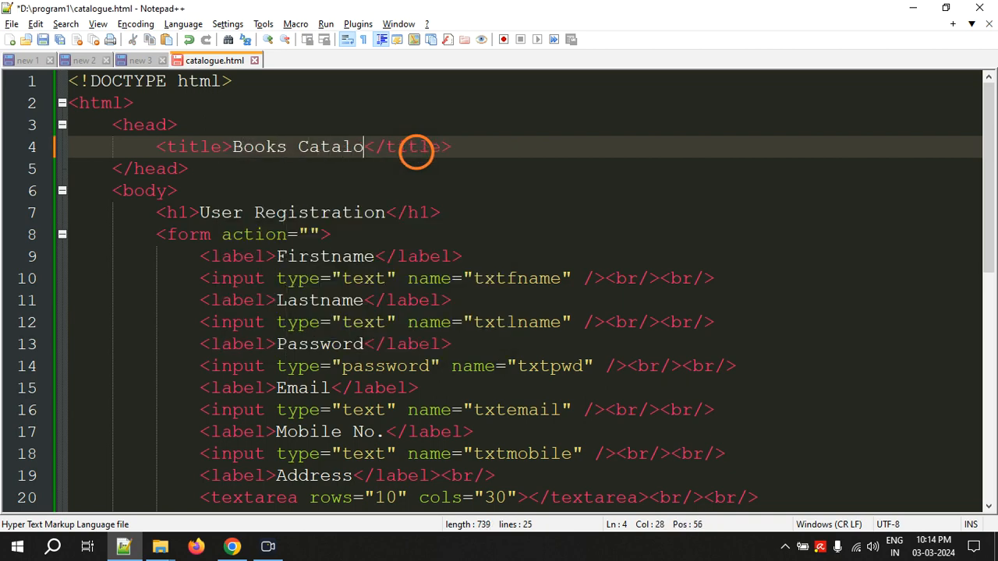
type("gue")
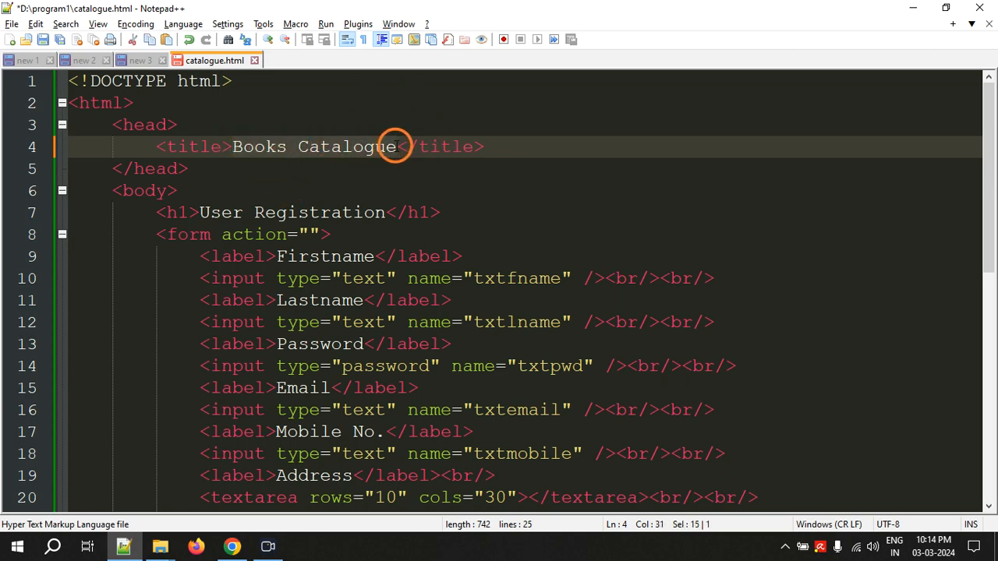
left_click(384, 212)
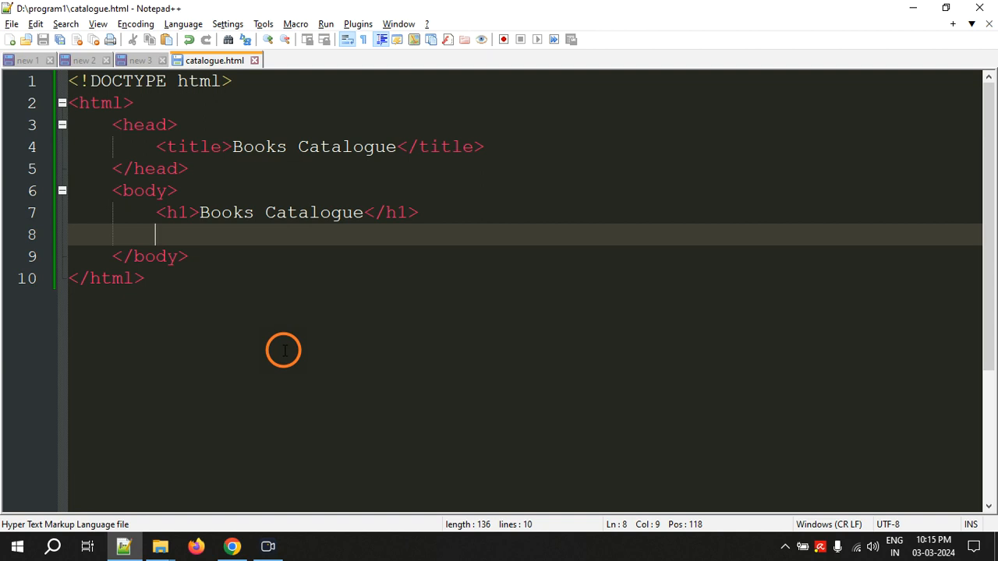
Add an empty <table></table> element below the Books Catalogue heading
type("<")
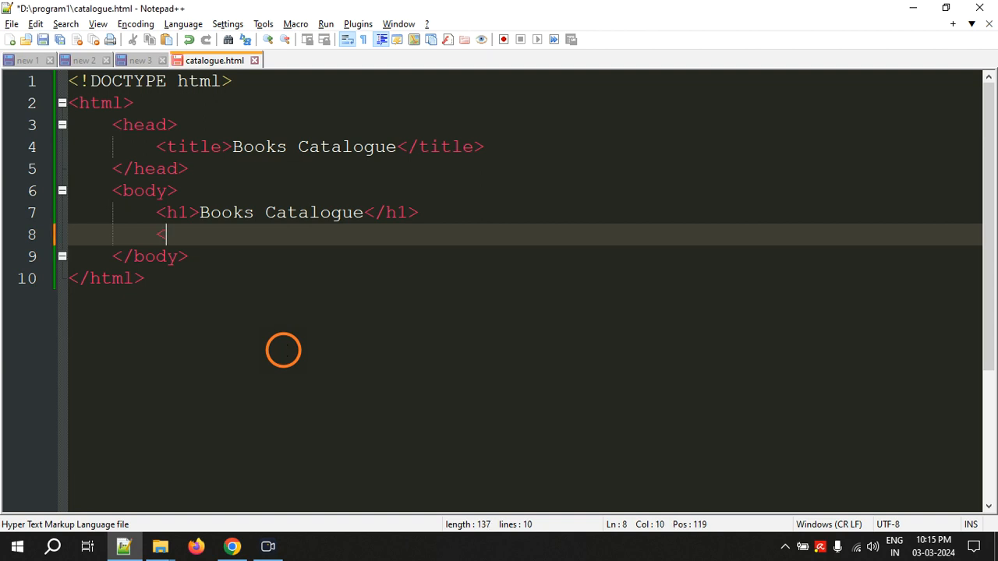
type("table>")
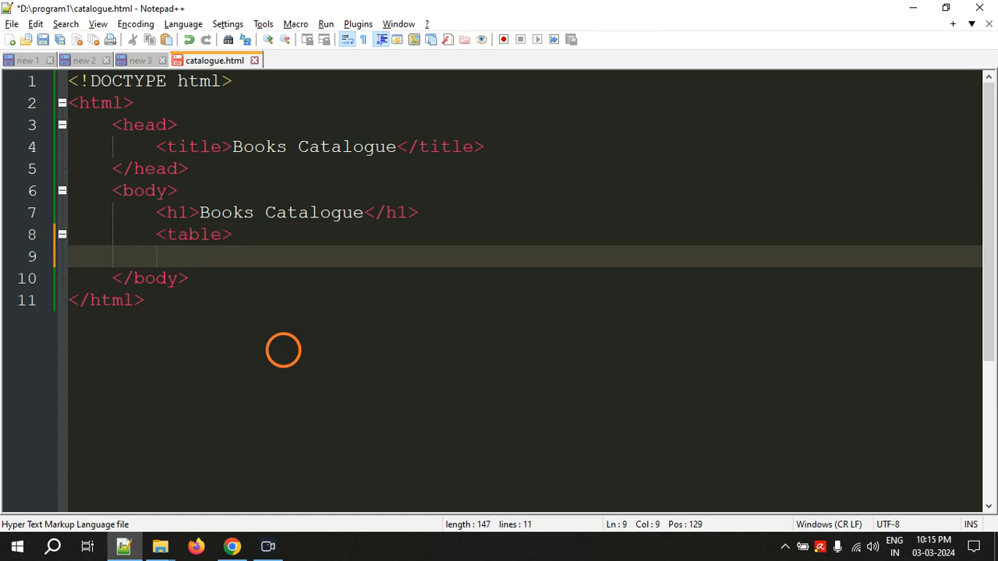
type("</table>")
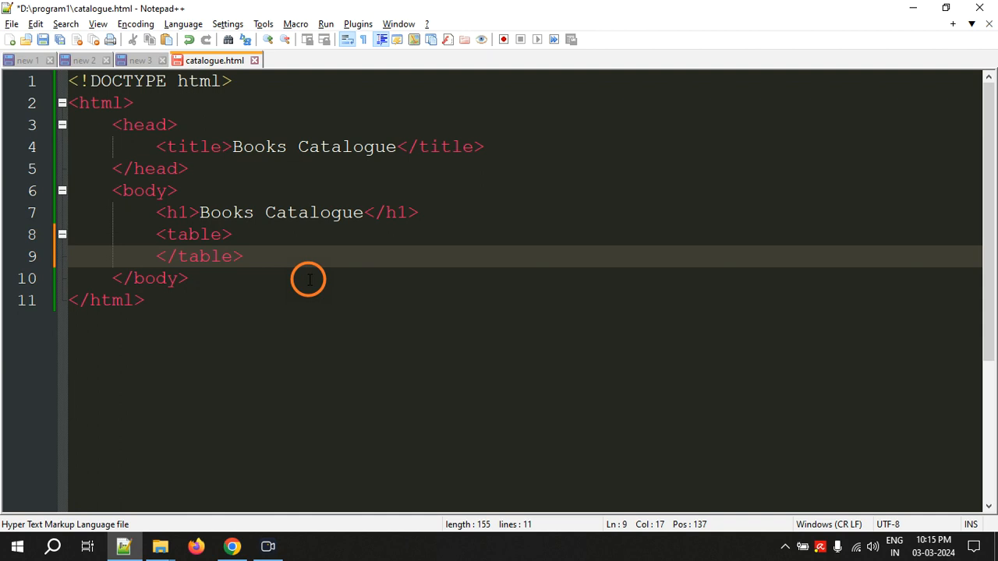
key("enter")
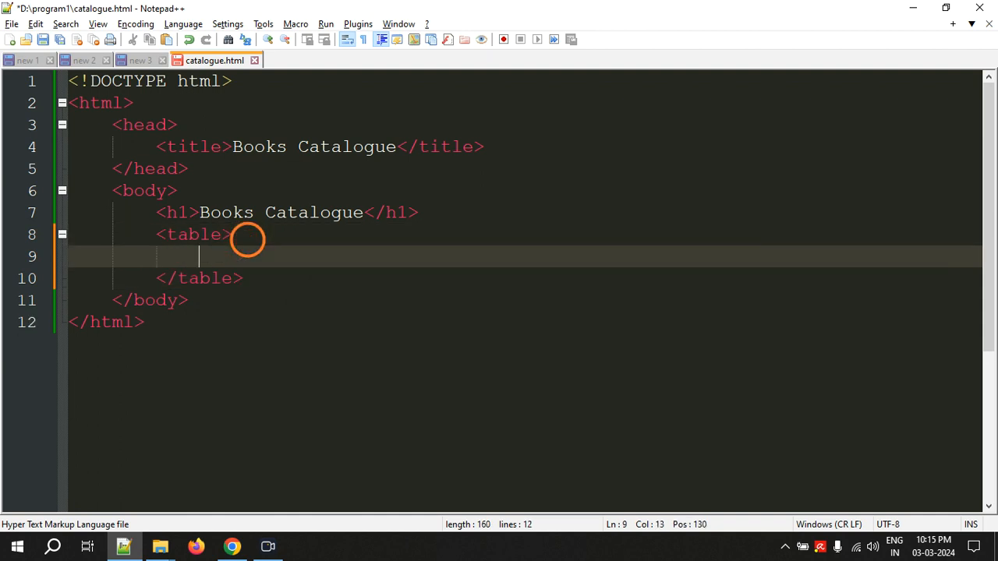
mouse_move(318, 278)
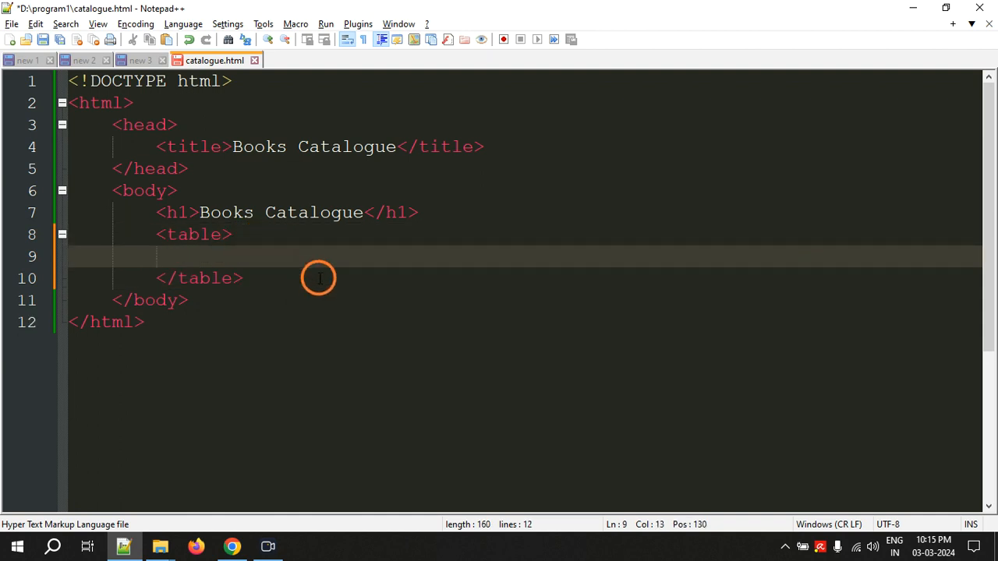
Add a thead section containing one empty <tr> row inside the table
type("<")
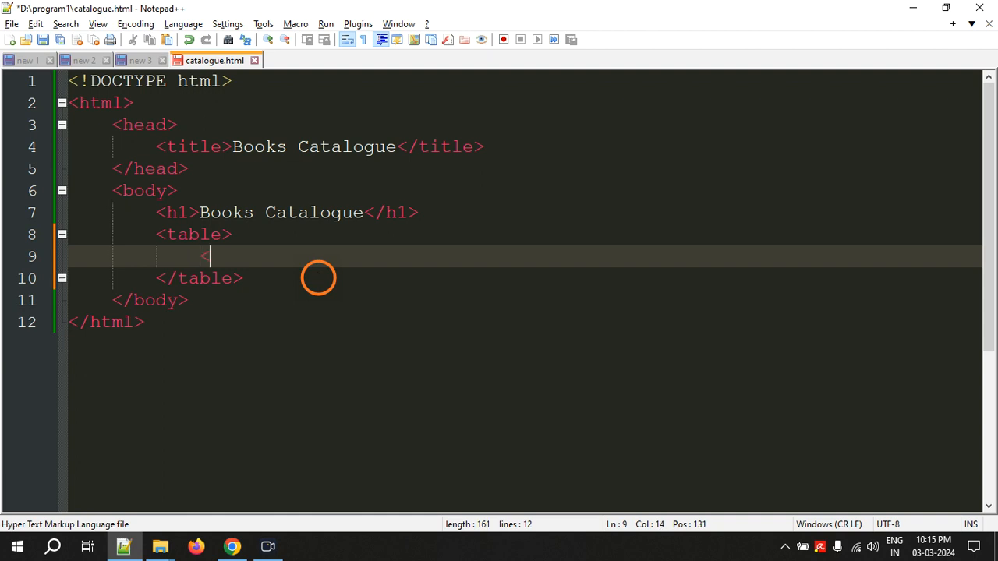
type("thead>")
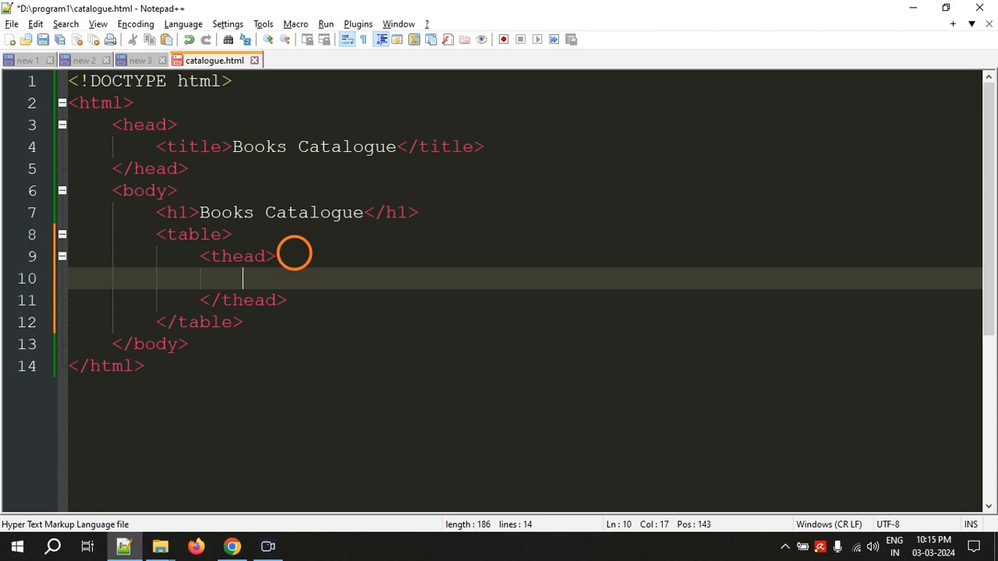
type("<")
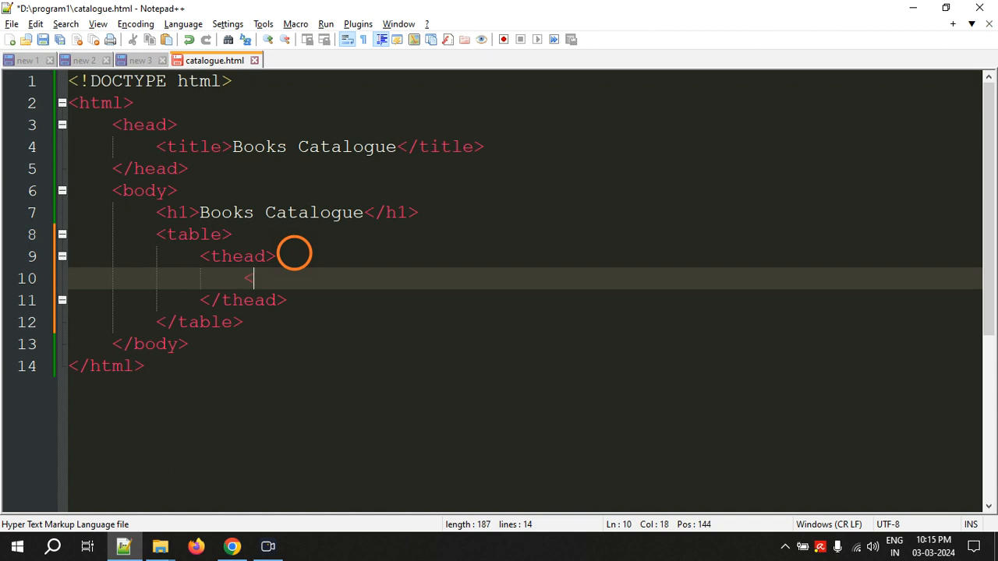
type("<tr>")
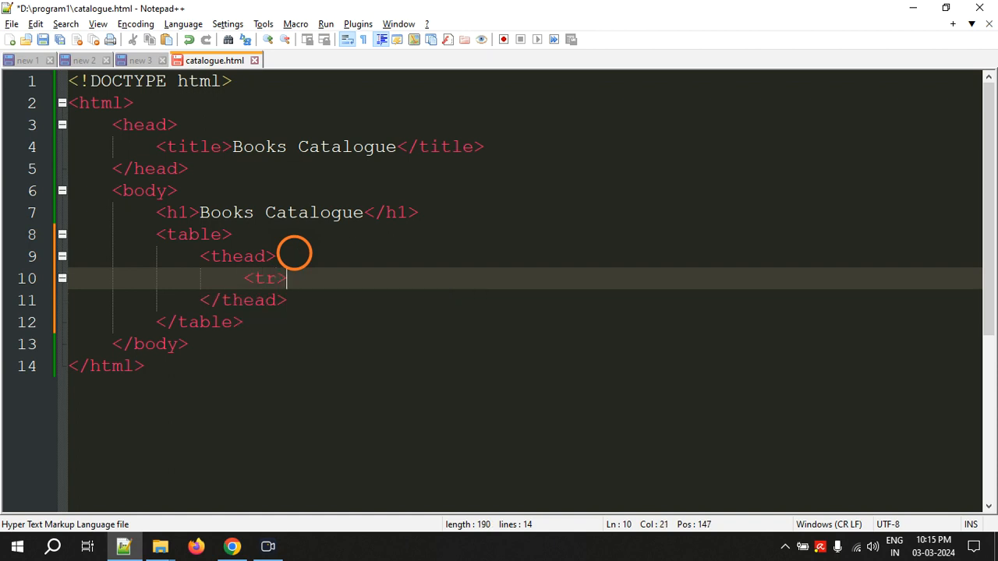
type("</tr>")
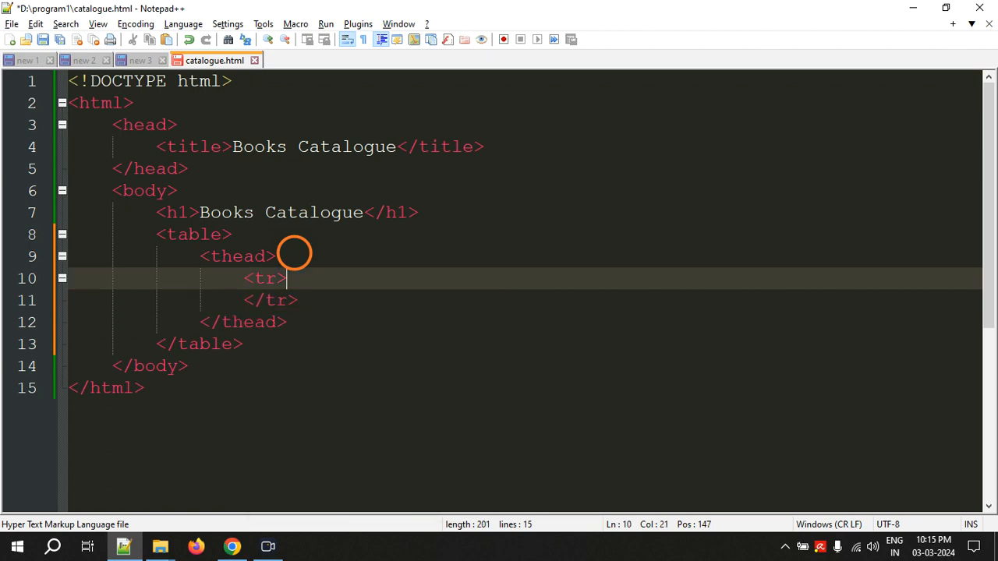
key("Enter")
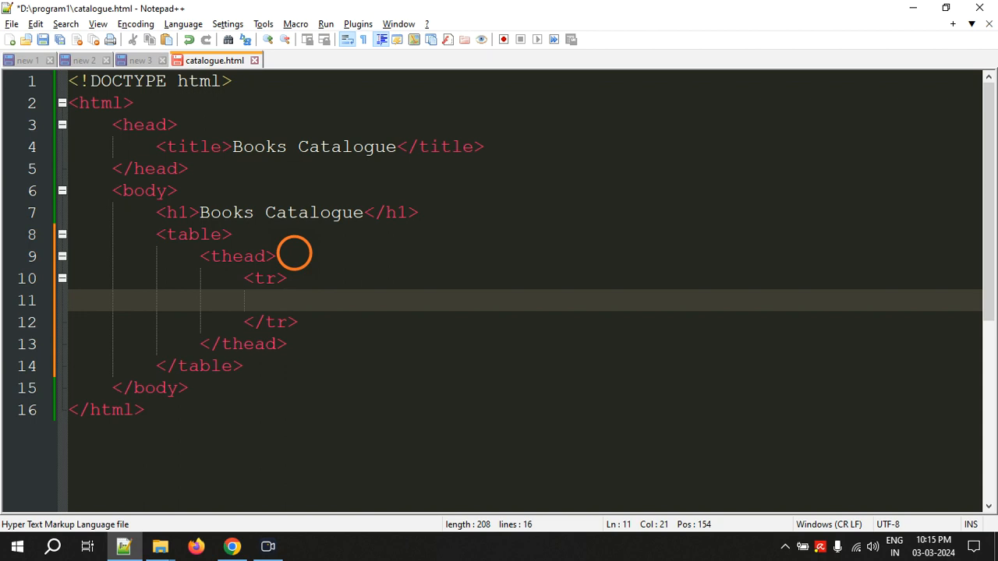
type("<t")
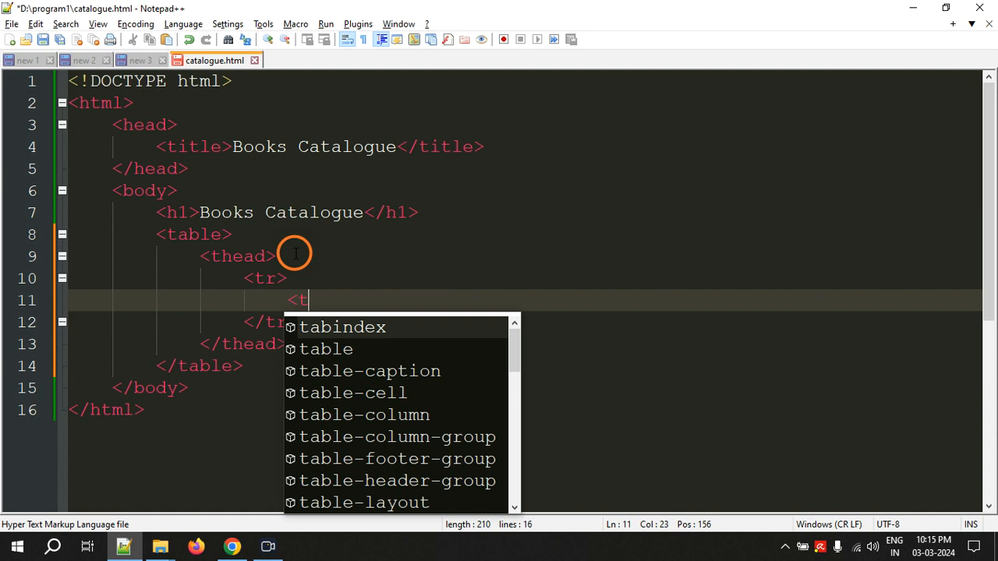
Add a <th>Book Title</th> header cell and duplicate it for more columns
type("h>")
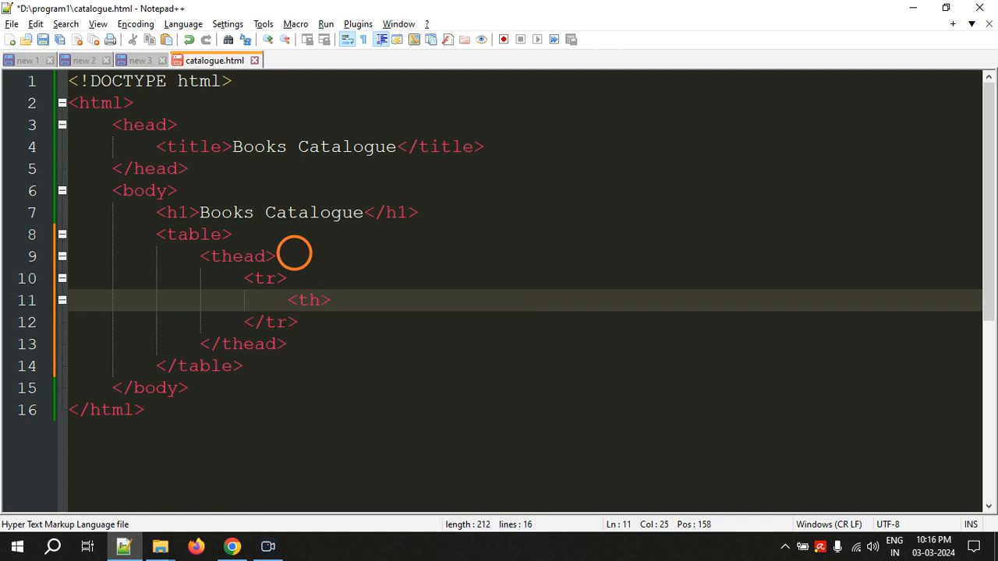
type("Book Title</")
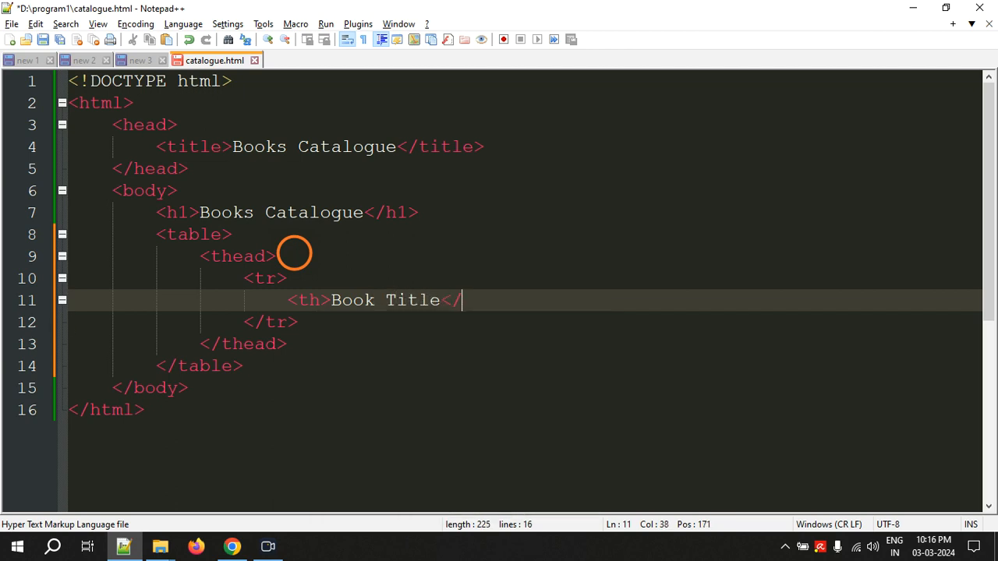
type("th>")
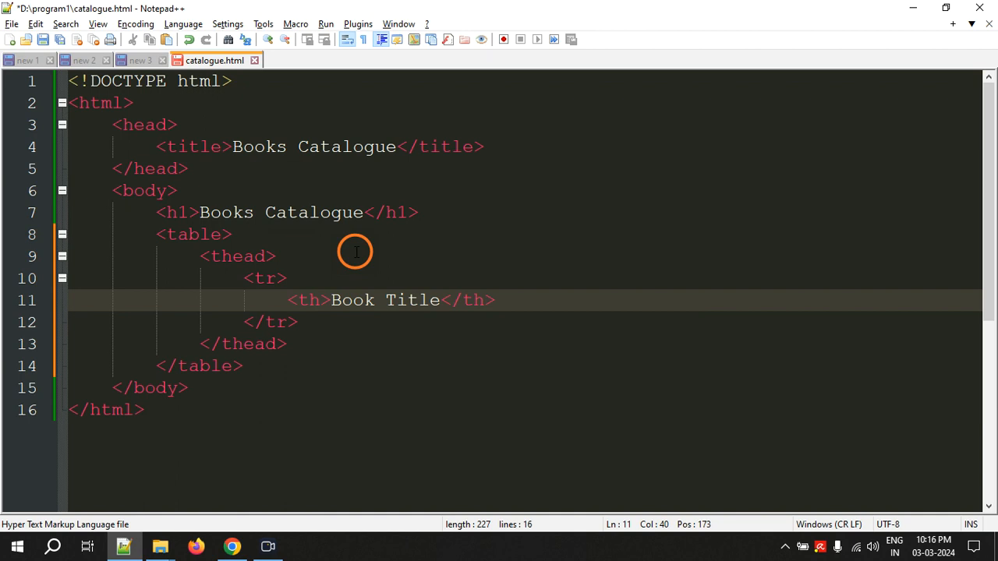
left_click_drag(495, 300, 286, 300)
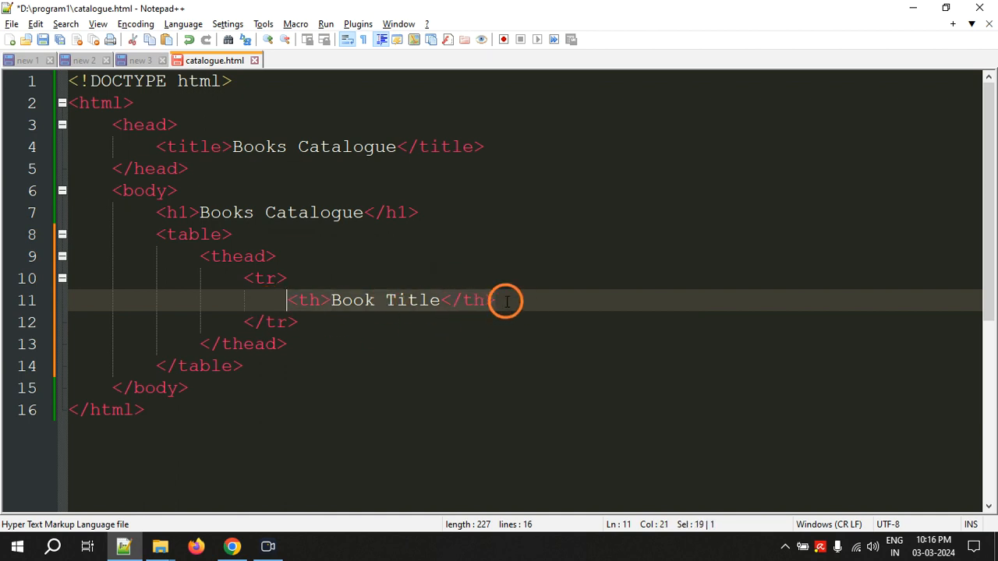
type("<th>Book Title</th>")
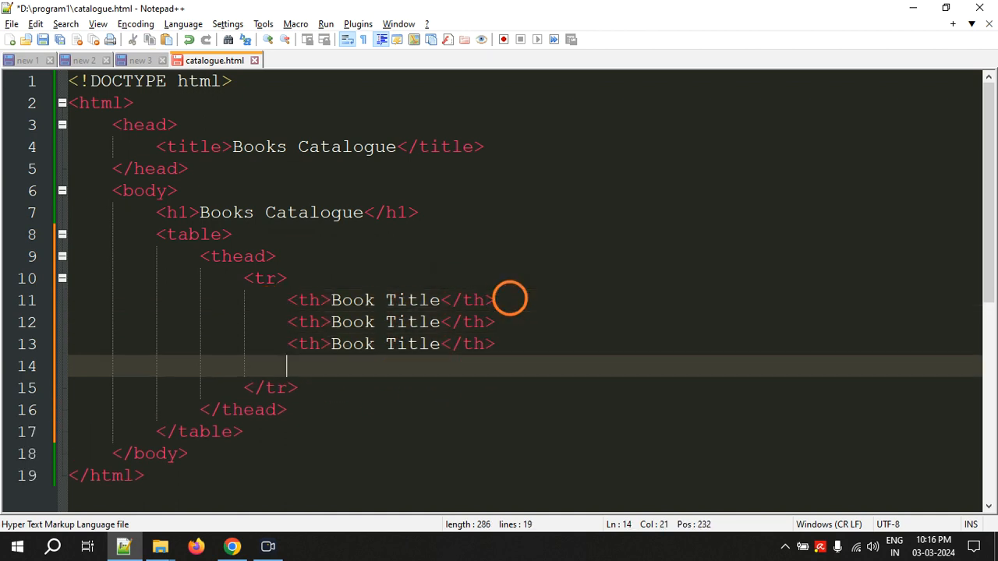
type("<th>Book Title</th>")
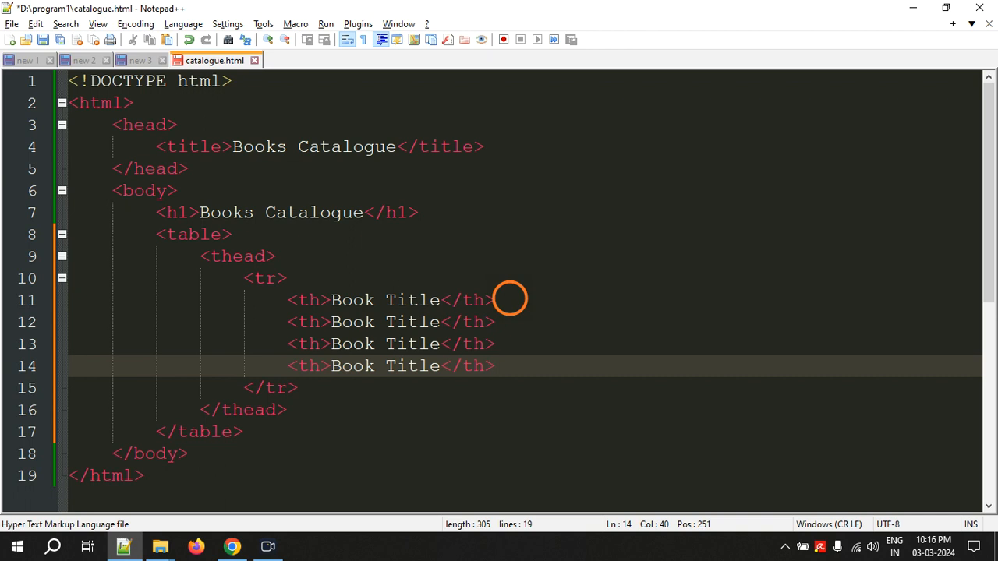
Change the copied headings to Book Cover, Author(s) and Price (Rs.)
double_click(413, 322)
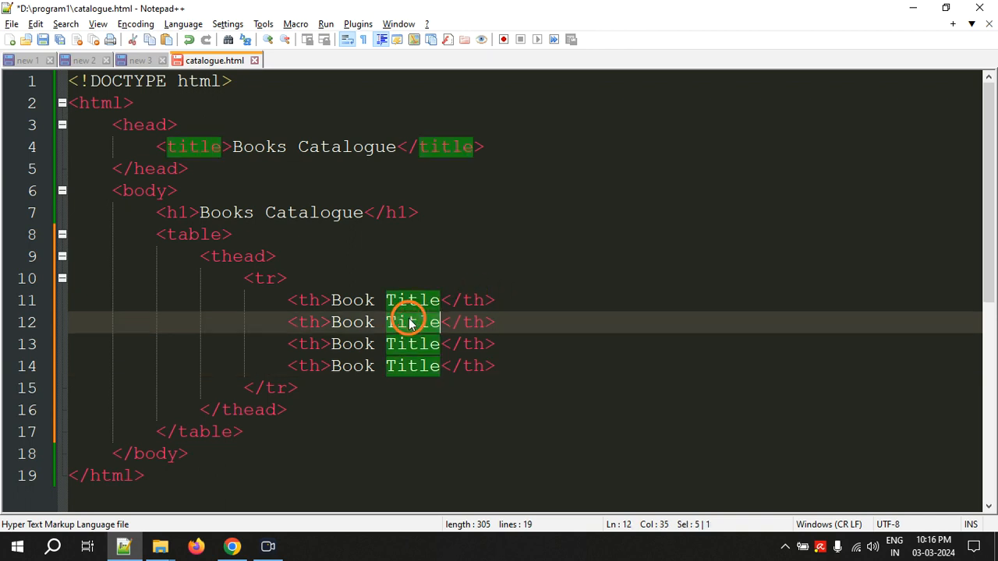
type("Cover")
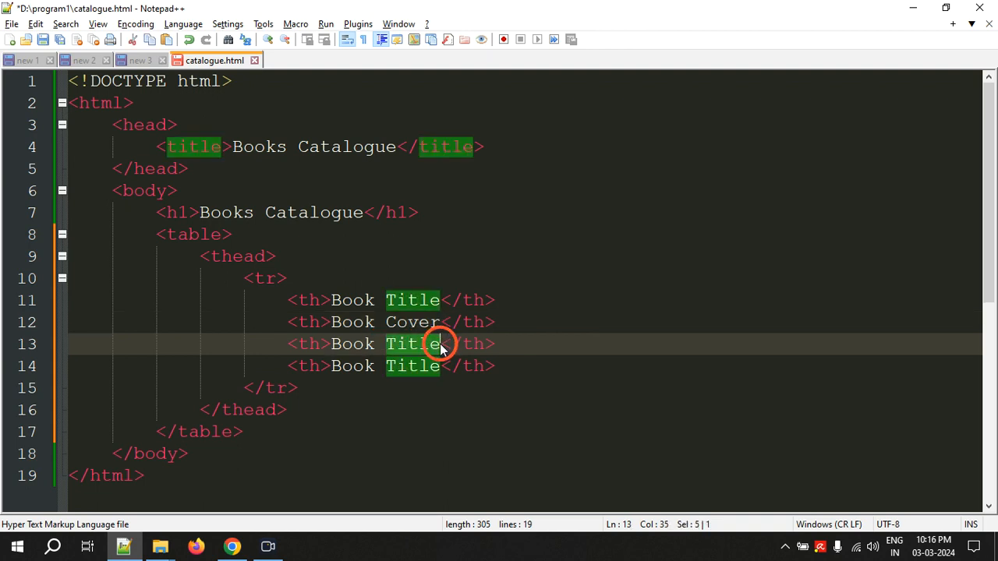
left_click(332, 344)
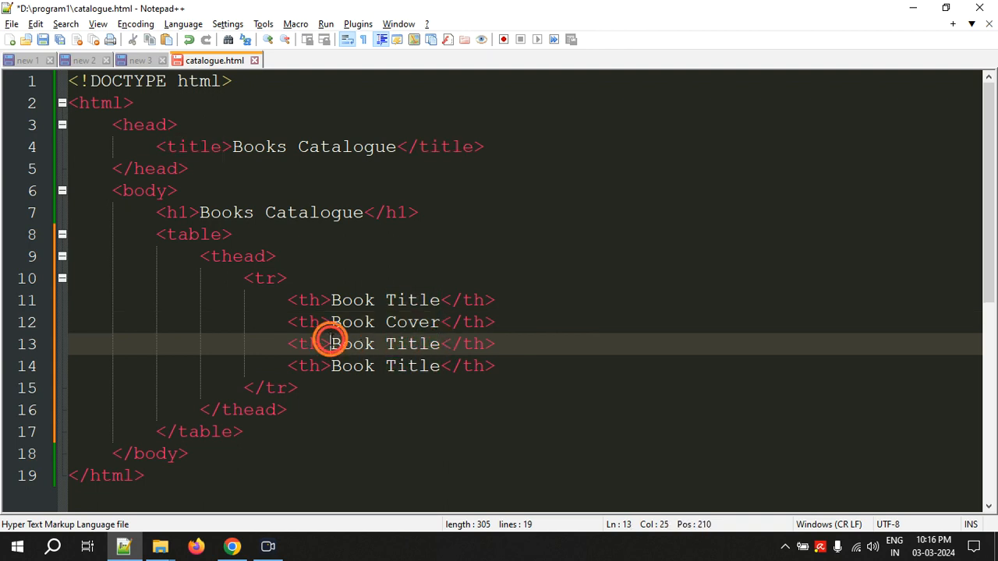
type("A</th>")
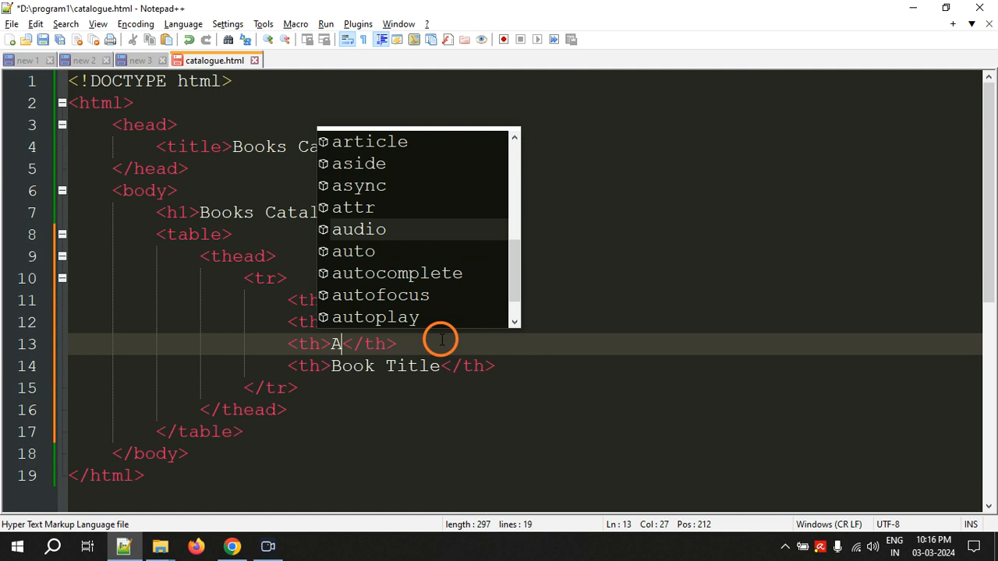
type("uthor(s")
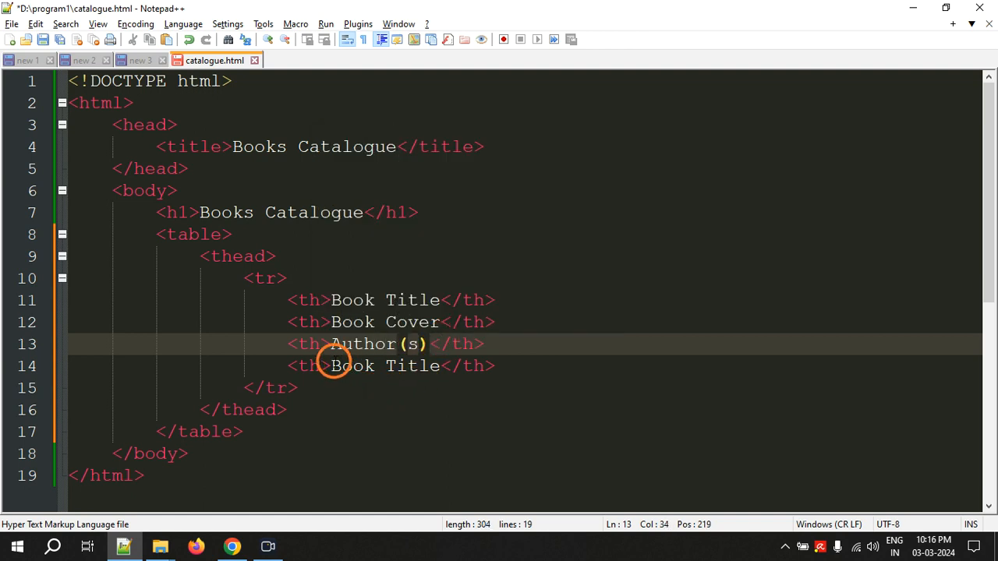
type("P</th>")
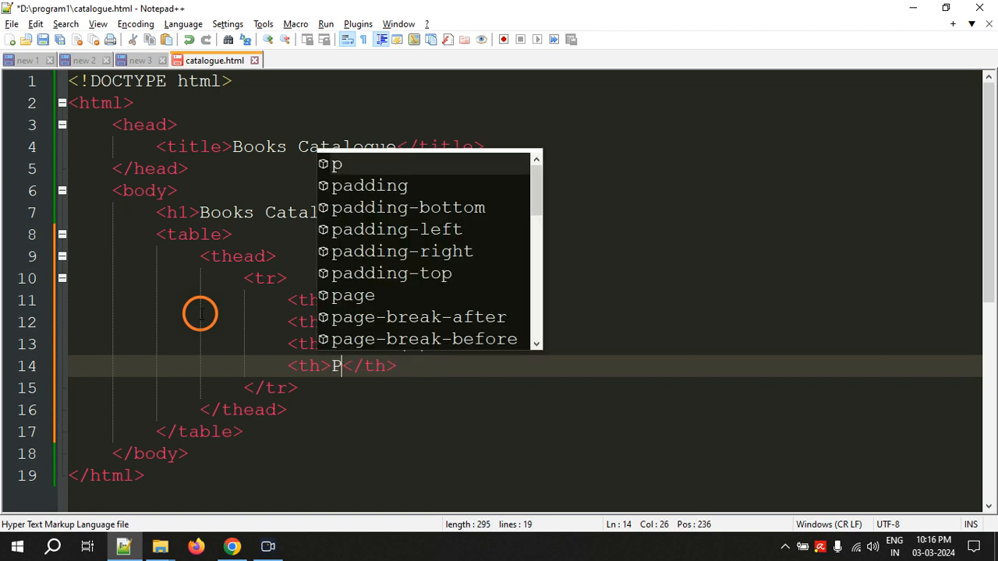
type("rice (R")
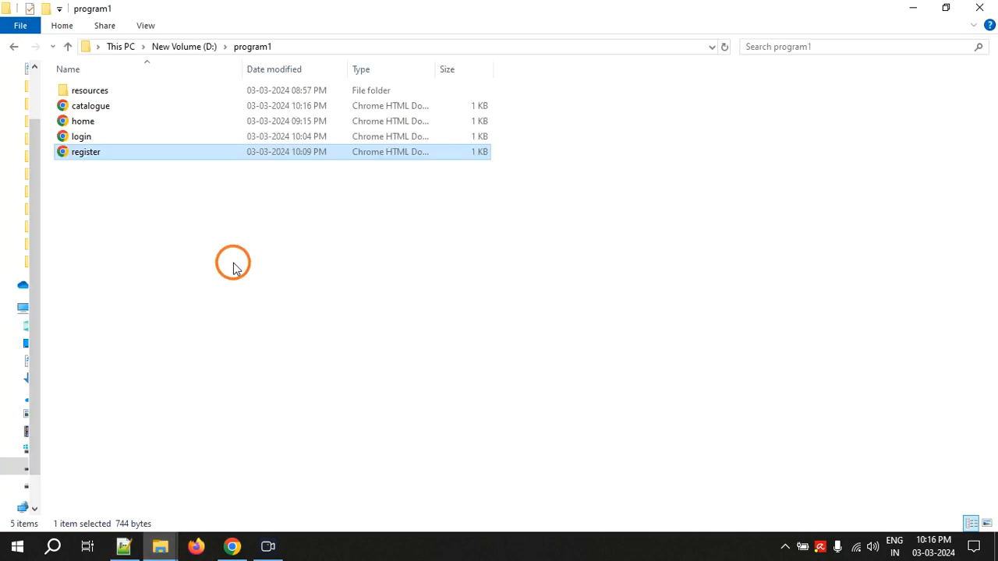
Open catalogue.html in Chrome to view the heading and four unbordered column headings
left_click(91, 105)
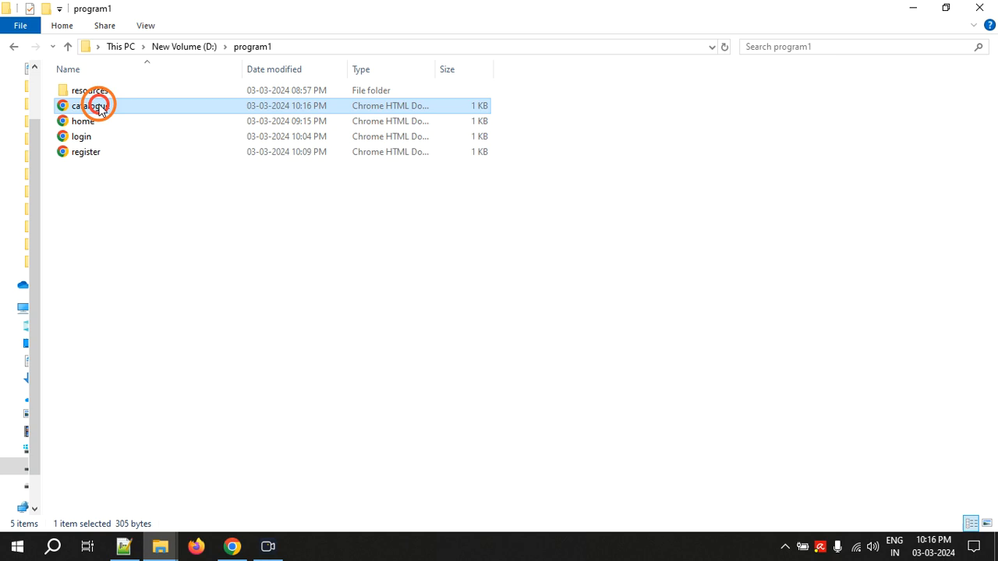
double_click(91, 106)
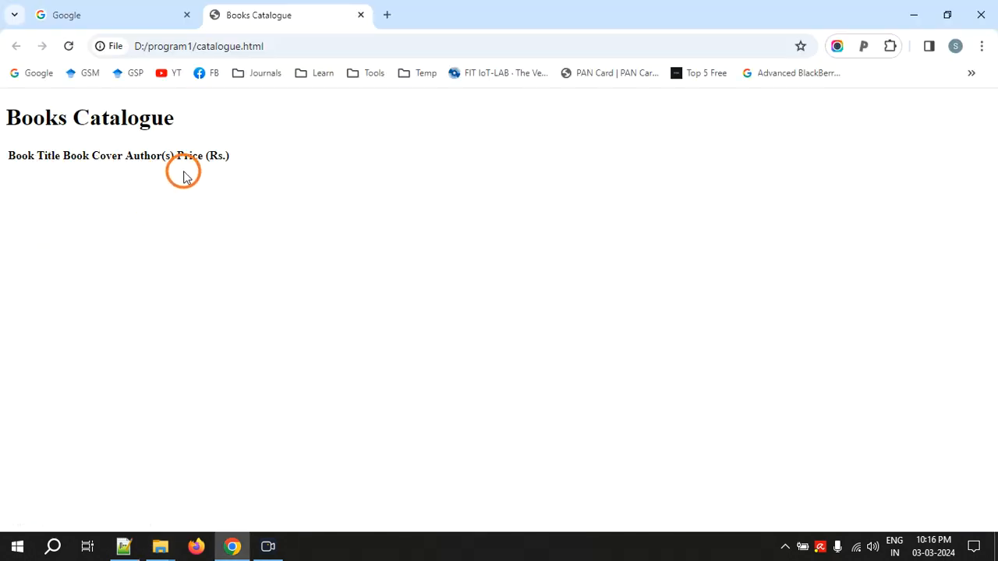
mouse_move(132, 170)
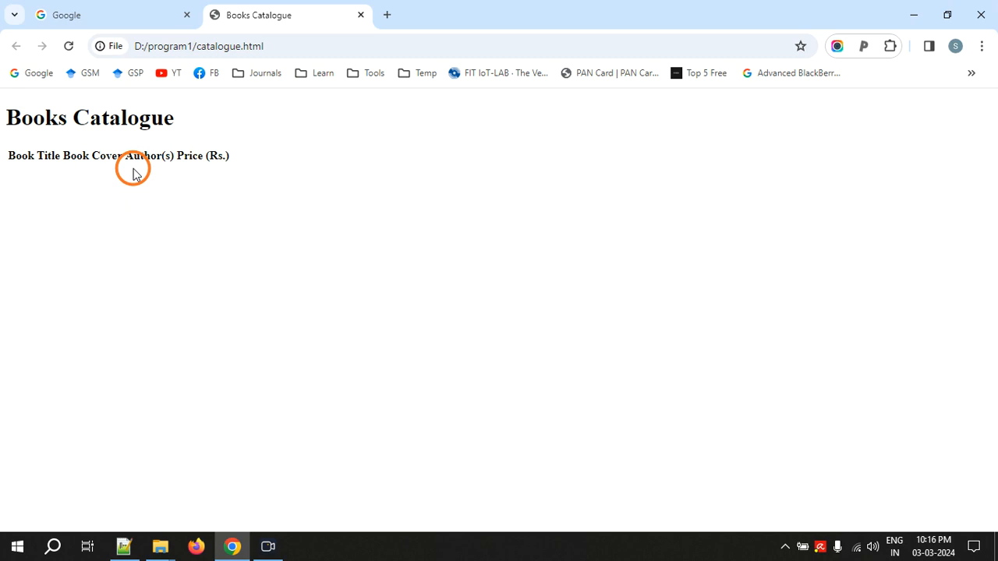
mouse_move(166, 160)
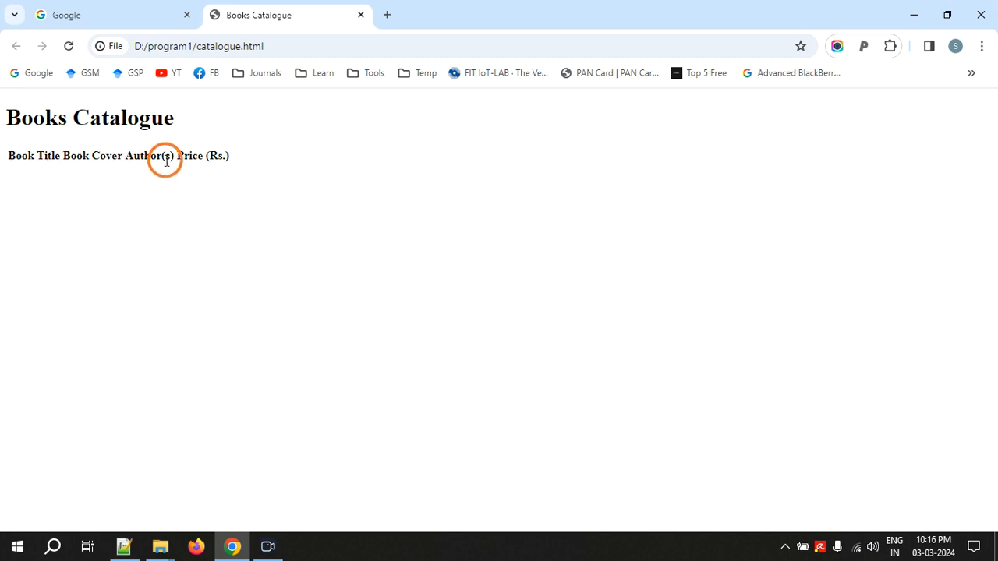
mouse_move(146, 281)
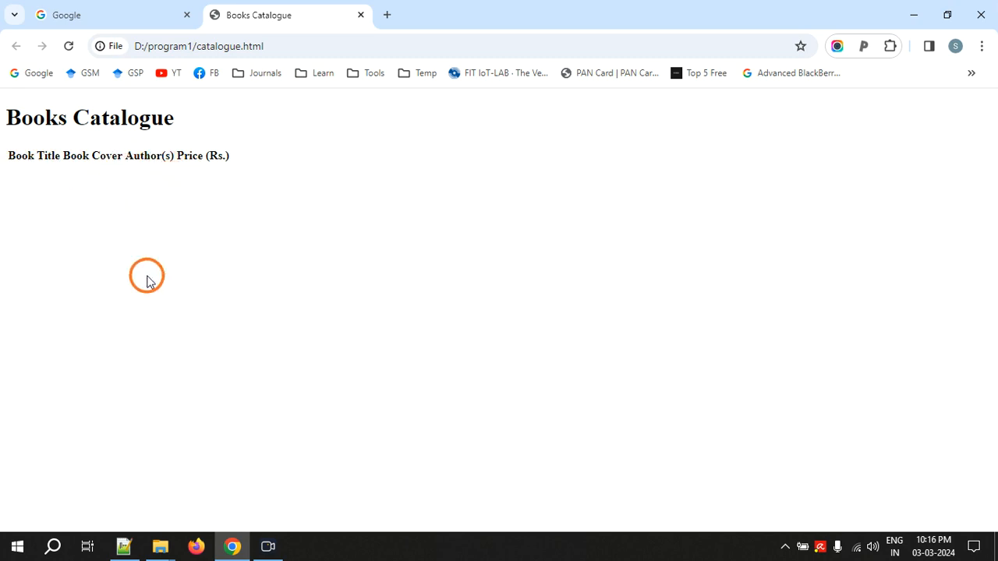
left_click(124, 546)
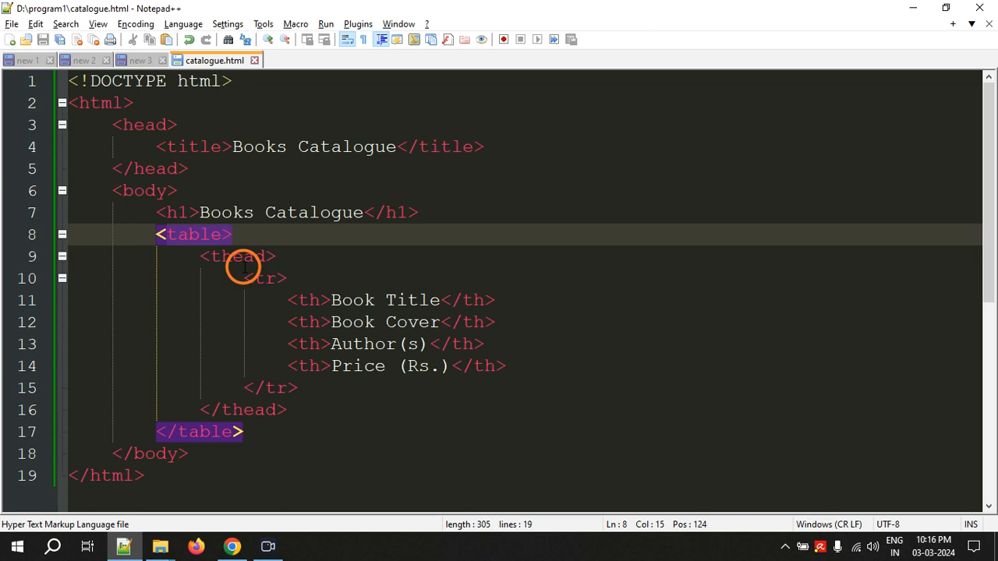
Add border="1" to the <table> tag
type("border=")
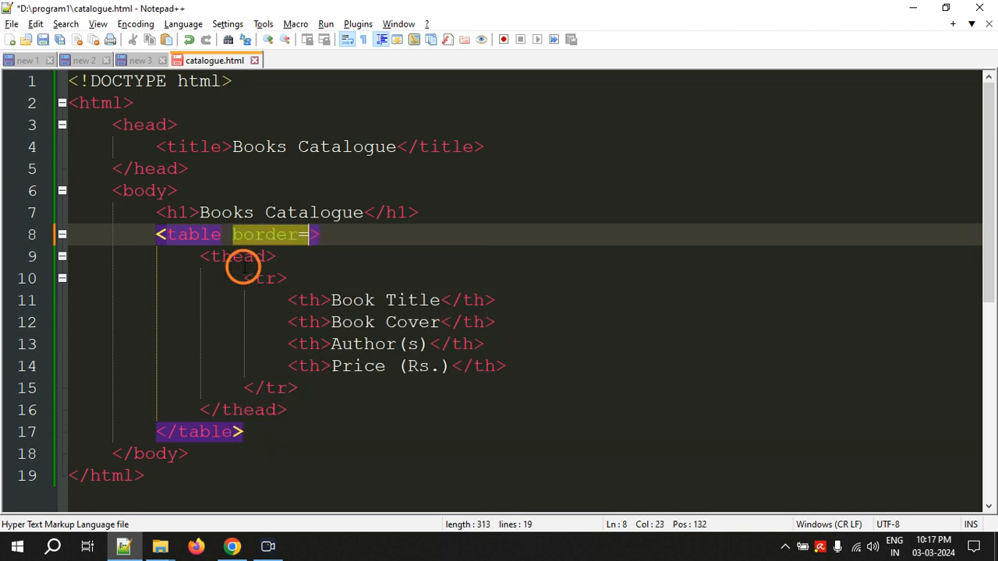
type("\"1\"")
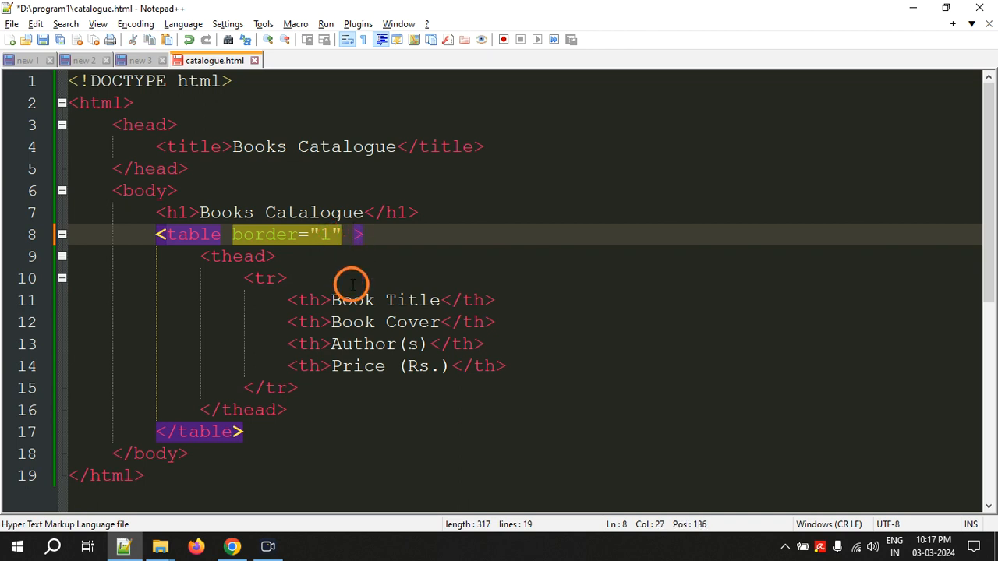
left_click(232, 546)
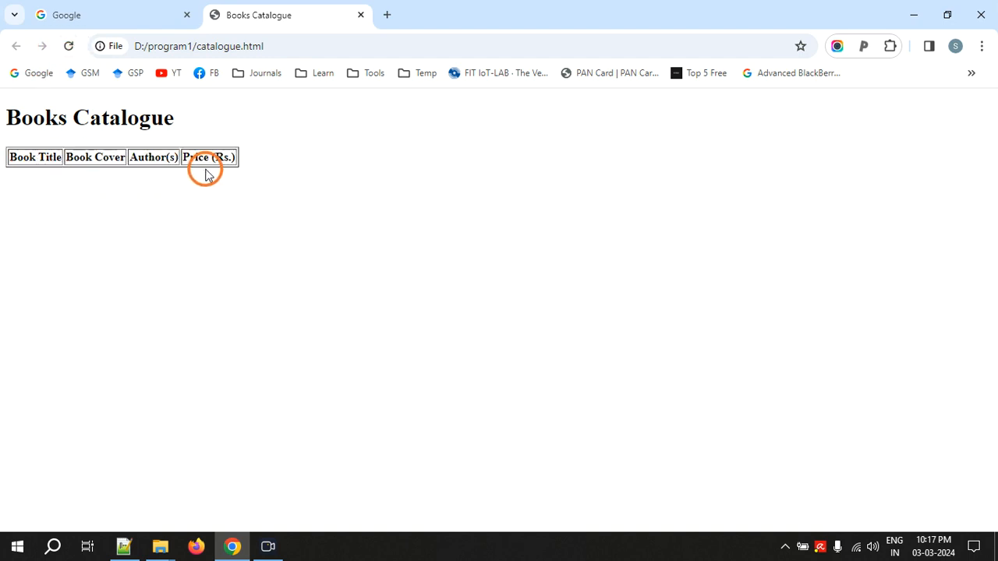
mouse_move(226, 184)
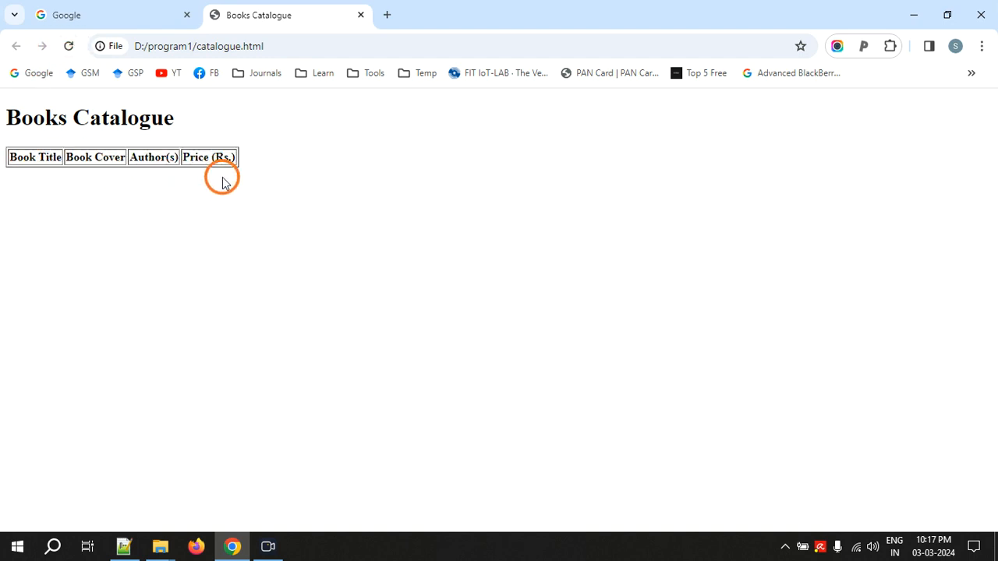
mouse_move(601, 162)
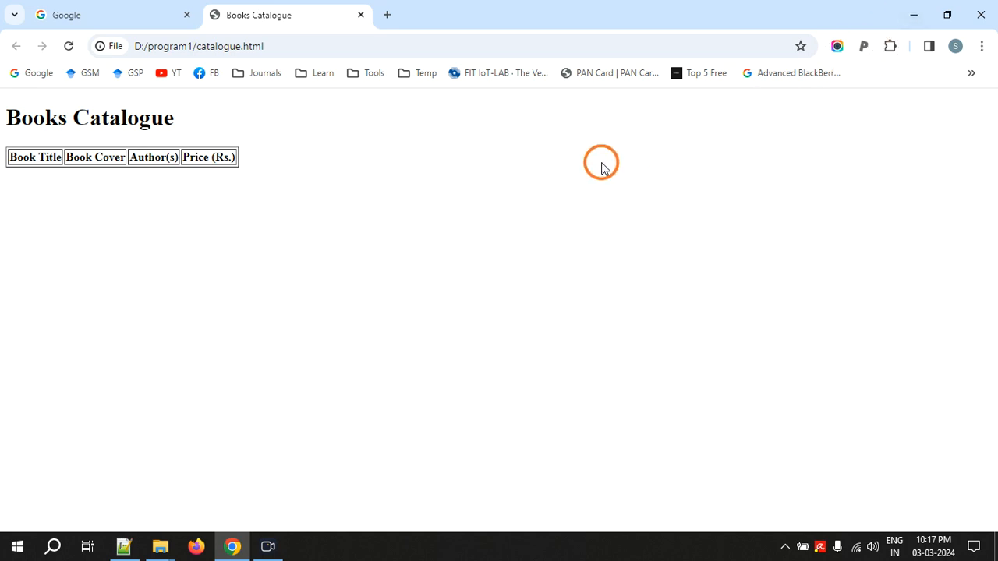
mouse_move(14, 157)
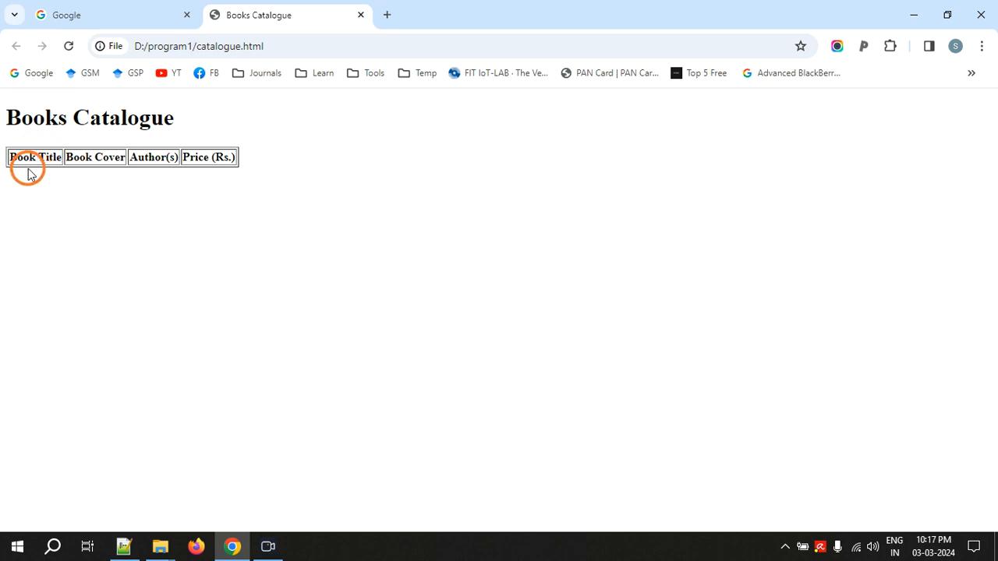
mouse_move(137, 185)
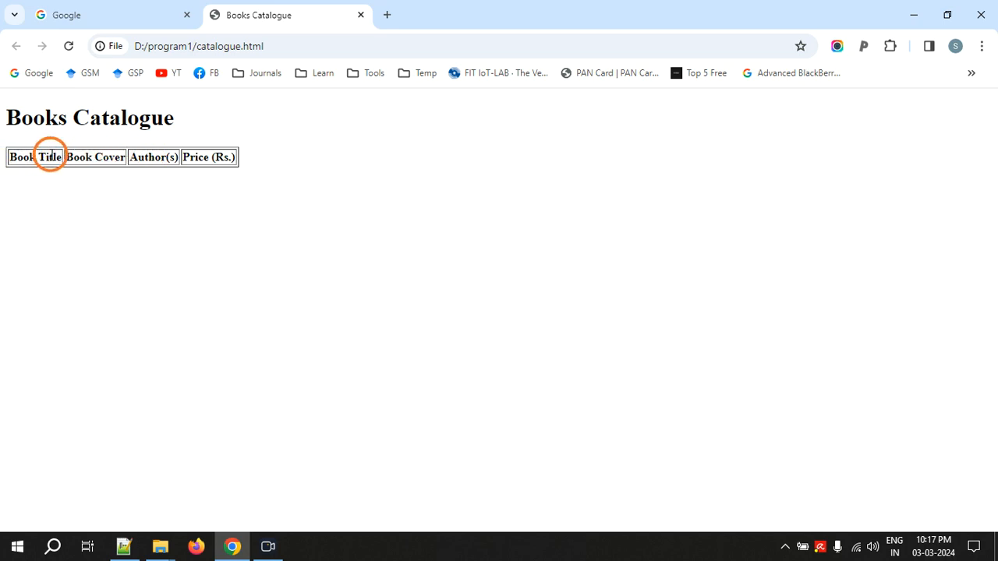
Go back to the catalogue.html source in Notepad++ after viewing the bordered table
left_click(124, 545)
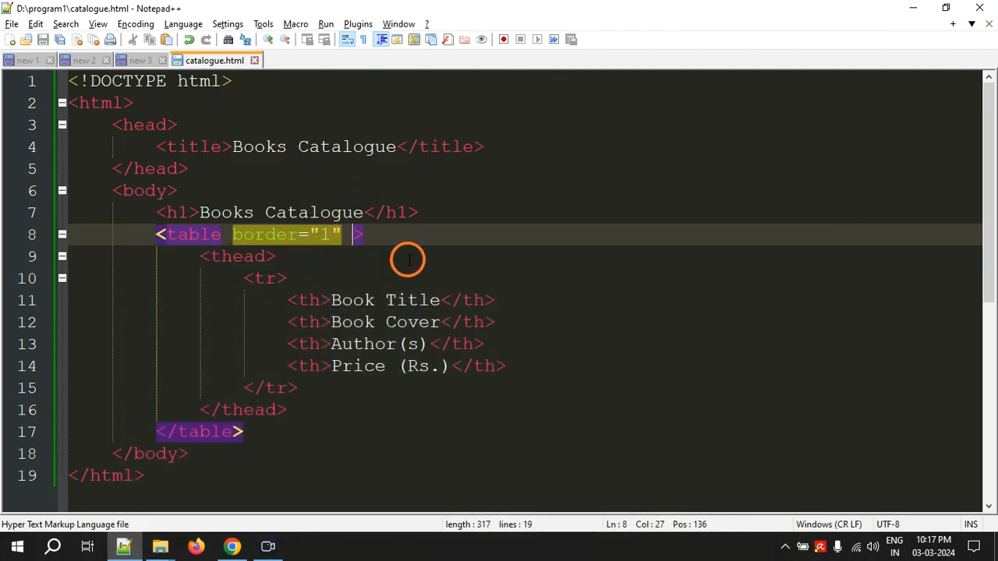
Add cellpadding="5" to the table tag, remove the stray 'pixels' text, and save
type("cellpadding=\"")
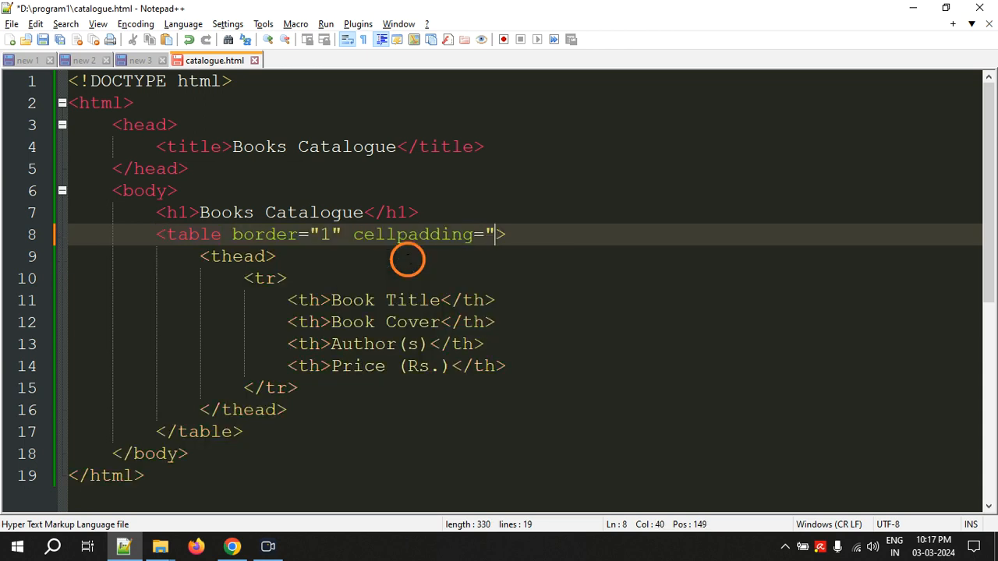
type("5\"")
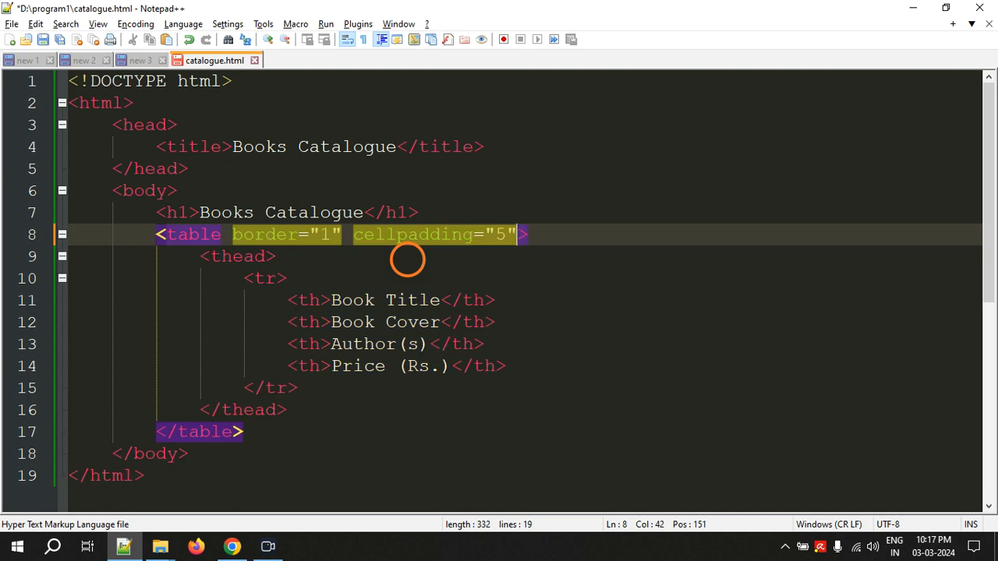
mouse_move(626, 240)
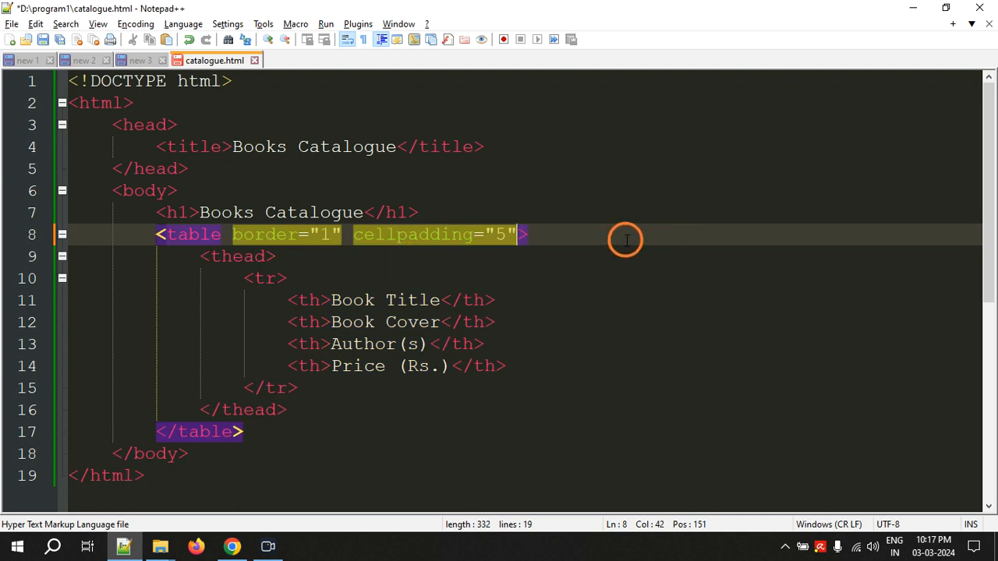
type("pixels")
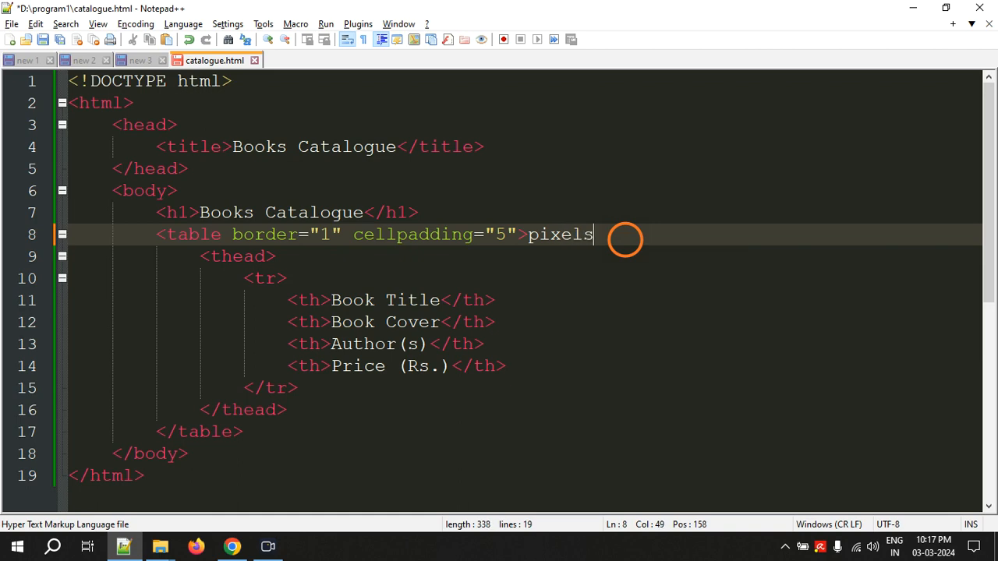
key("backspace")
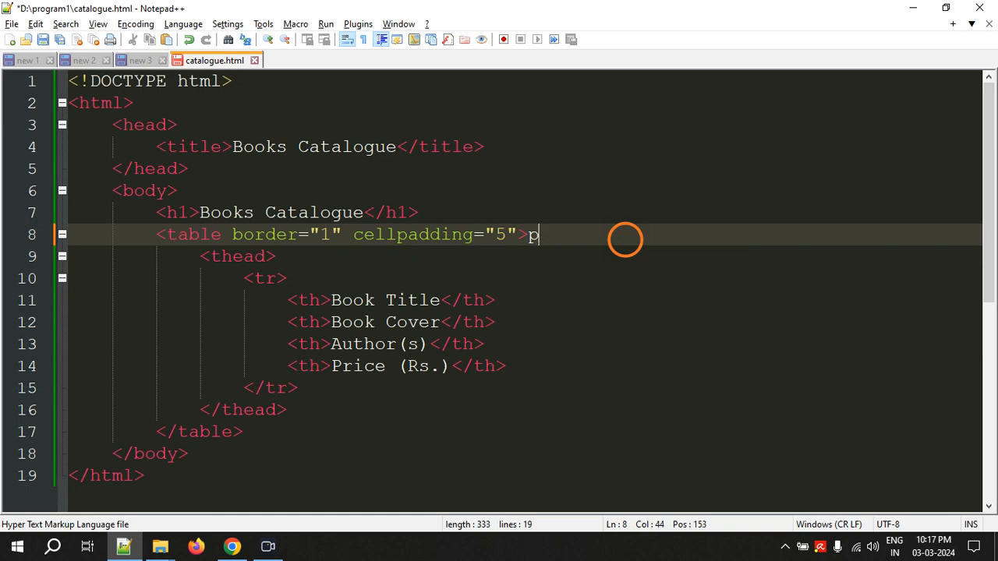
key("Backspace")
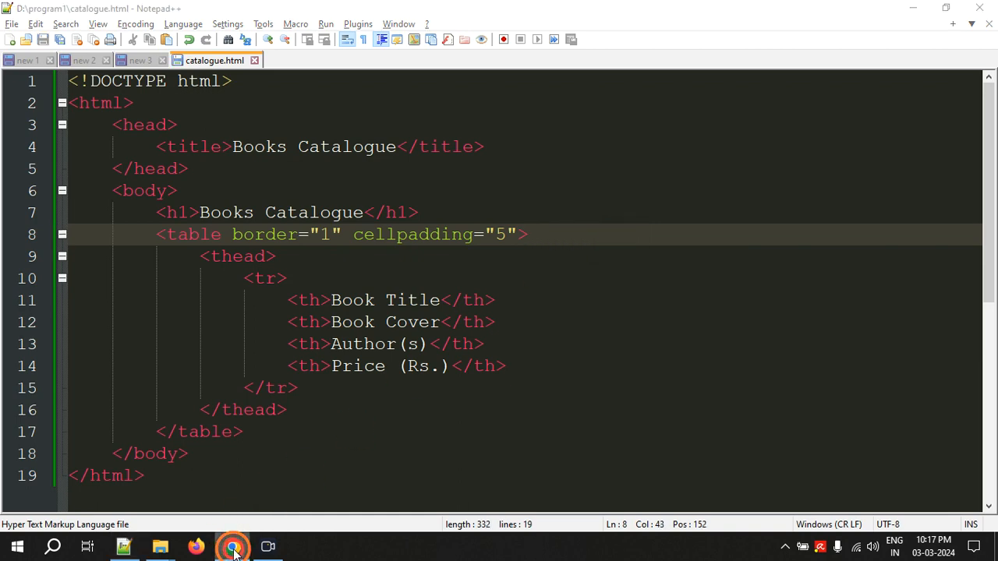
Reload the catalogue page in Chrome to check the padded, bordered header cells
left_click(232, 546)
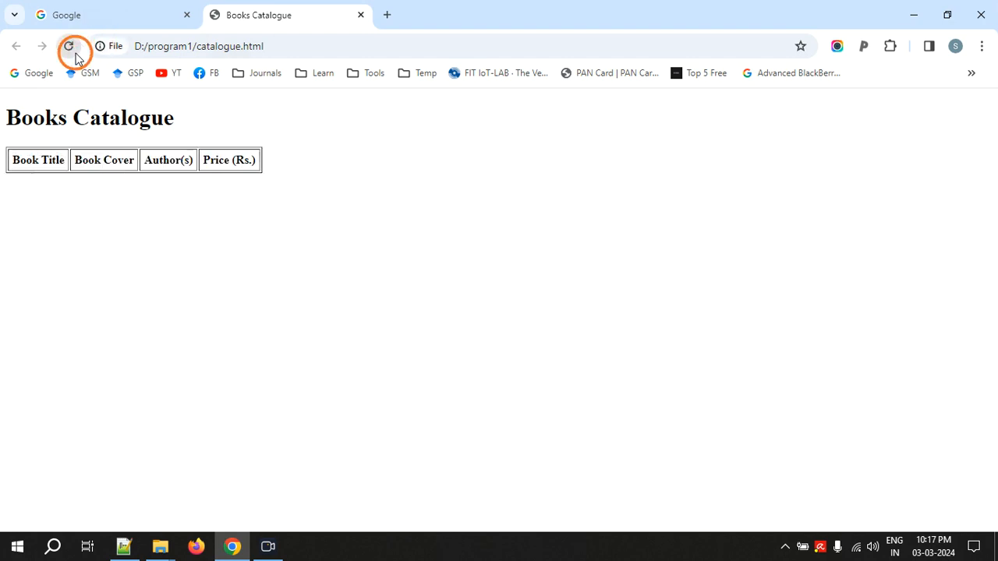
left_click(69, 46)
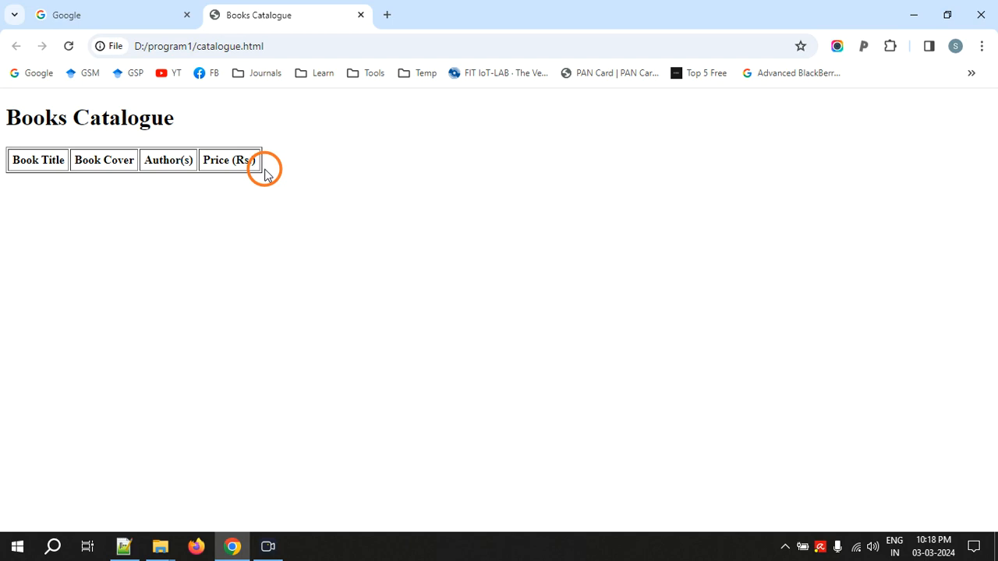
left_click(124, 546)
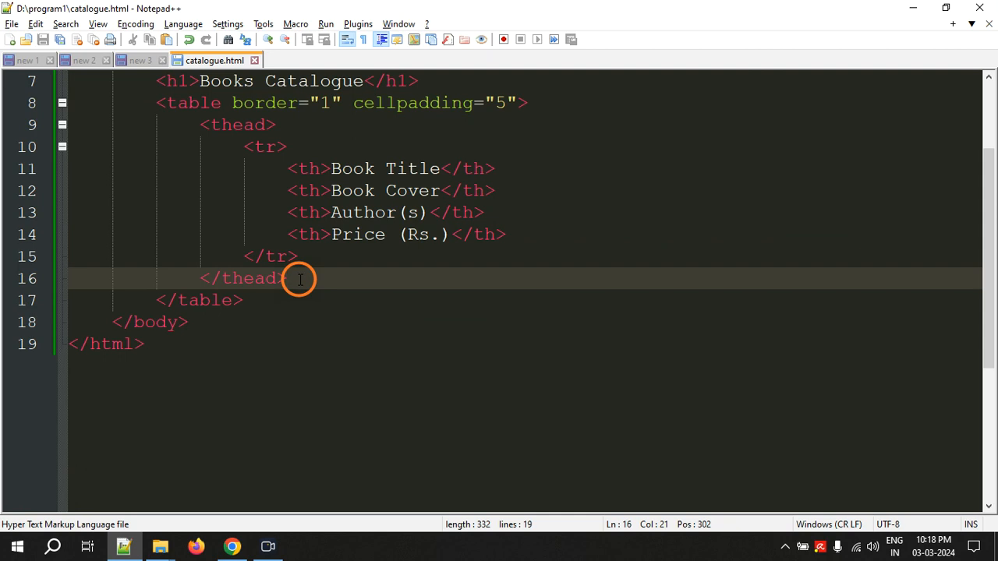
Insert a new <tr> row after </thead> with an opening td tag
key("Enter")
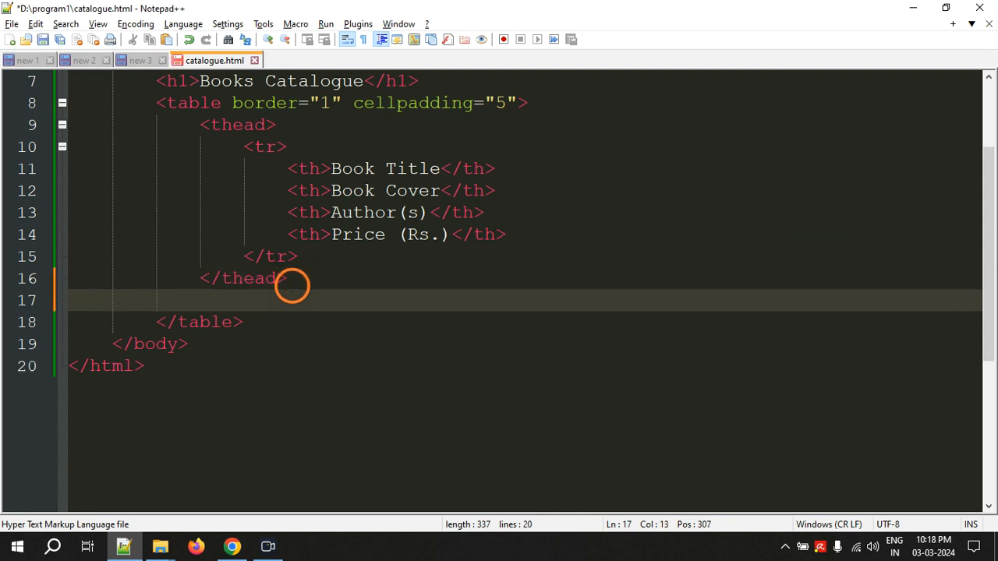
type("<")
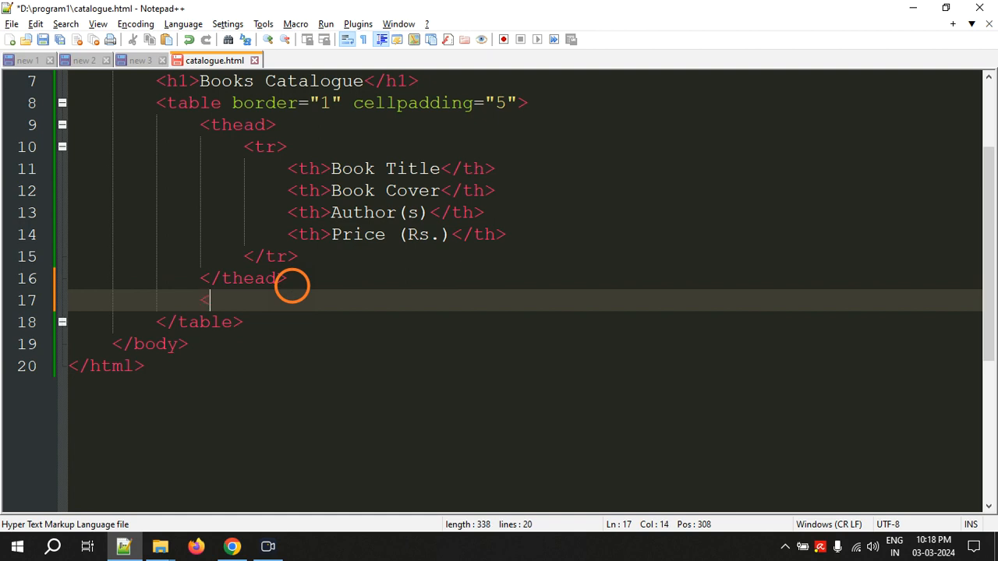
type("tr>")
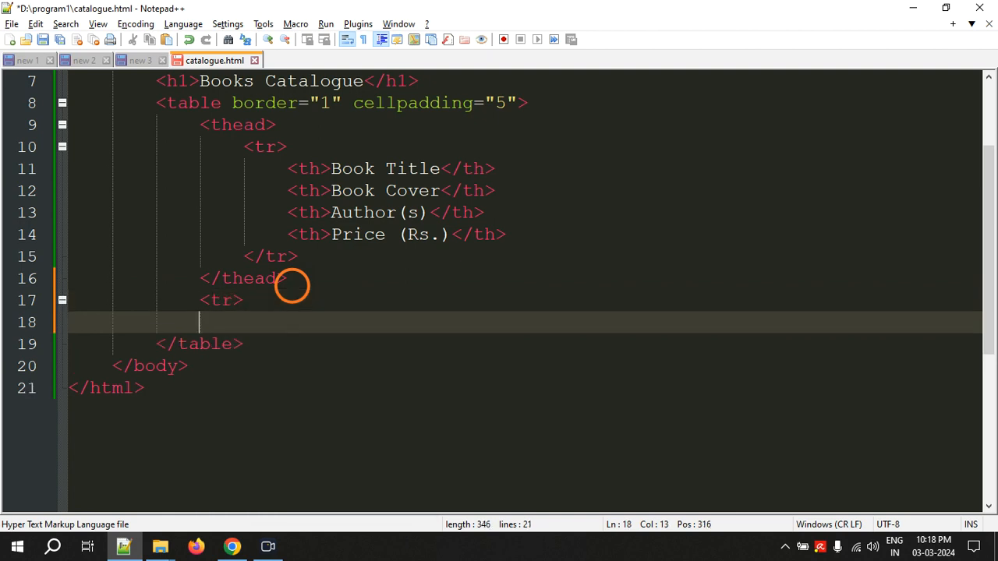
type("</tr>")
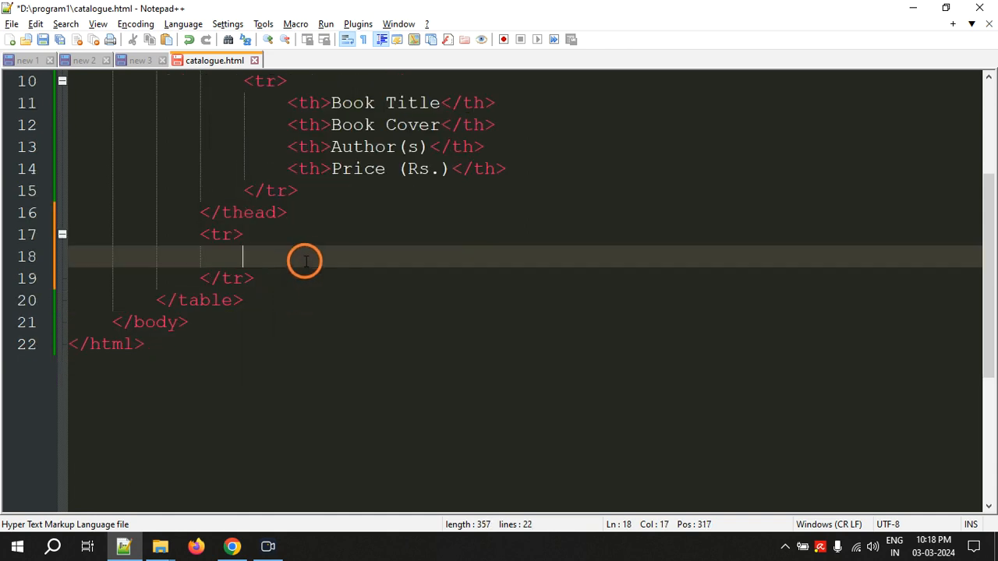
type("<td>")
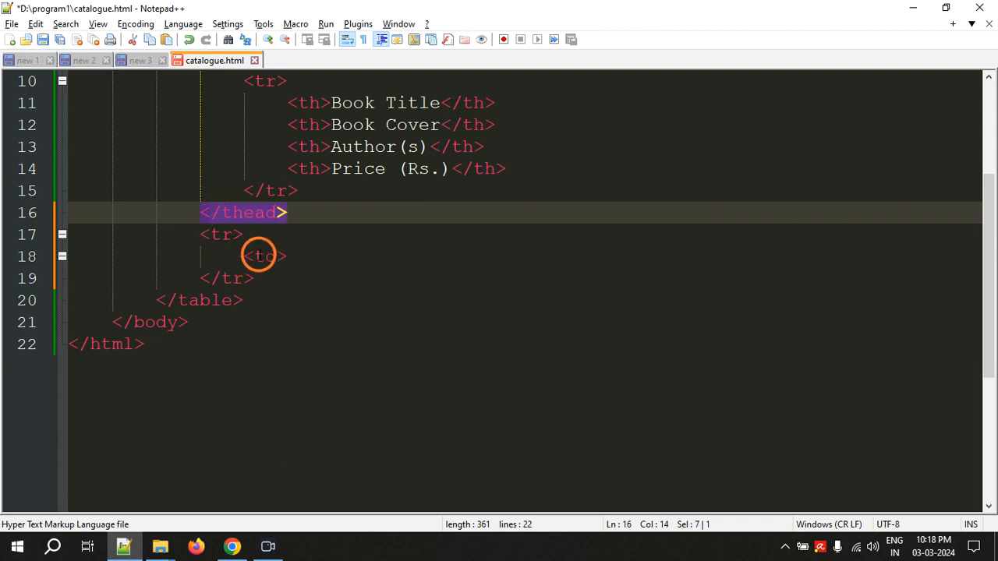
Fill the first cell with 'The C Programming Language' and add an empty second cell
left_click(289, 256)
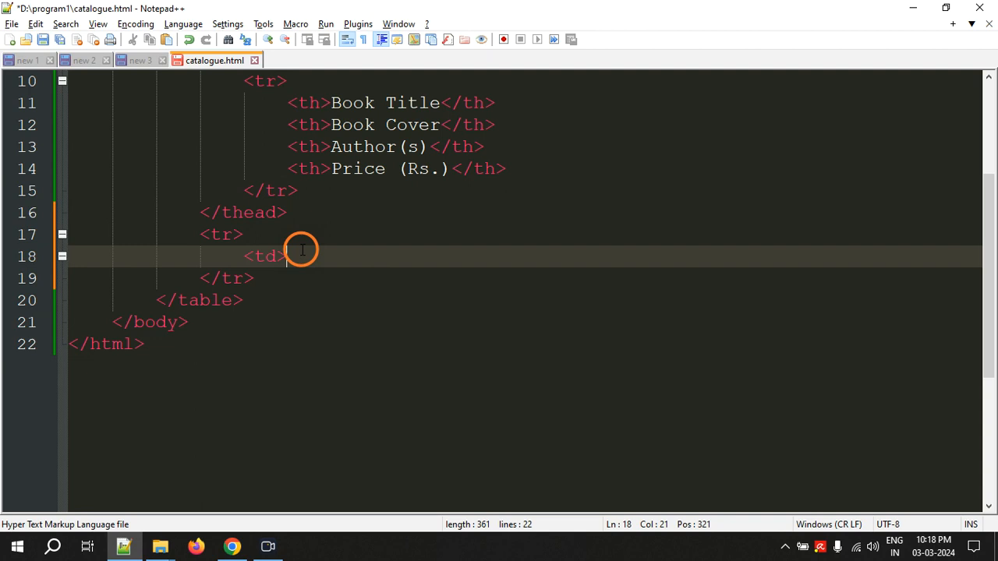
type("TH")
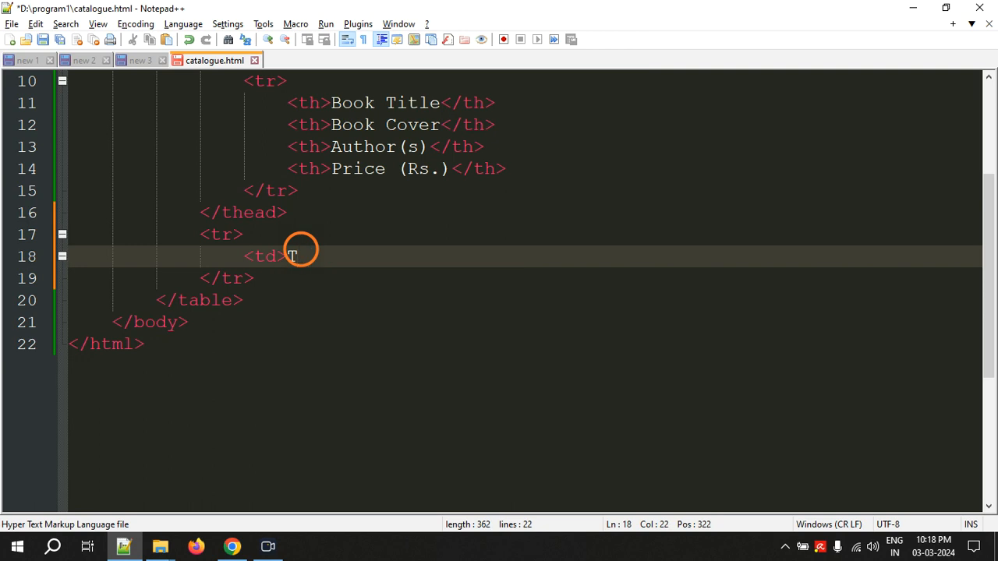
type("he C Pr")
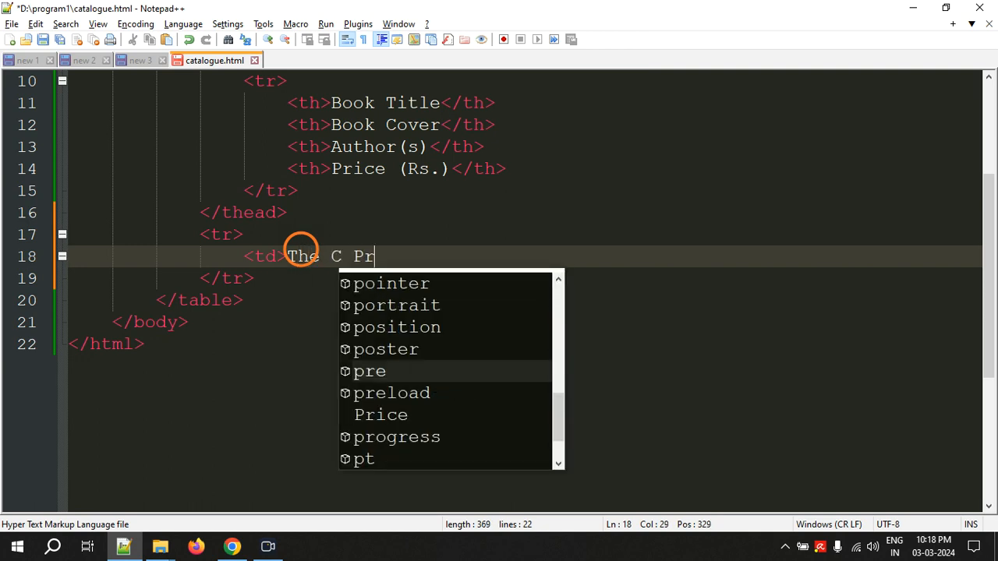
type("ogramming Lan")
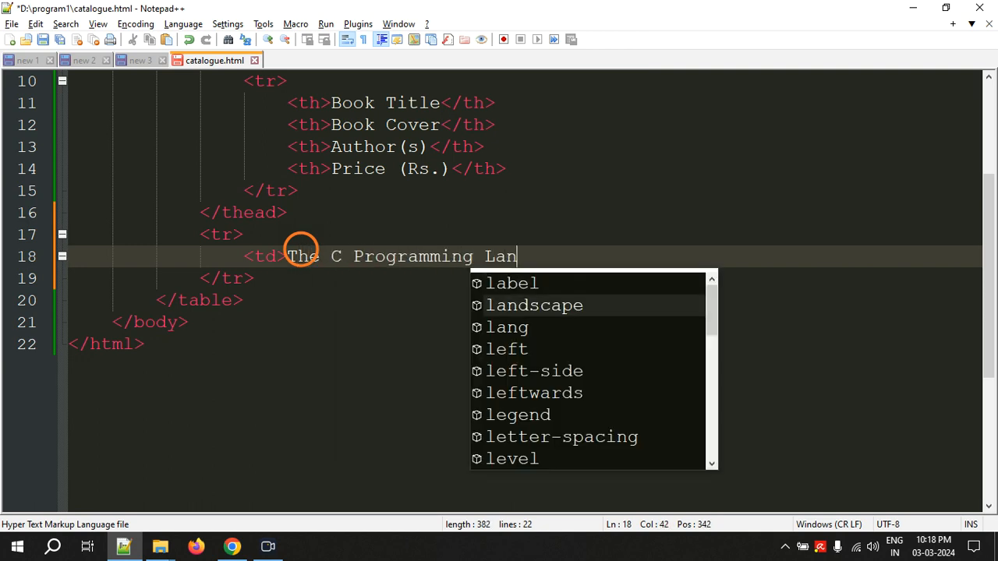
type("guage")
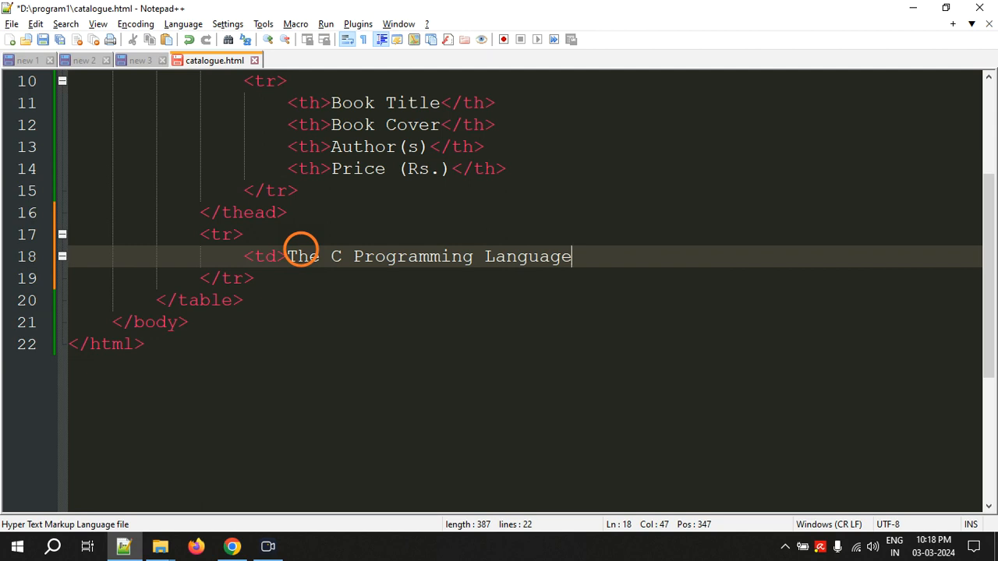
type("</td>")
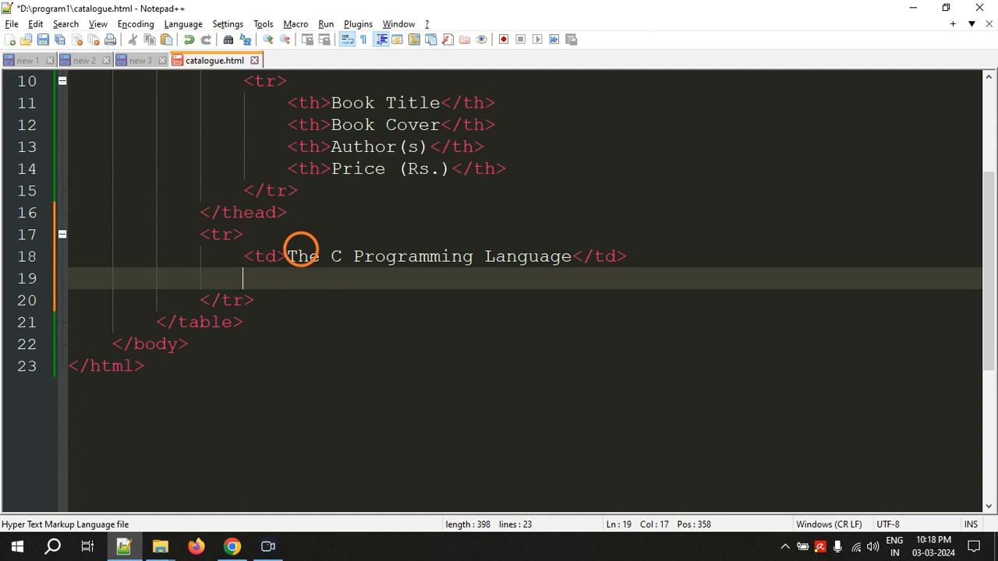
type("<td></")
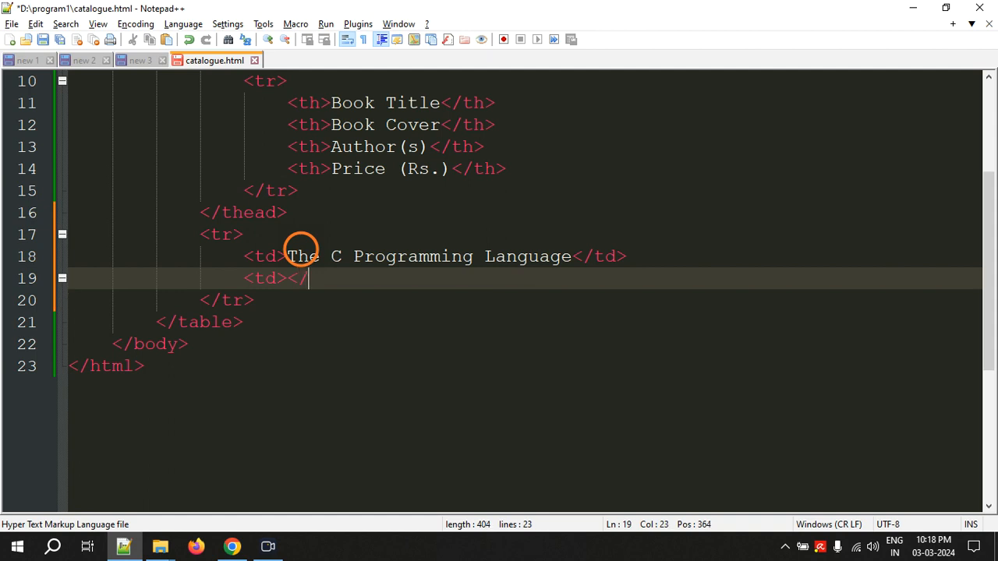
type("td>")
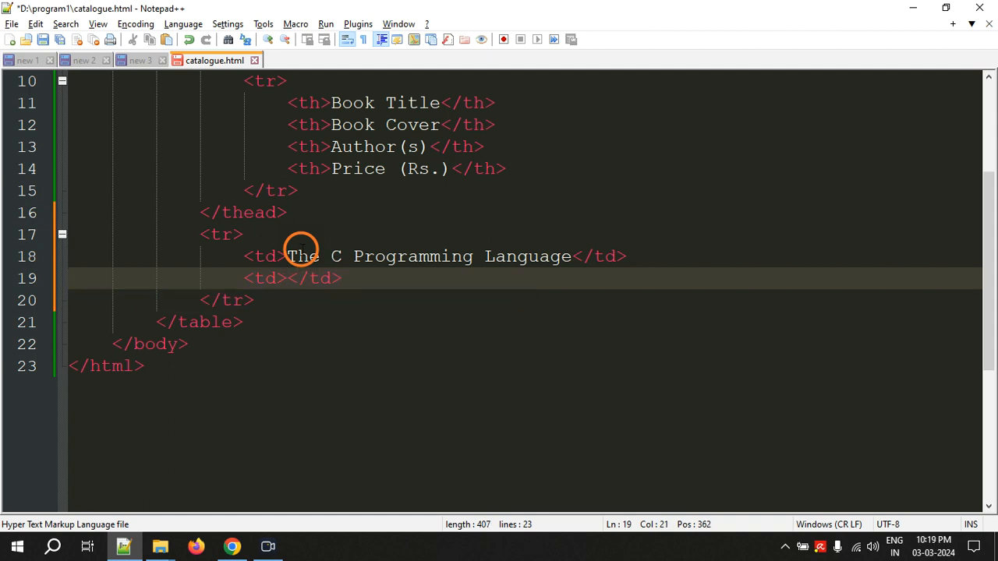
Write the C book's img tag: src resources/cprog.jpg, height 250, width 200px
type("img <")
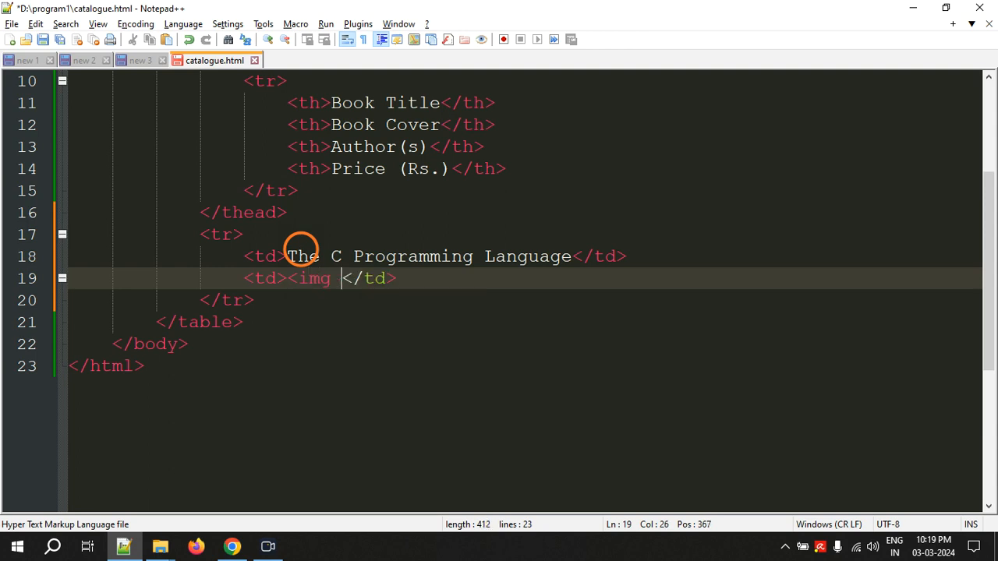
type("src=\"")
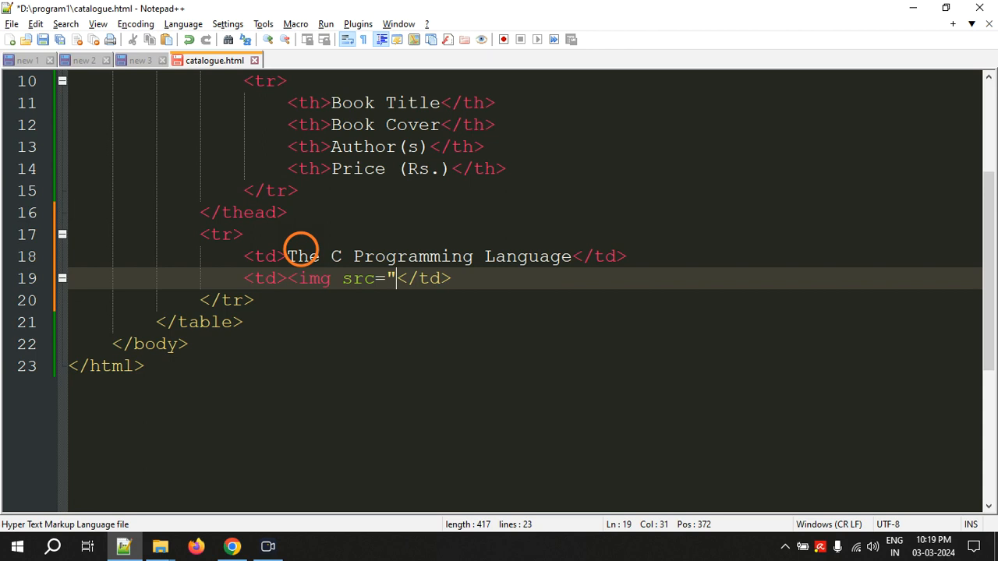
type("resources")
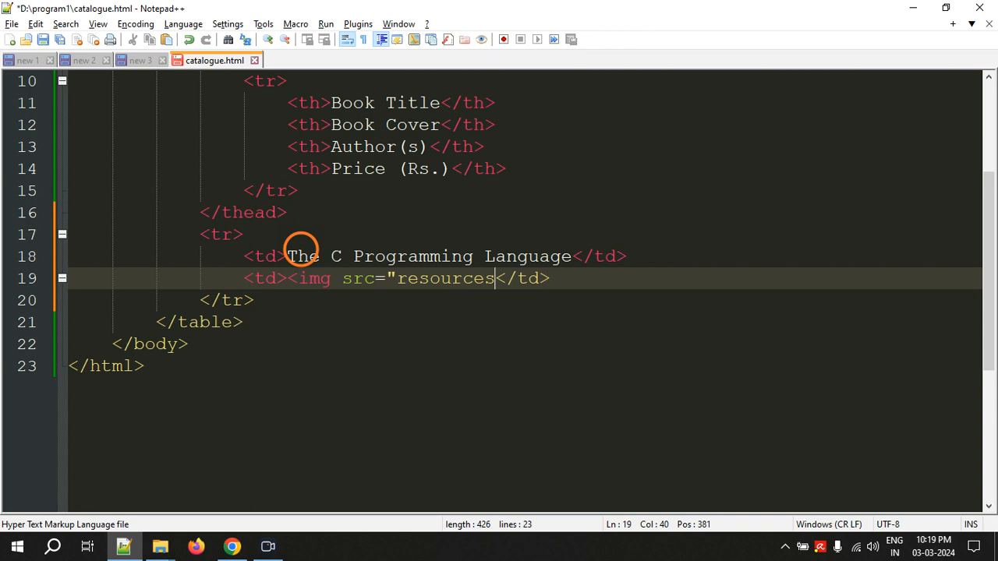
type("/cprog")
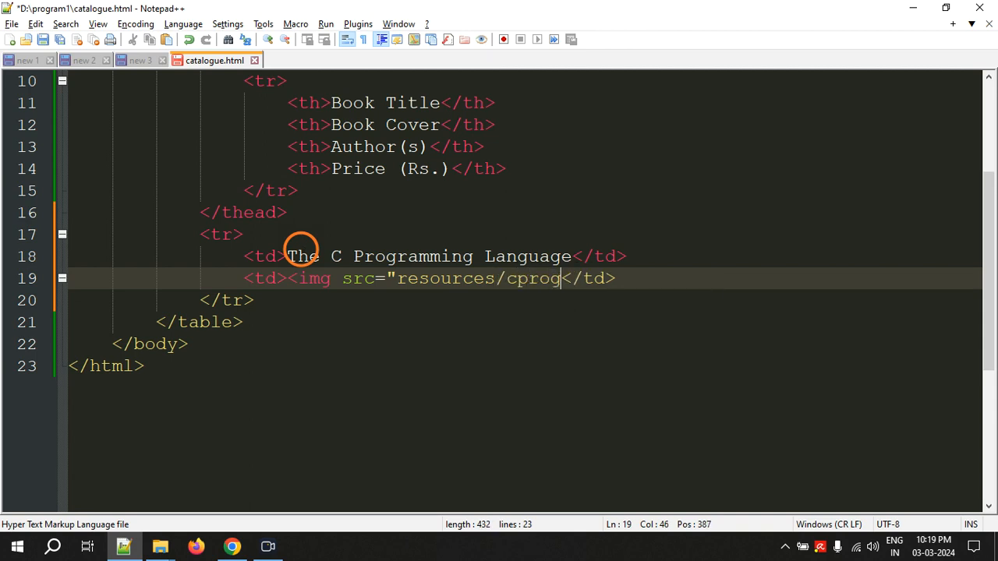
type(".")
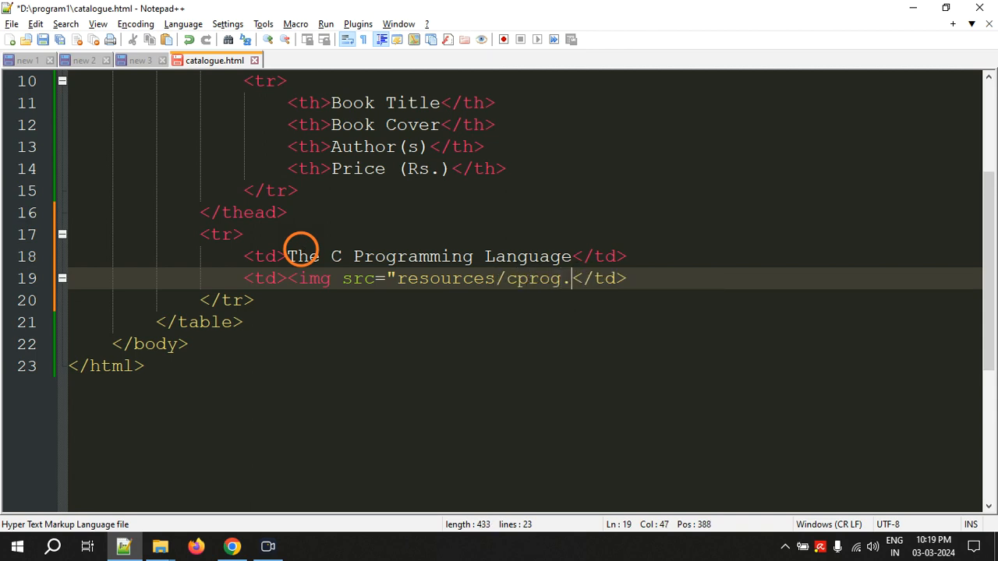
type("jpg\"")
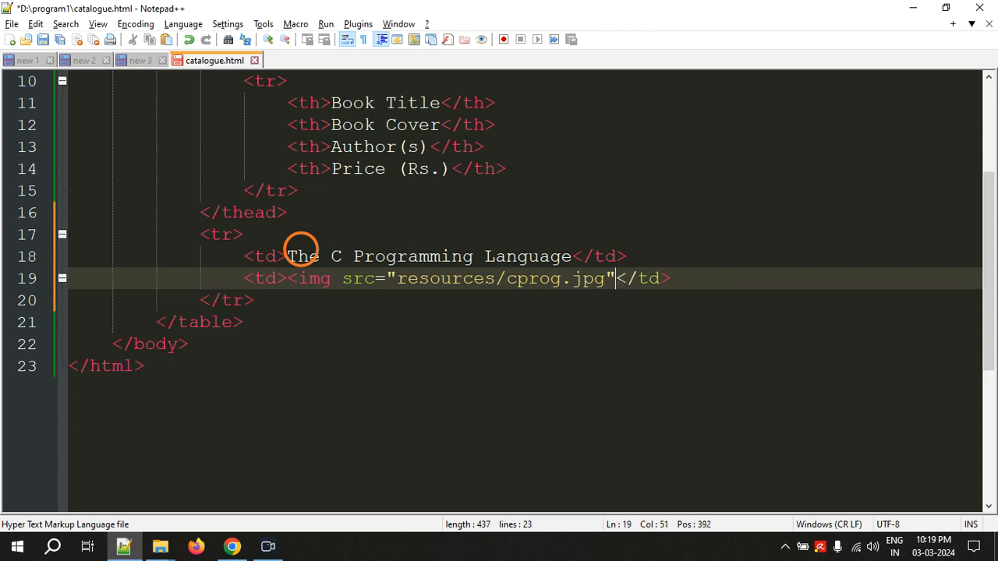
type("height=")
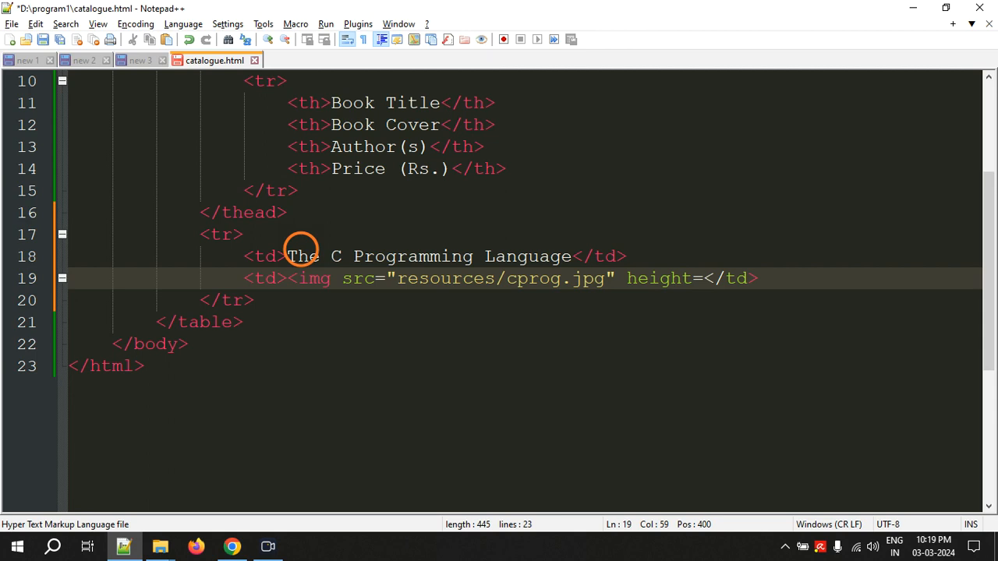
type("\"")
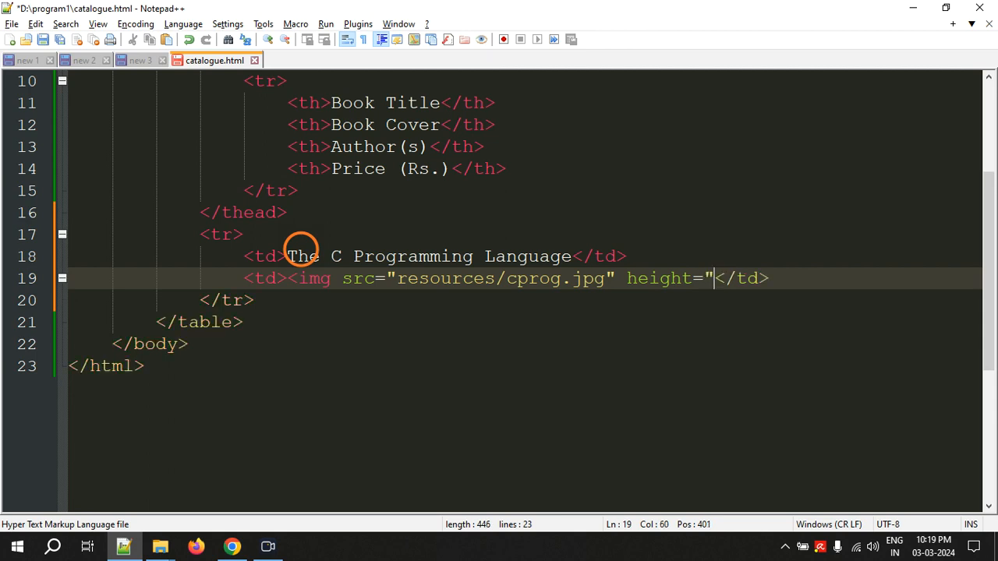
type("250\"")
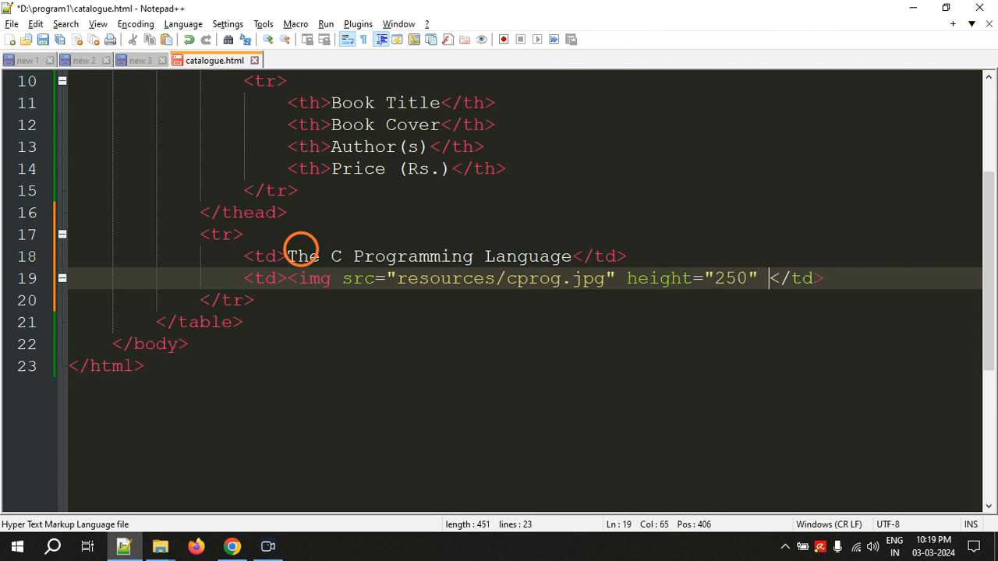
type("width=\"")
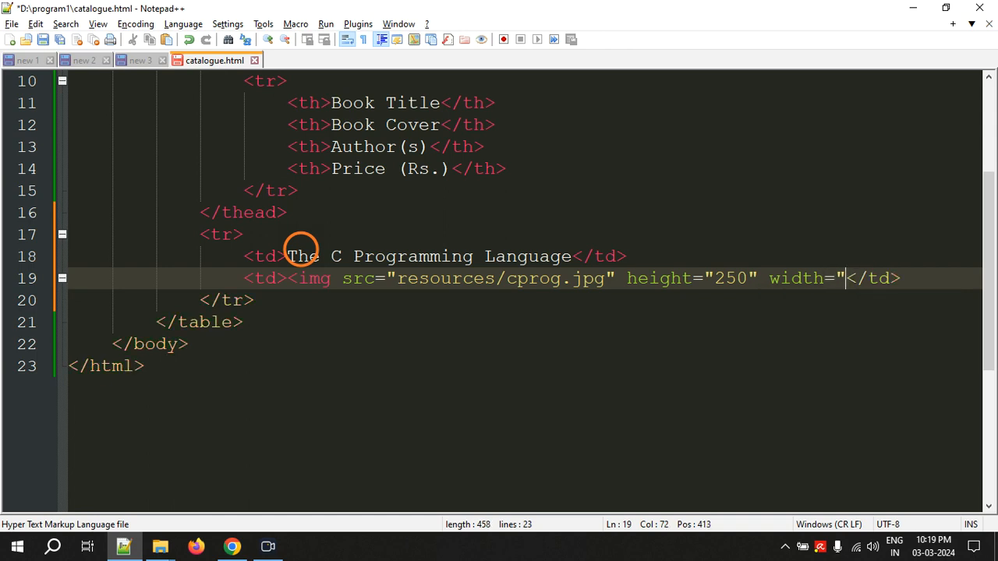
type("200p")
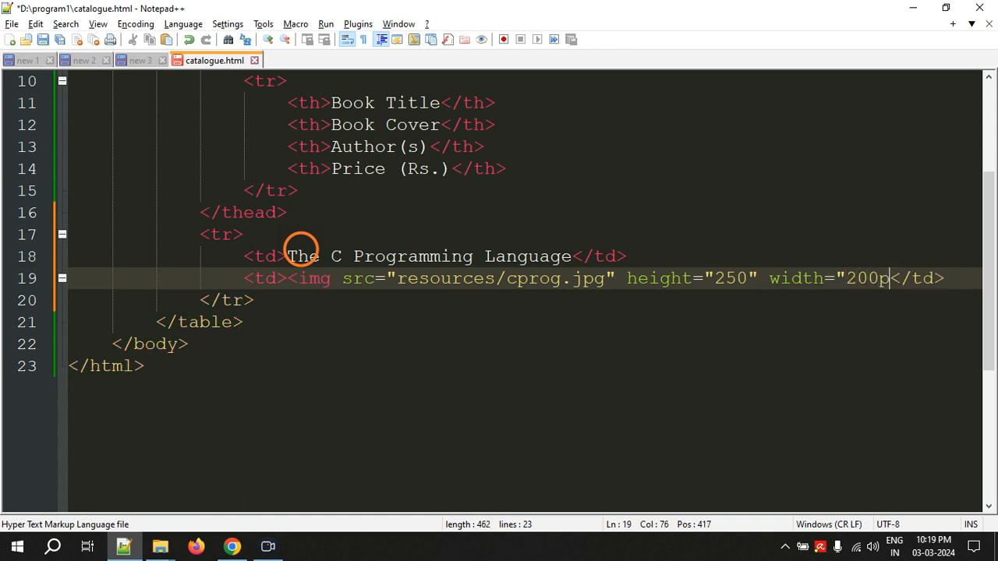
type("x\"/>")
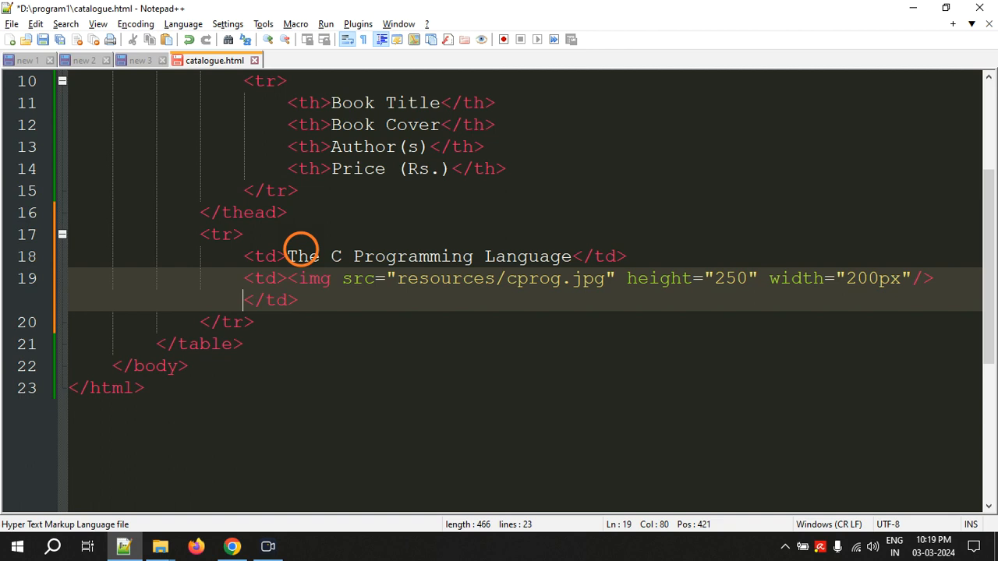
mouse_move(337, 265)
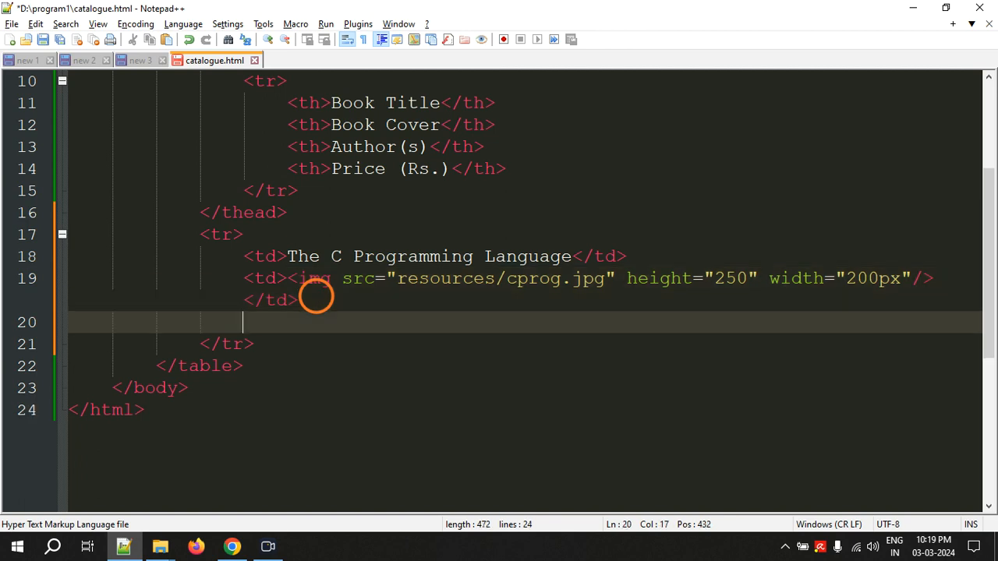
Add an author cell reading Brian W.Kernighan, Dennis M.Ritchie to the C book row
type("<td>")
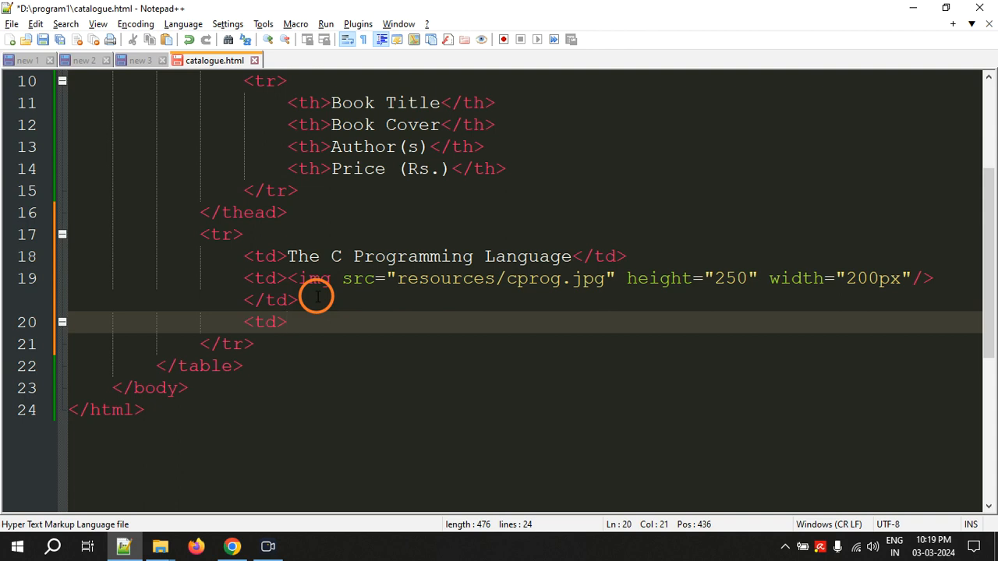
type("Bri")
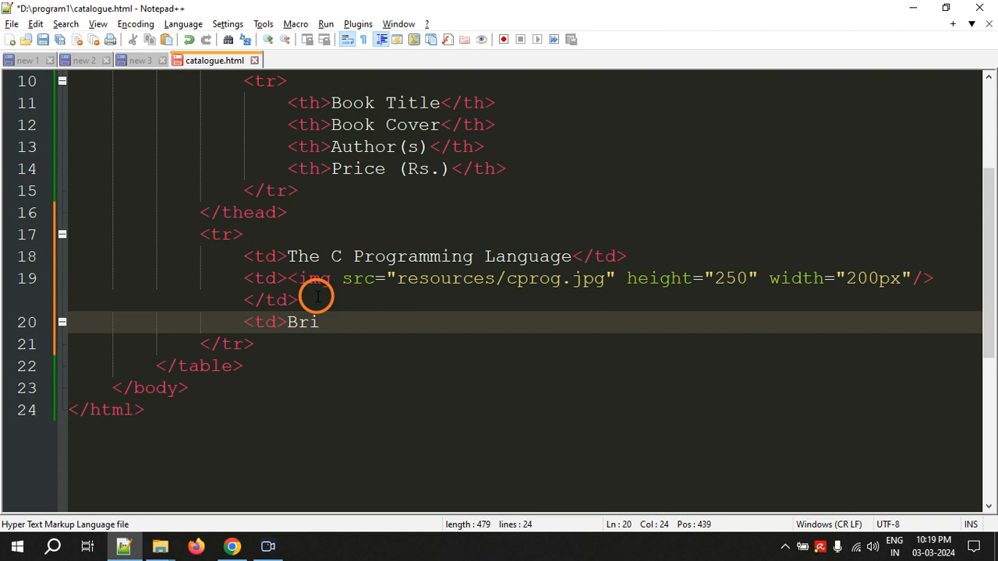
type("an")
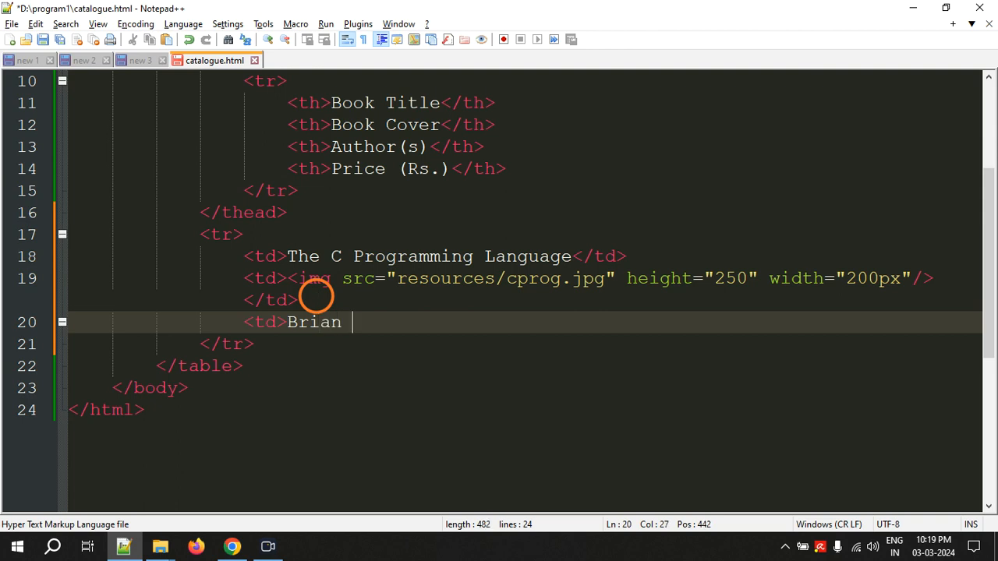
type("W.")
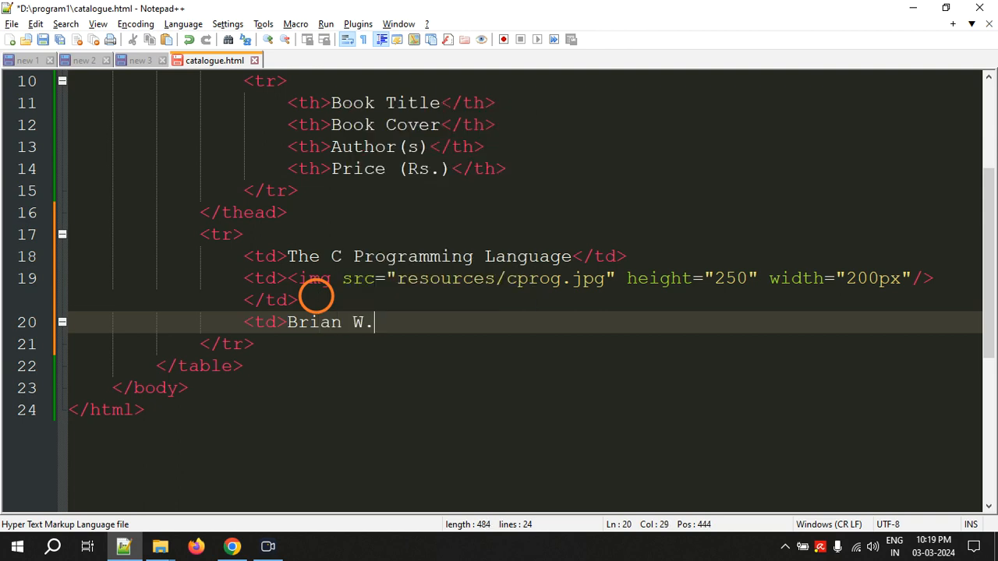
type("Kerni")
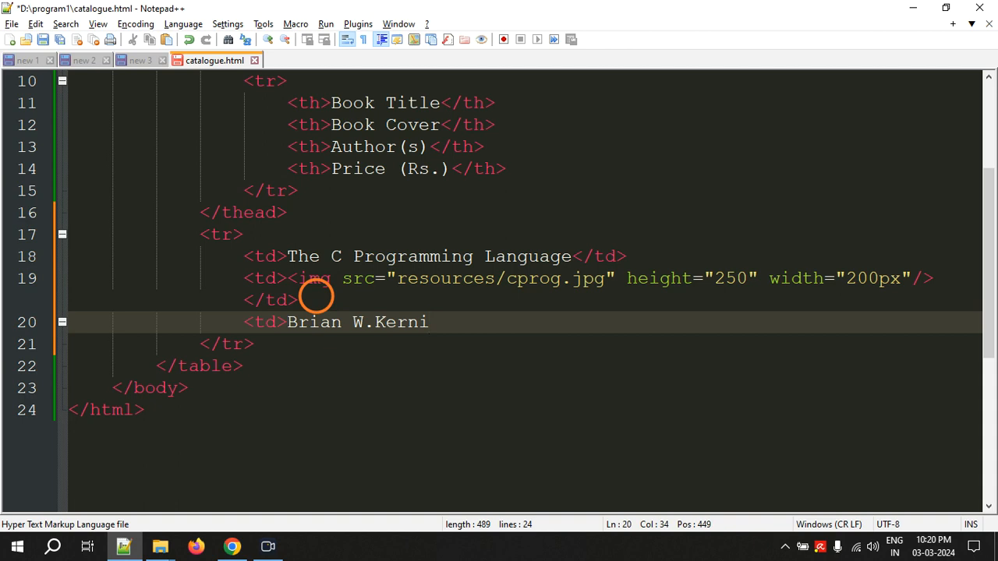
type("ghan")
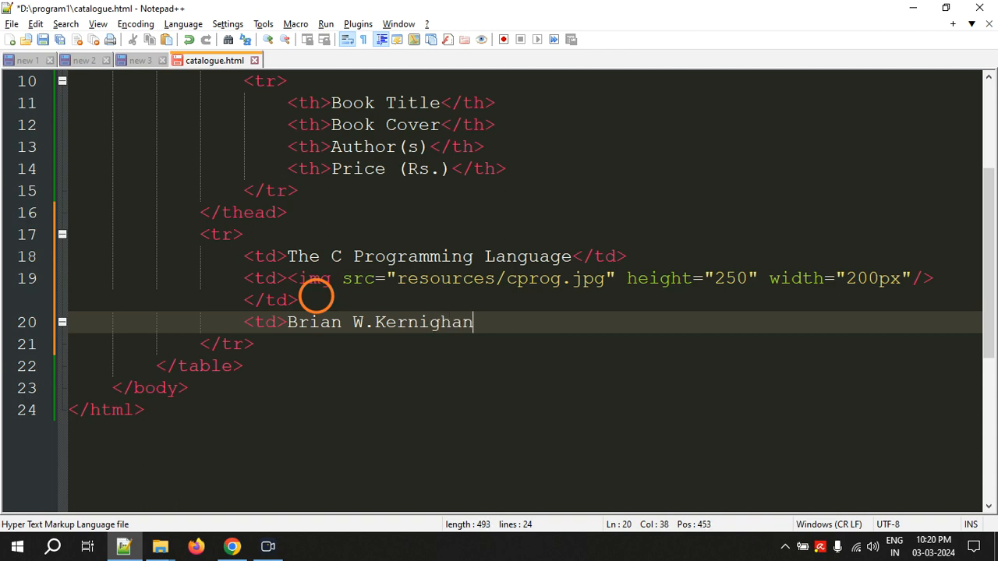
type(", Denni")
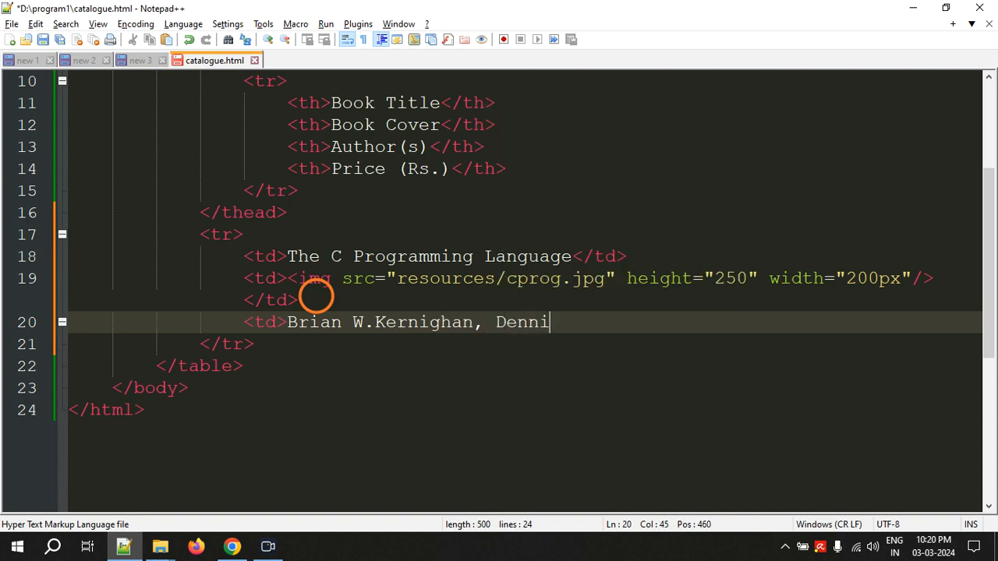
type("s M.Ritchie")
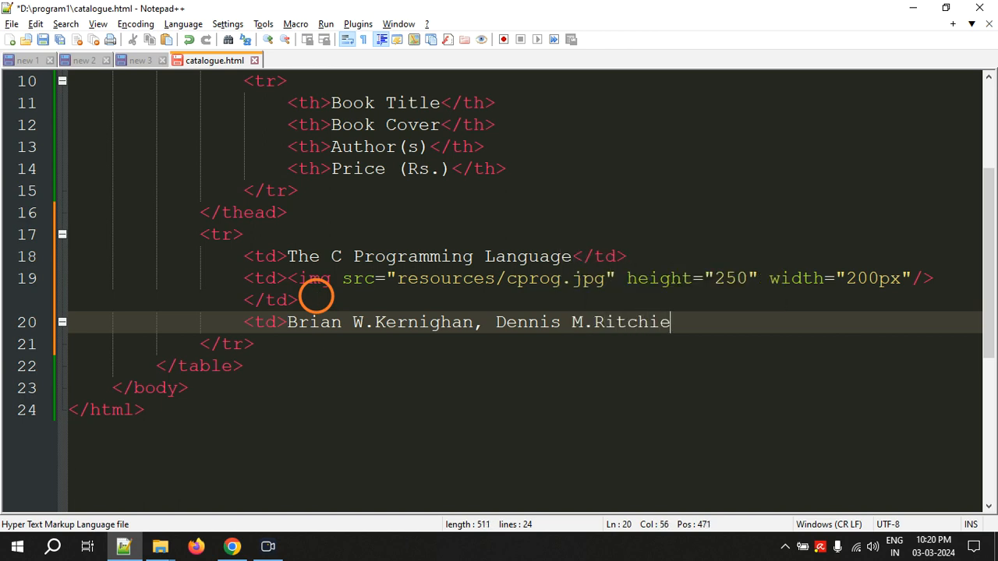
type("</td>")
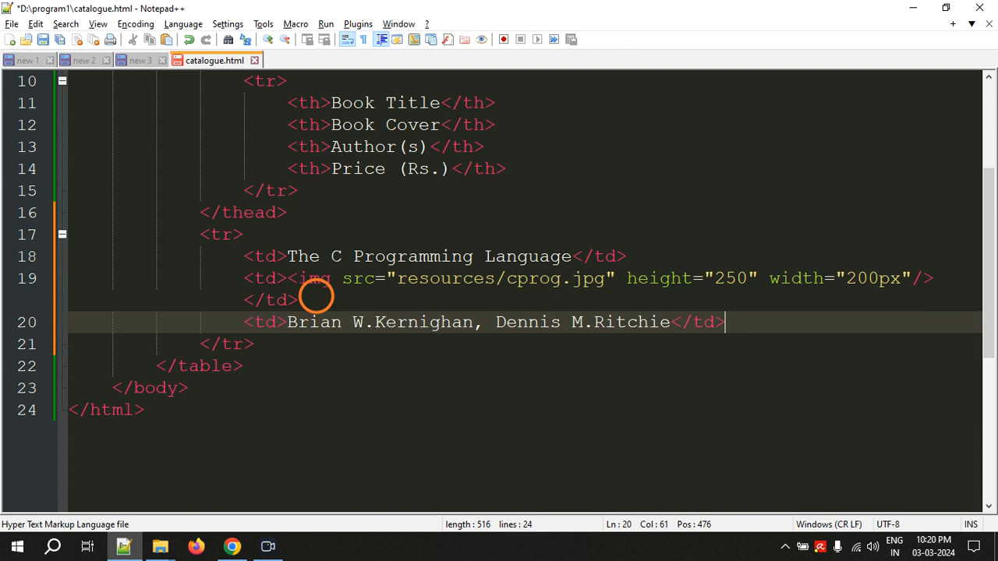
Add a price cell of 250 to the C book row
type("<td>")
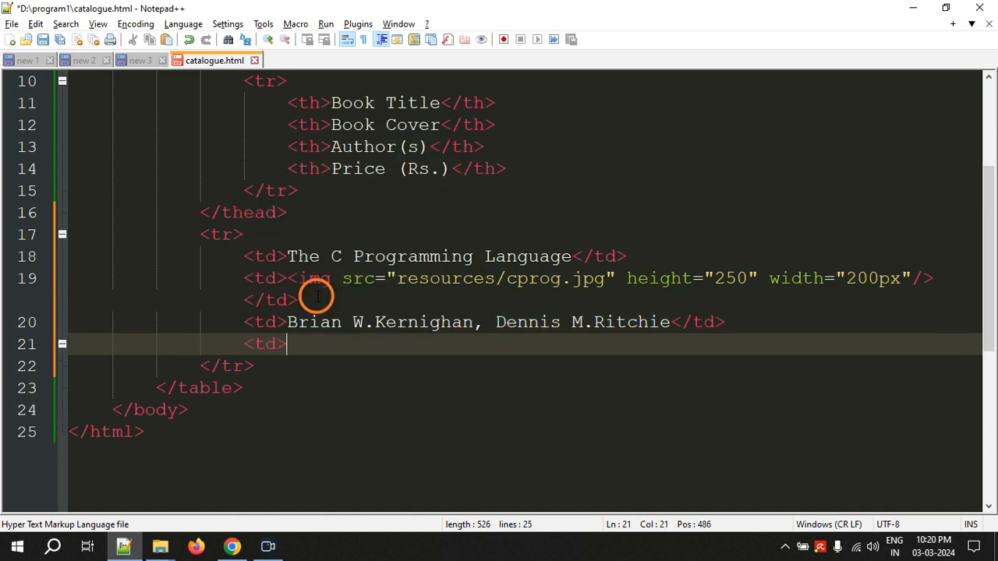
type("25")
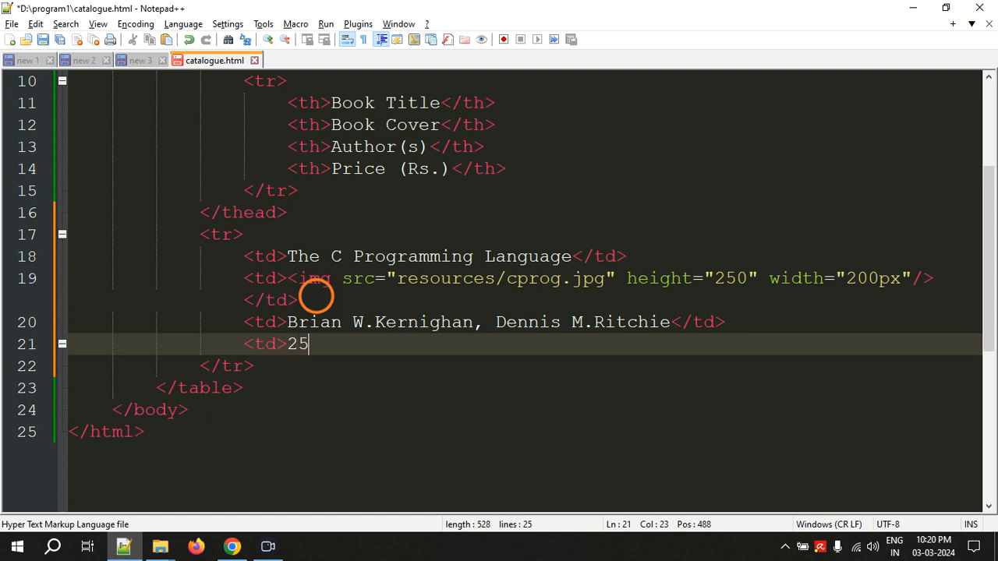
type("0</td>")
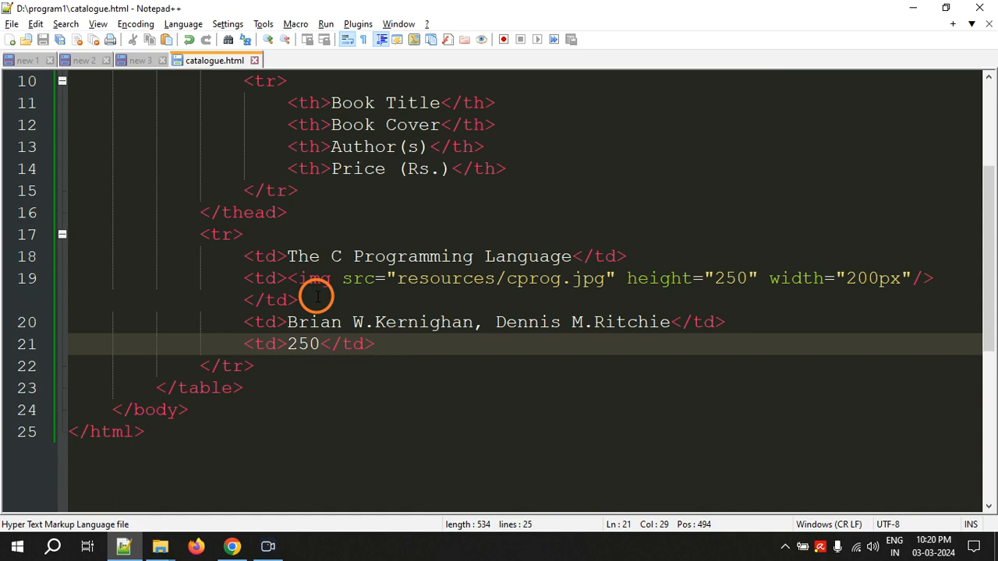
scroll("up", 3)
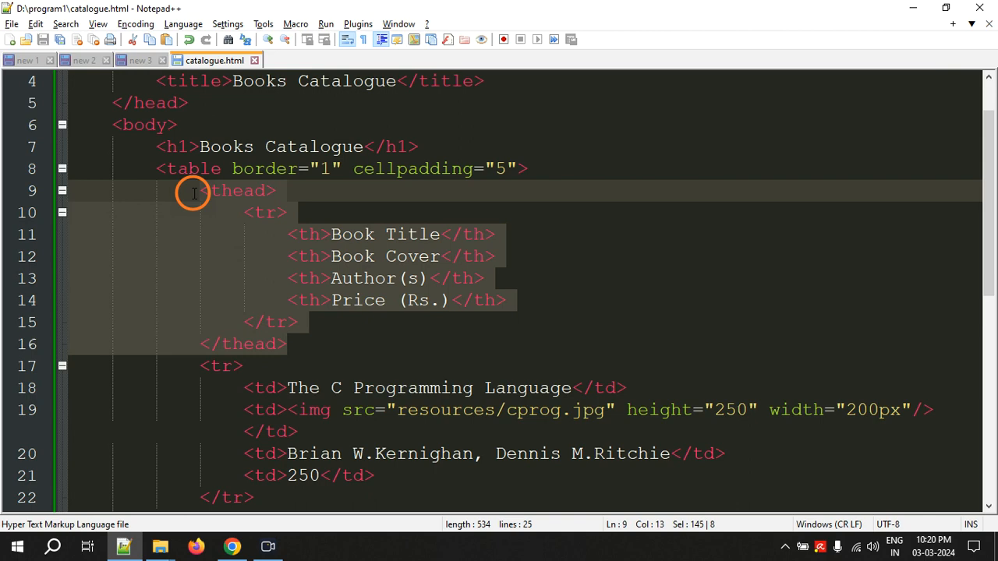
Reload catalogue.html in Chrome to check the C Programming Language row with price 250
scroll("down", 3)
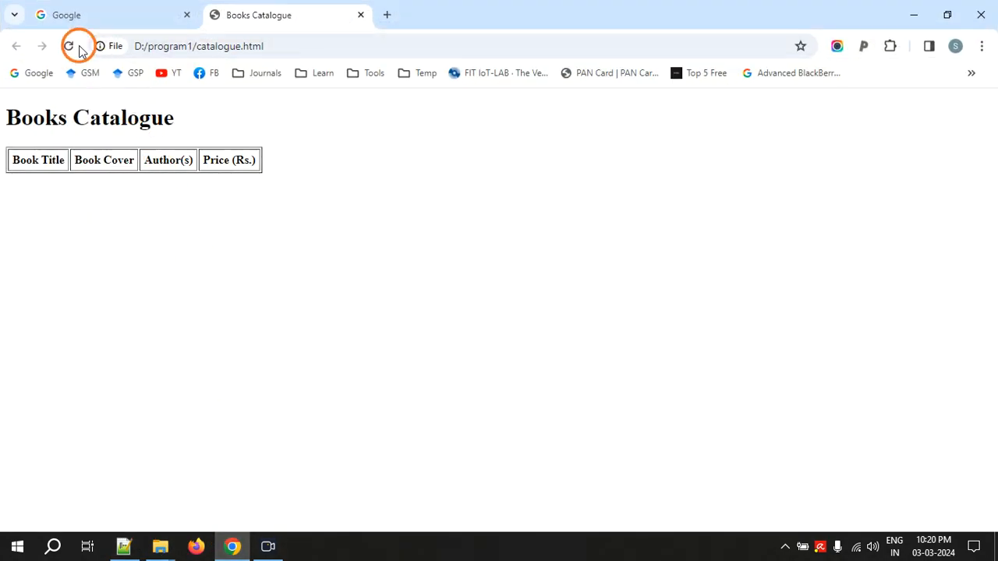
left_click(68, 46)
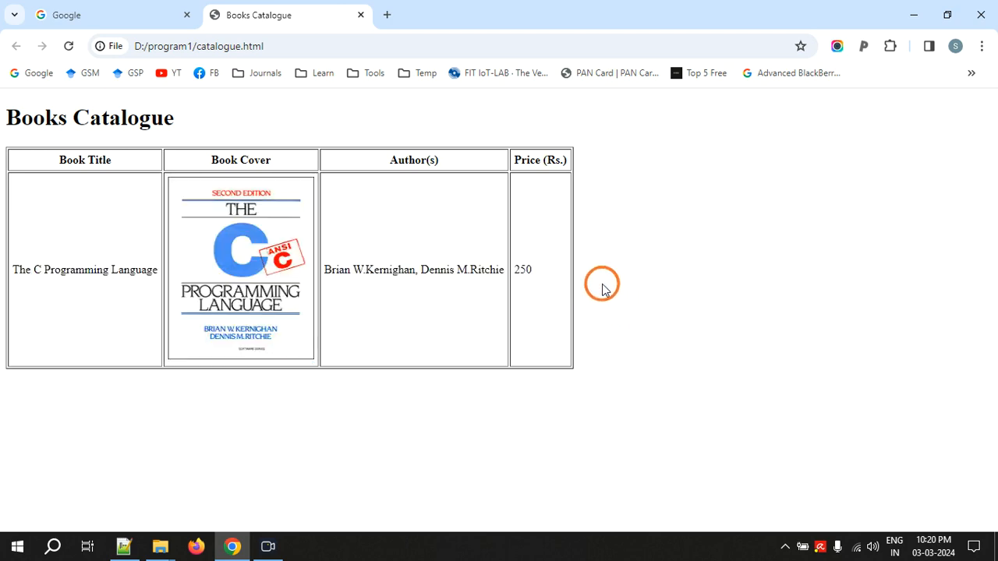
left_click(124, 545)
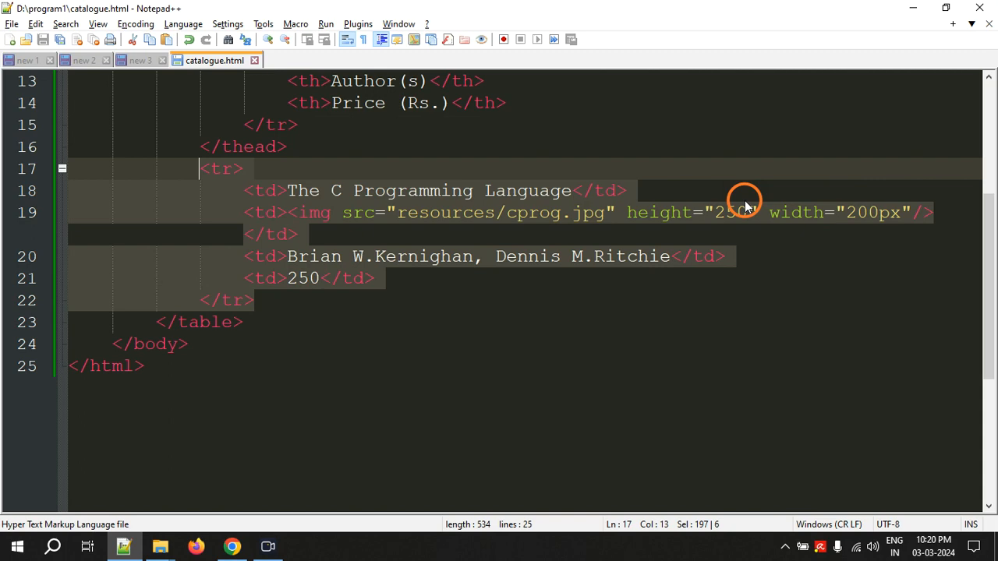
mouse_move(300, 304)
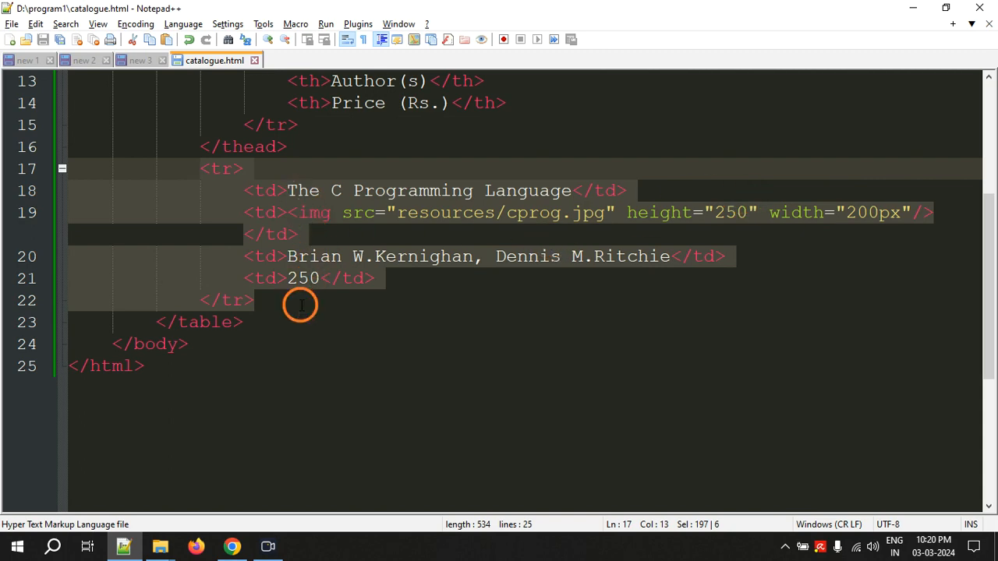
Paste a copy of the C book row, retitled Java, The Complete Reference with java cover
key("ctrl+v")
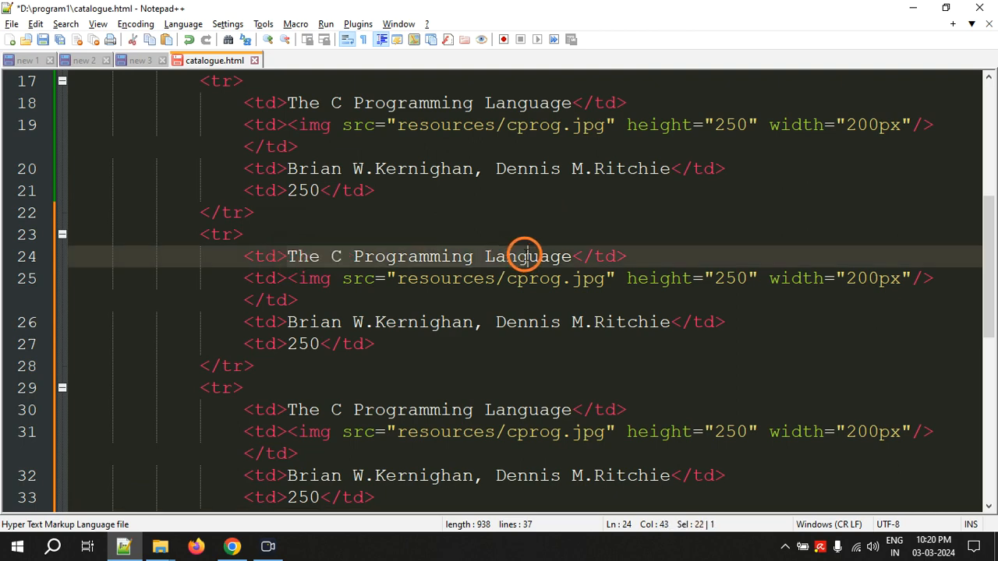
type("J</td>")
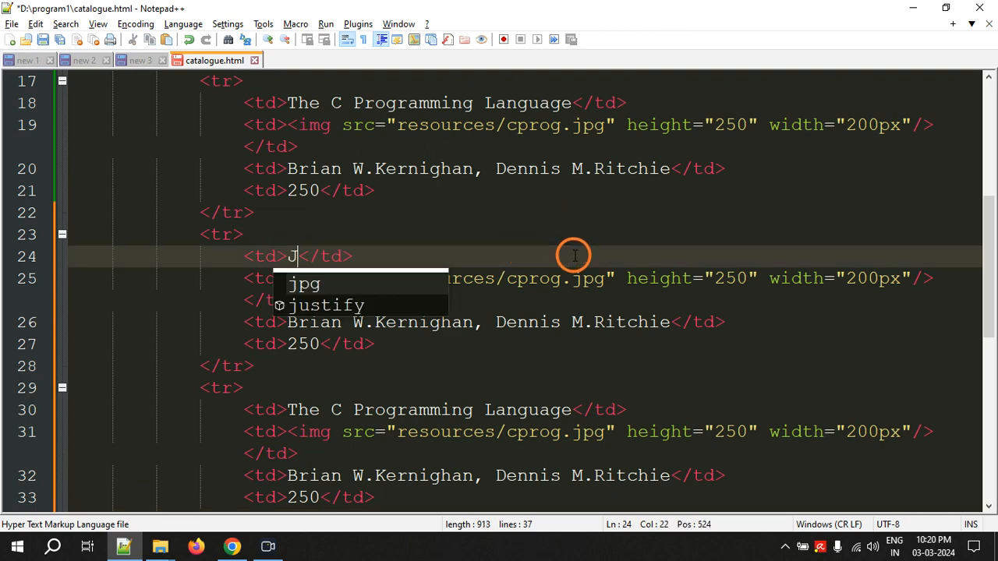
type("ava, The")
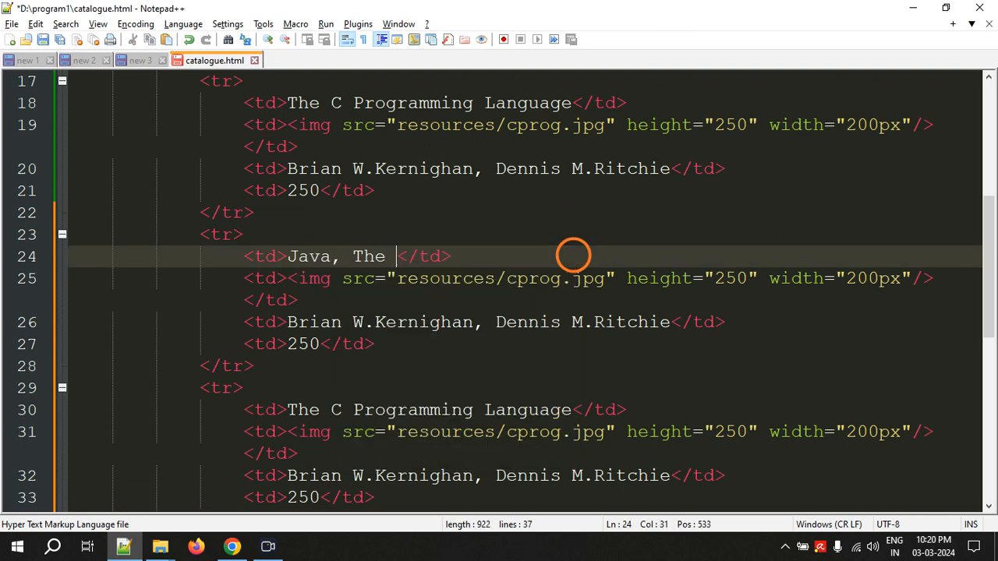
type("Complete")
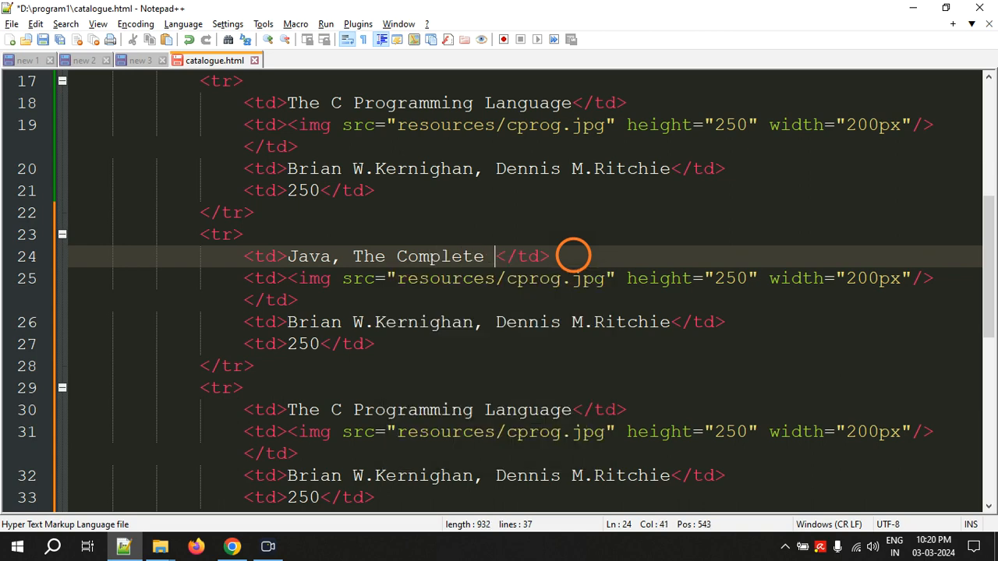
type("Reference")
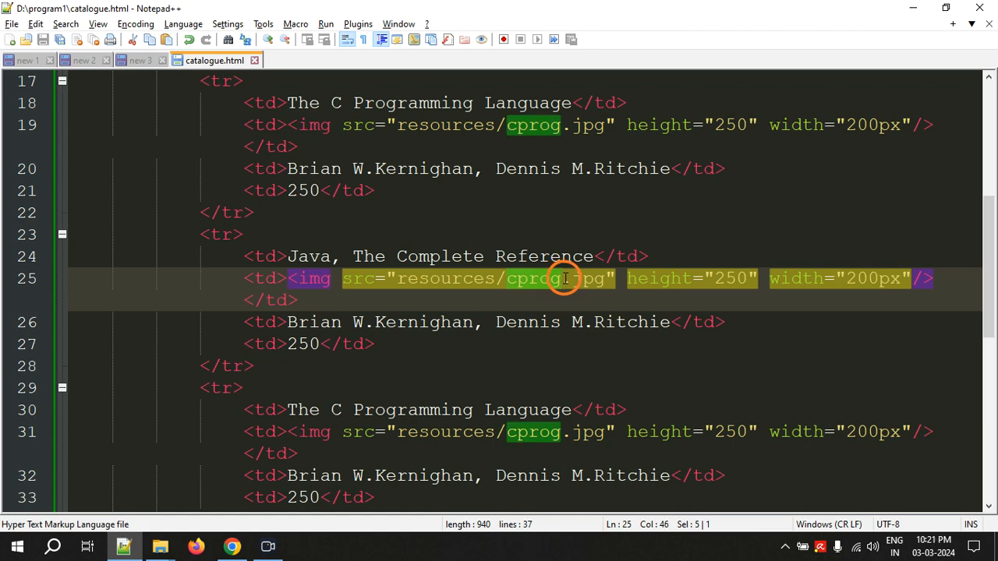
type("java")
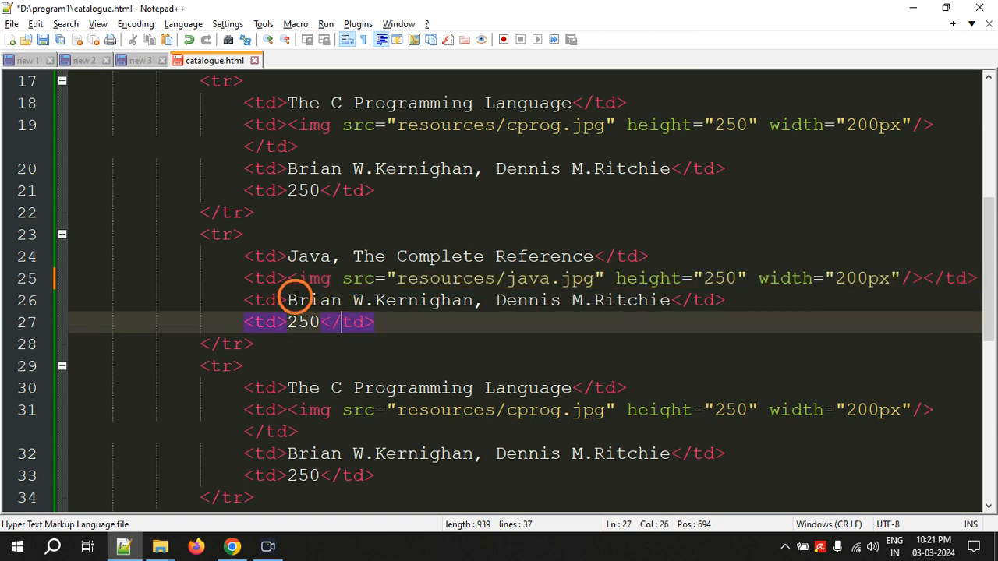
Replace the Java row's authors with Herbert Schildt, Dr. Danny Coward
left_click(671, 300)
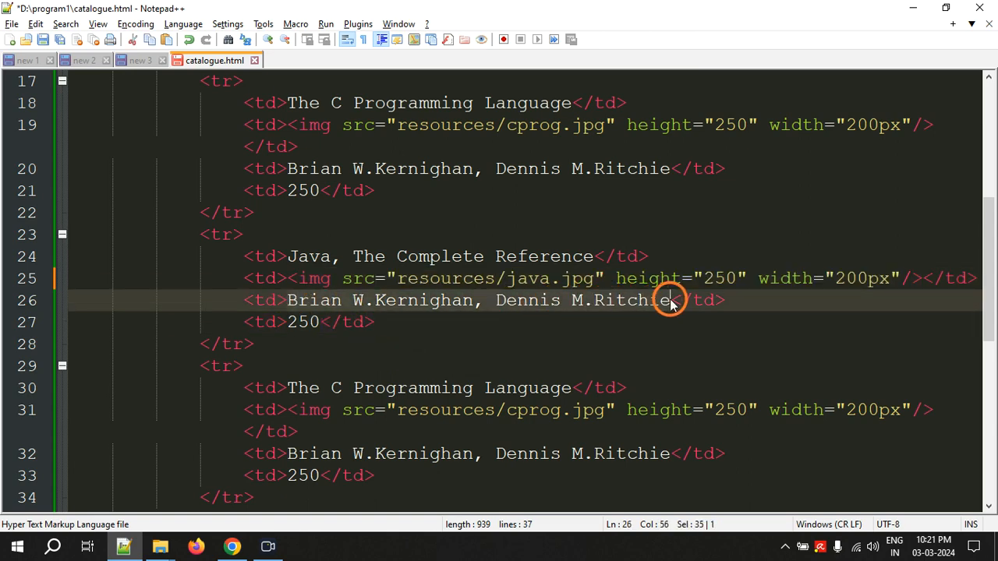
type("Herbert </td>")
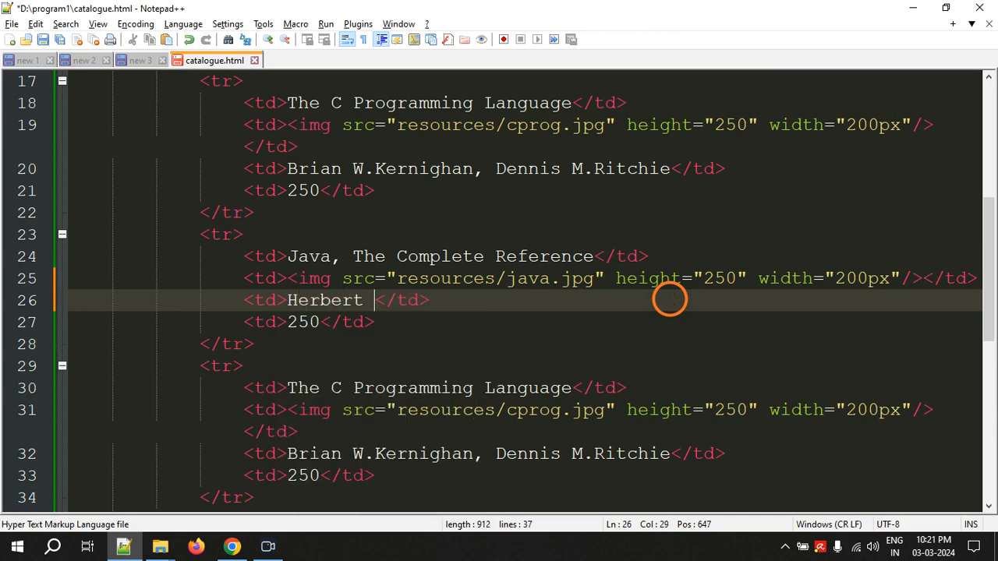
type("Schildt, D")
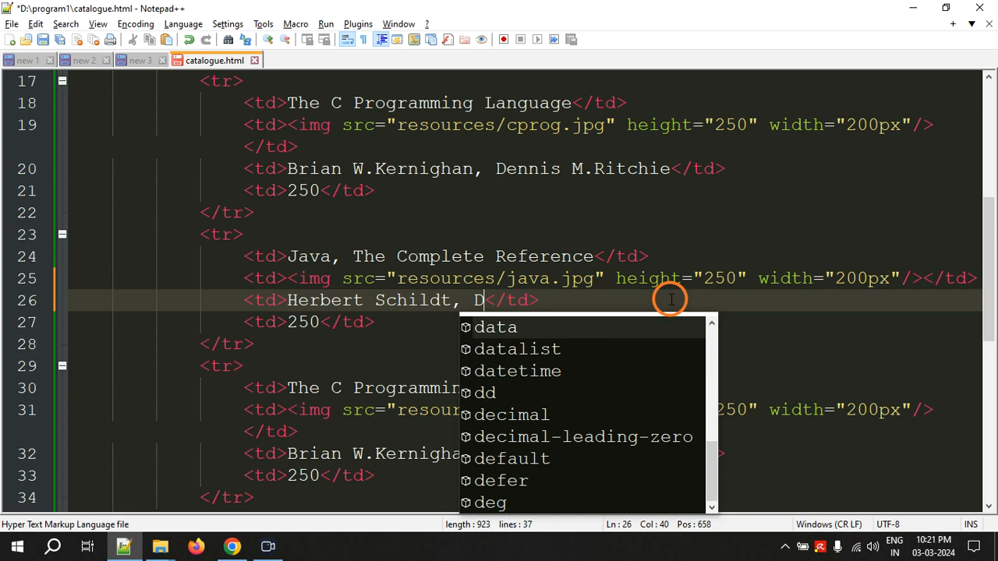
type("r. Danny")
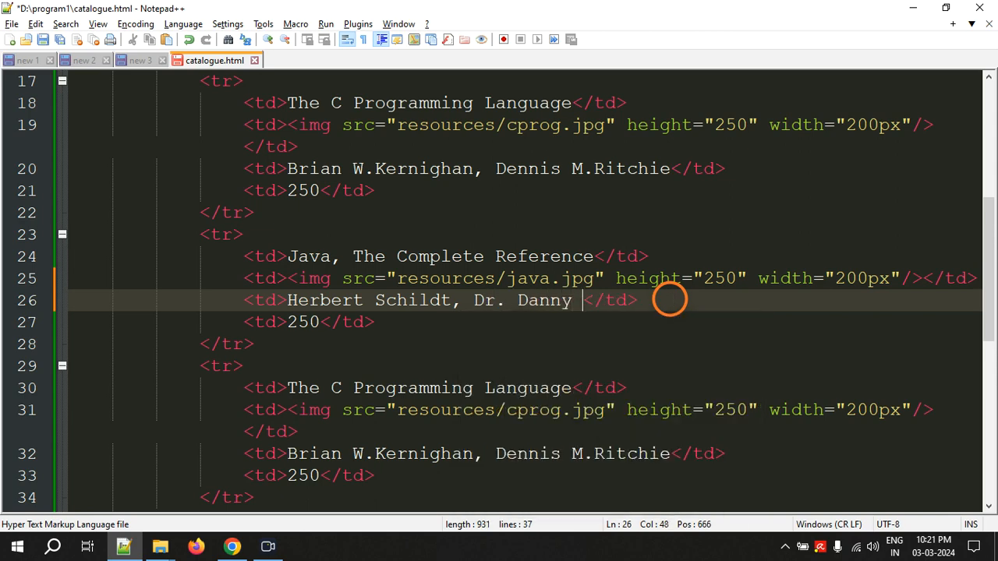
type("Coward")
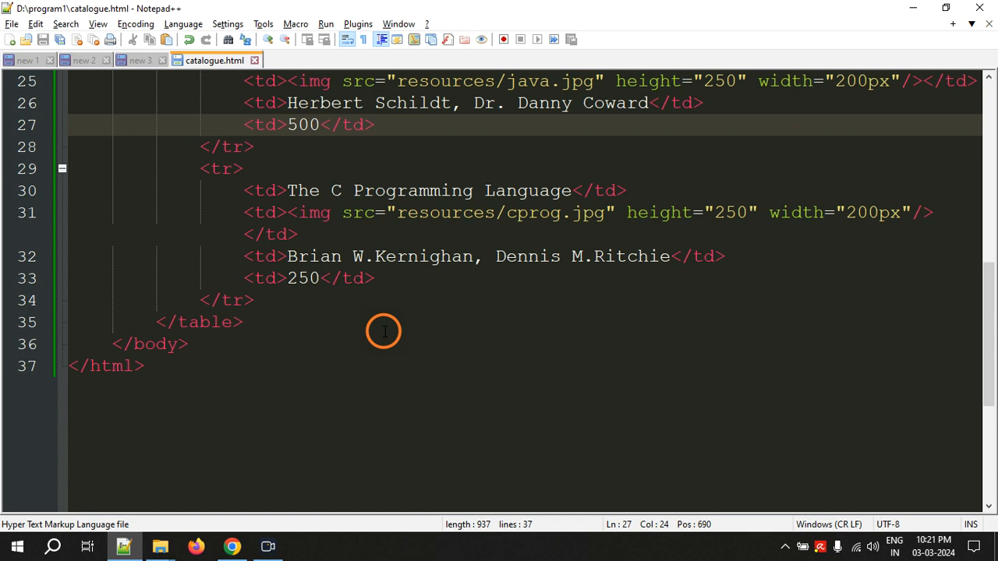
Retitle the third book row Programming the World Wide Web
left_click(573, 190)
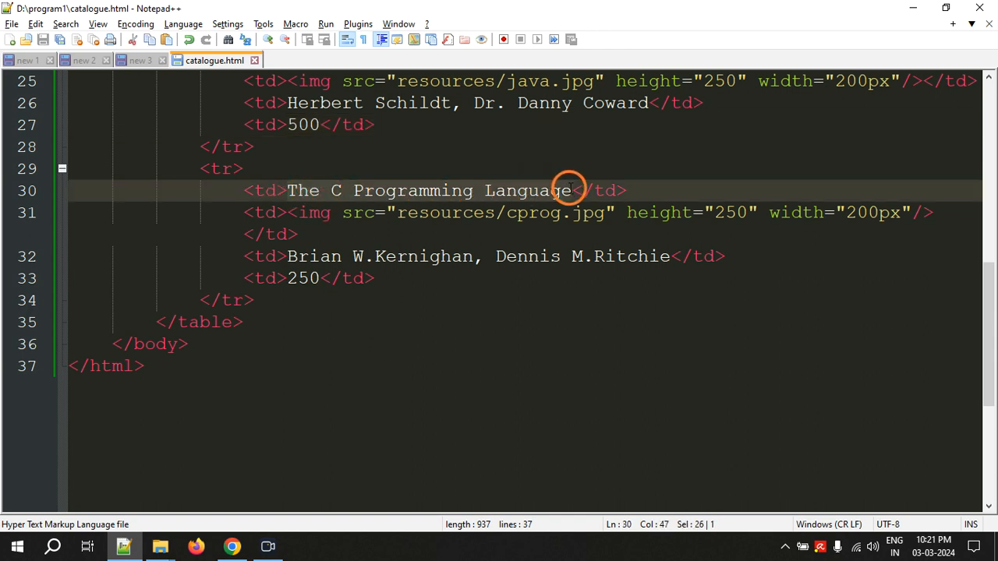
type("Programming")
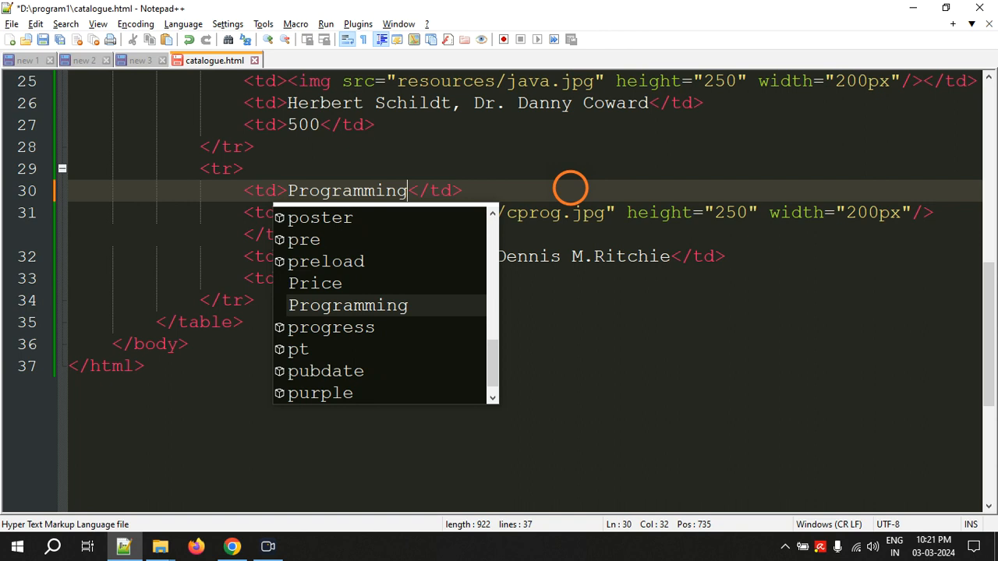
type("The")
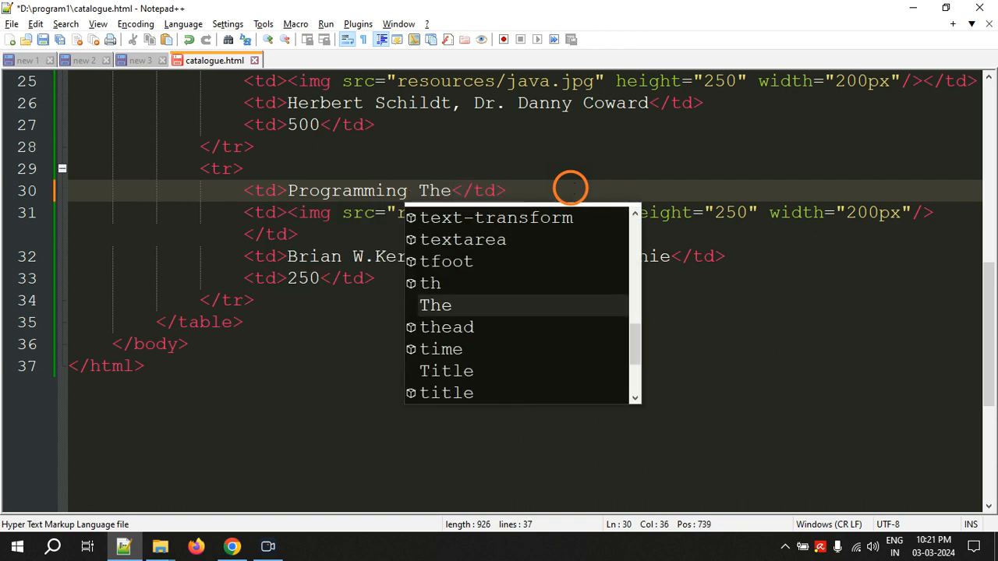
type("he W")
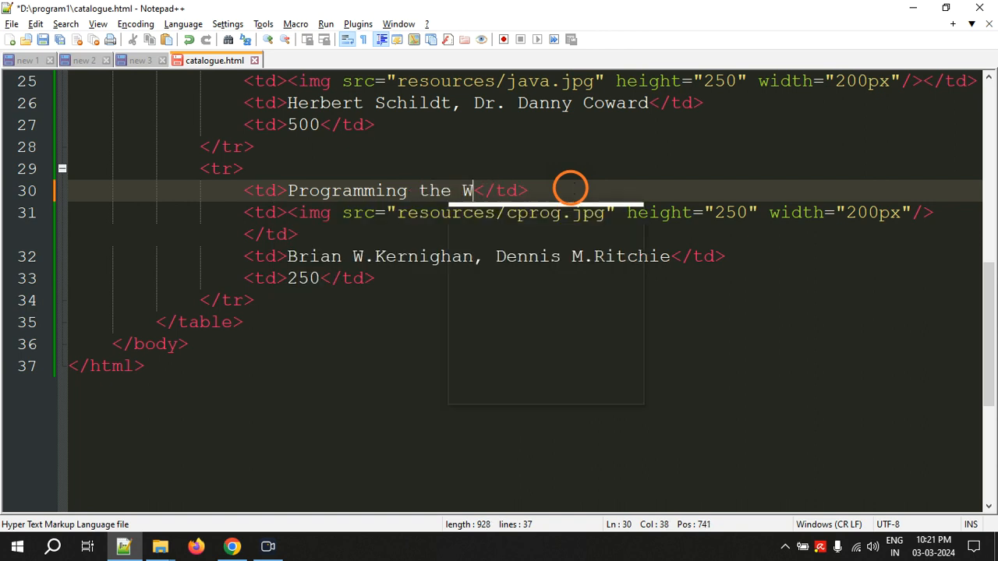
type("orld Wide Web")
left_click(596, 223)
type("wt")
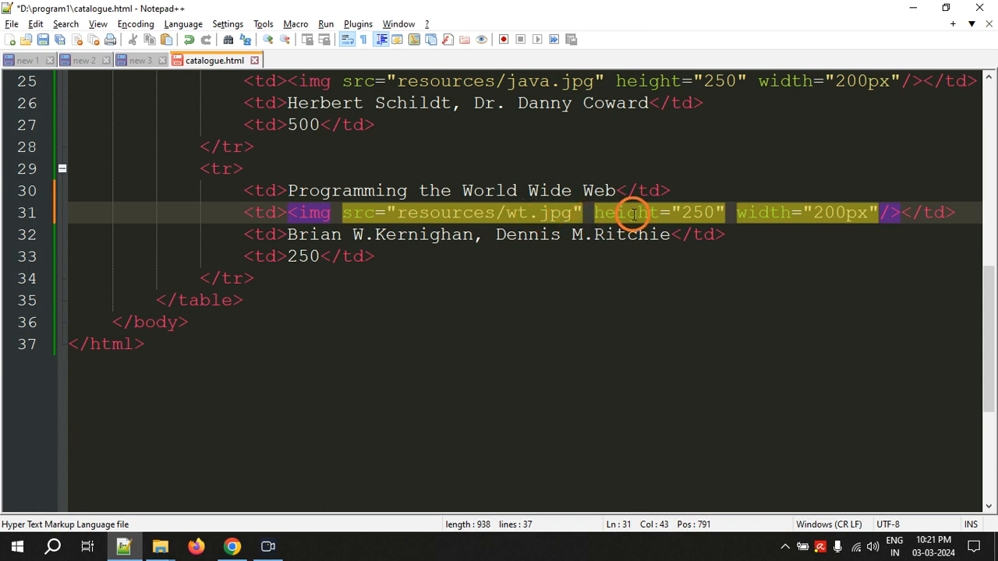
mouse_move(581, 250)
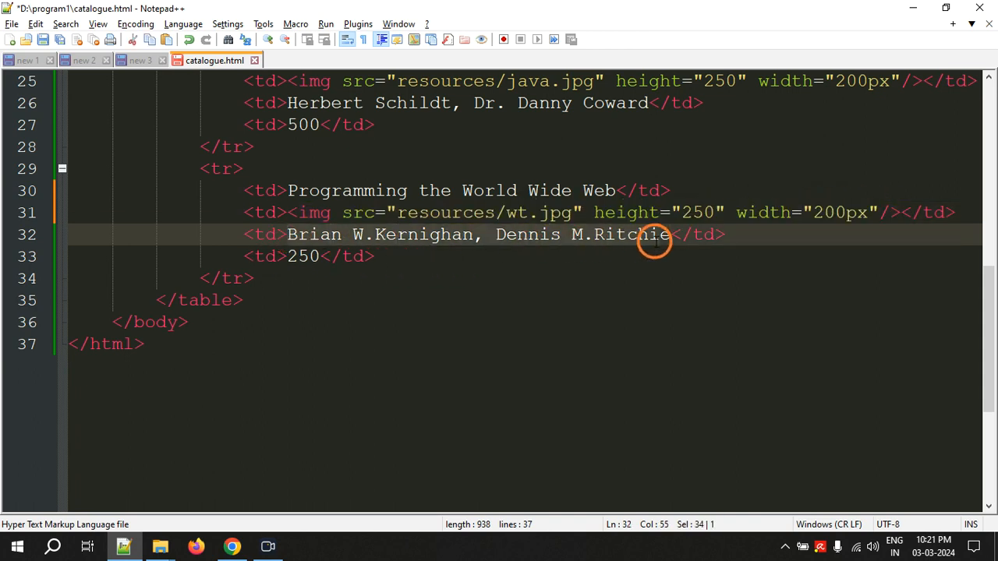
Set the third row's author to Robert W.Sebesta and its price to 450
type("Robert W</td>")
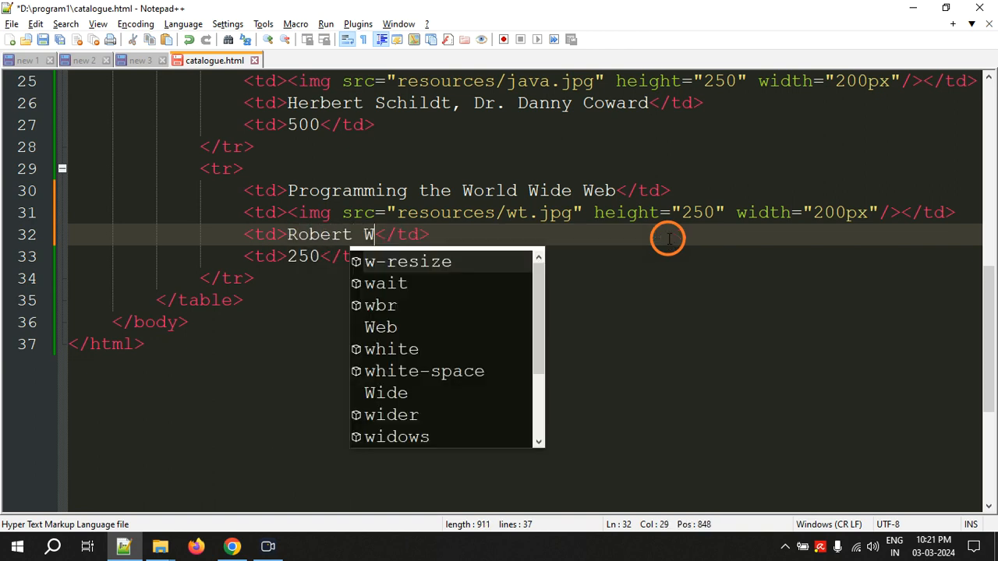
type(".Sebest")
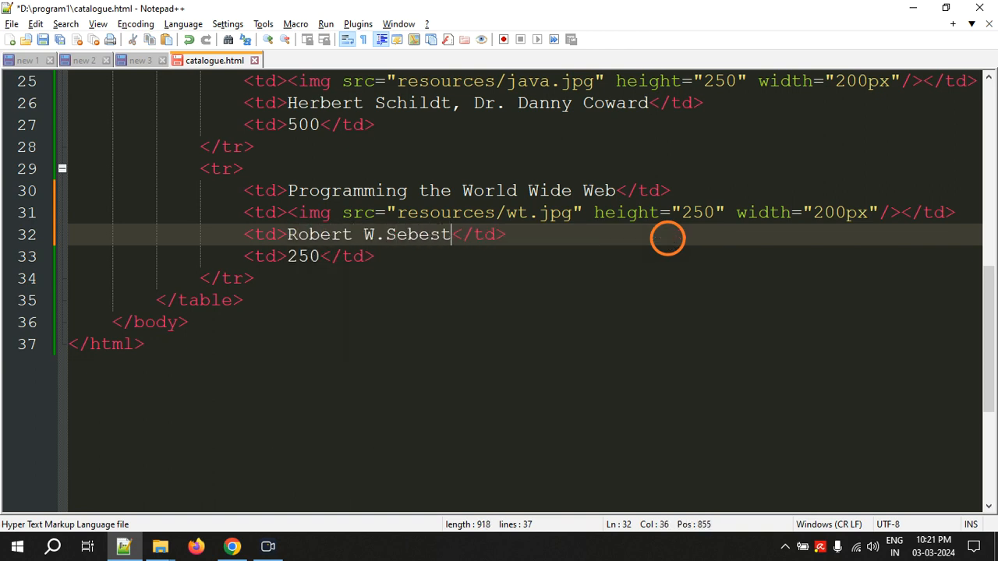
type("a")
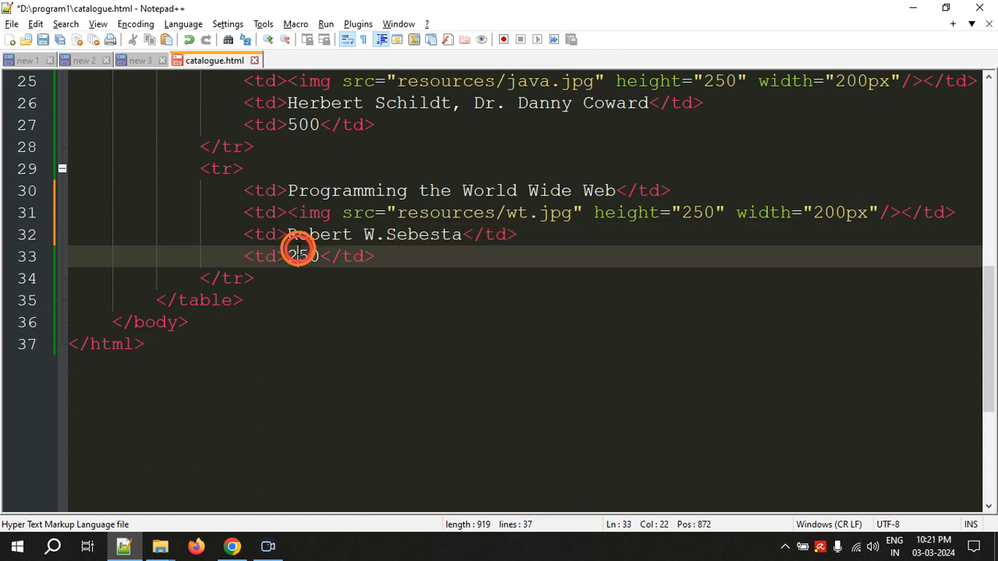
type("450")
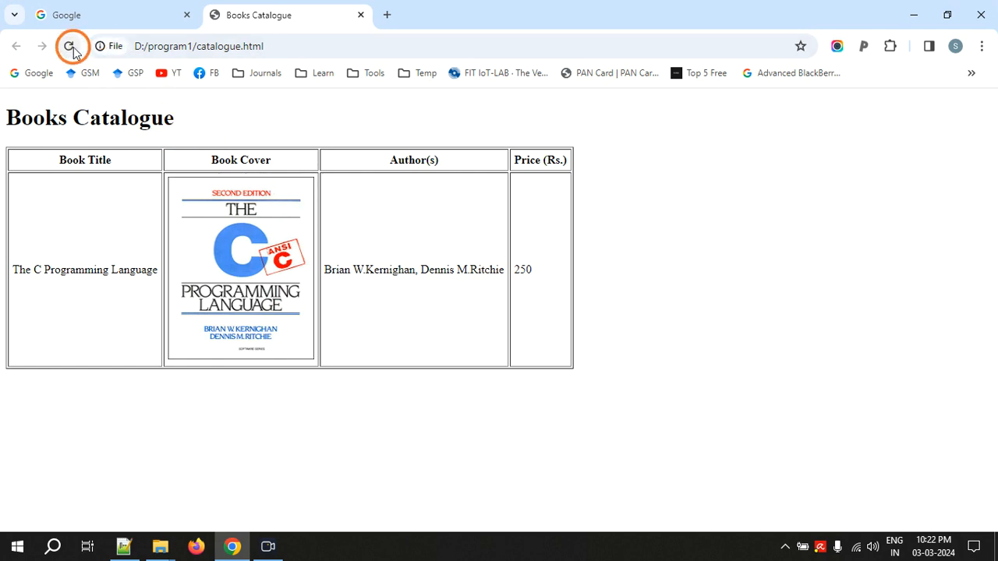
Reload the catalogue in Chrome and scroll through the three book rows
left_click(68, 46)
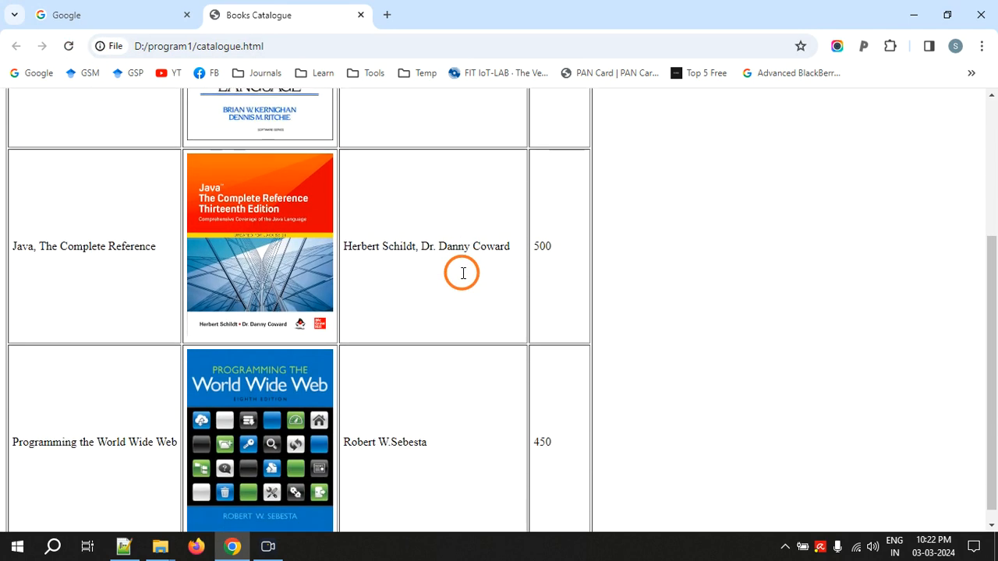
scroll("up", 3)
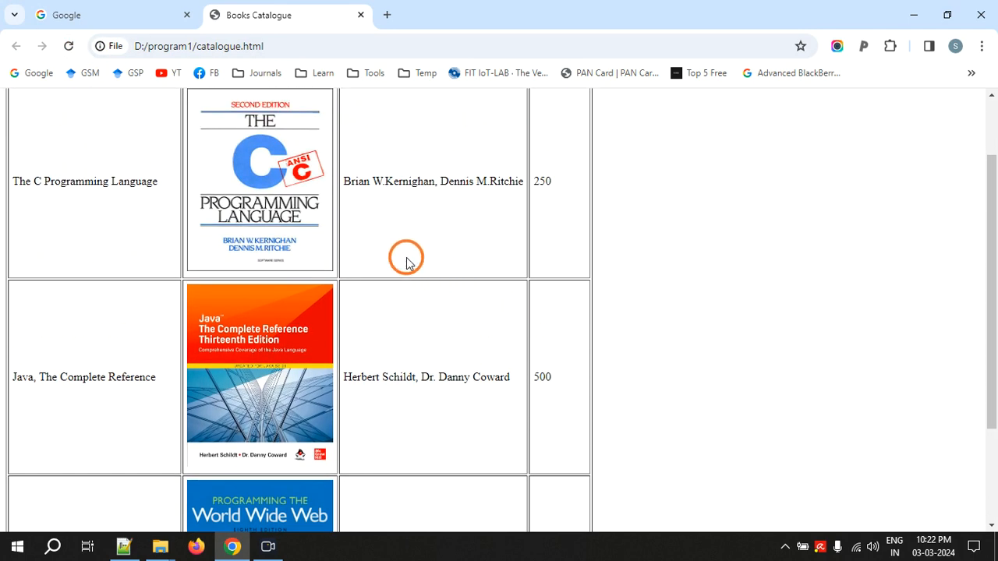
scroll("up", 3)
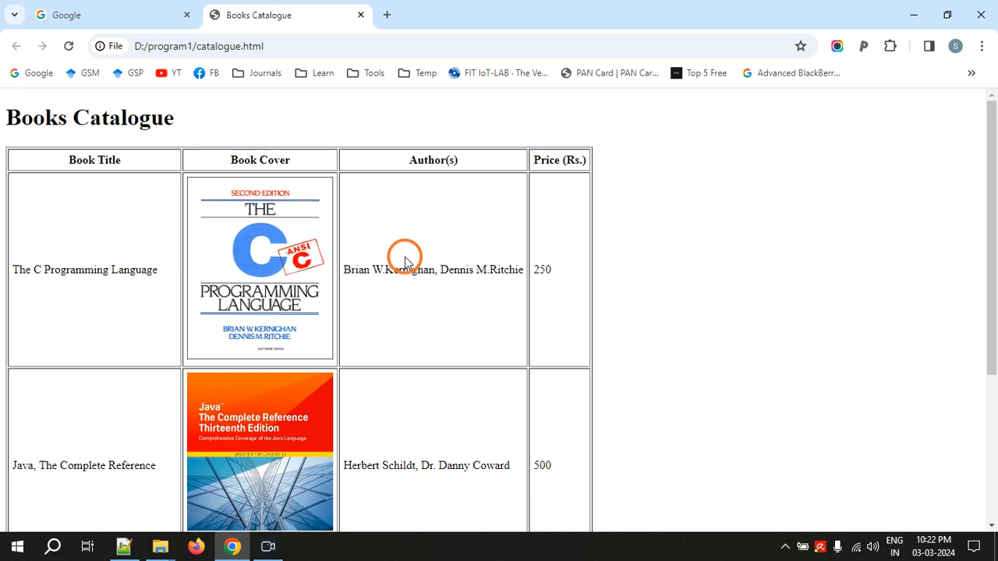
scroll("down", 3)
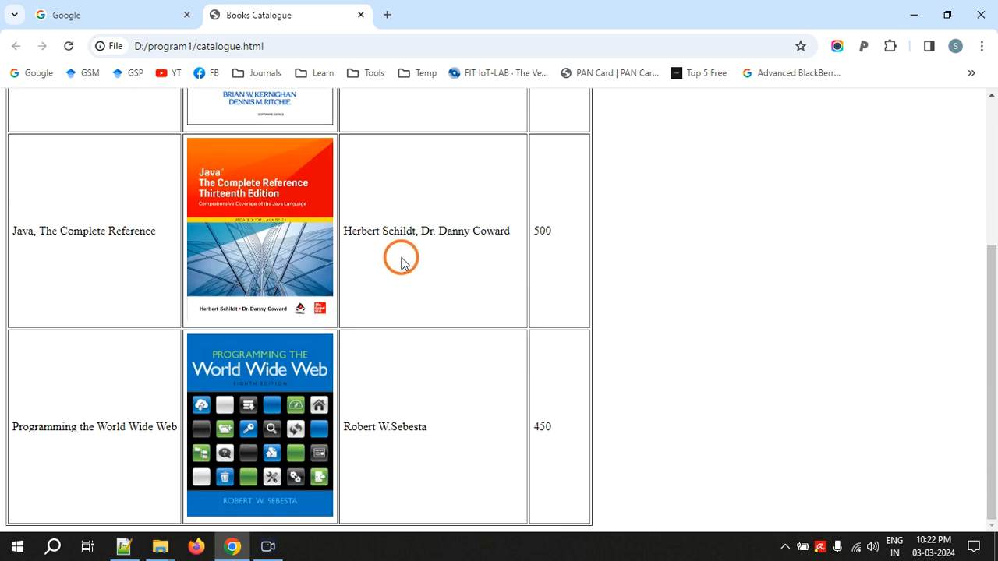
scroll("up", 3)
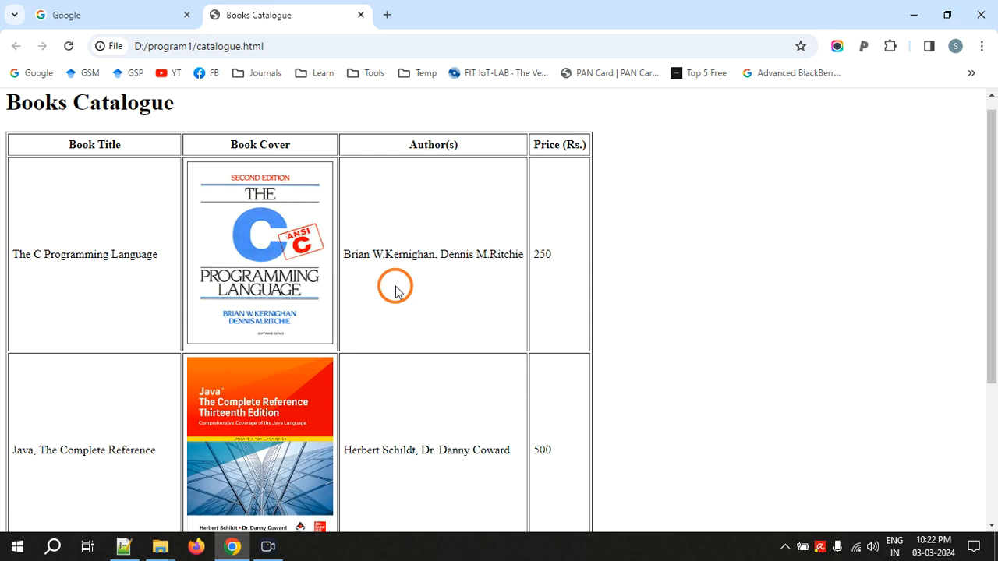
left_click(219, 46)
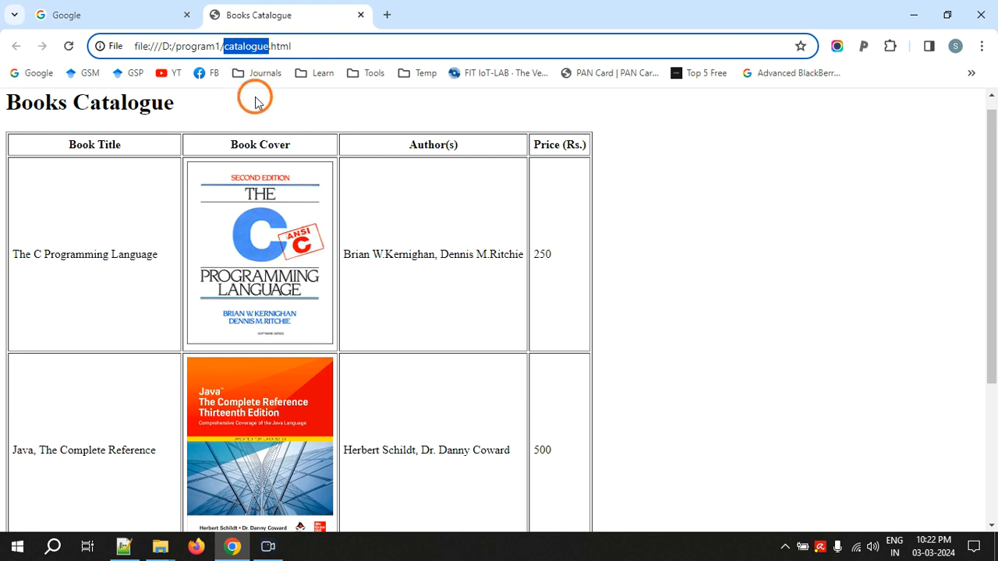
left_click(15, 46)
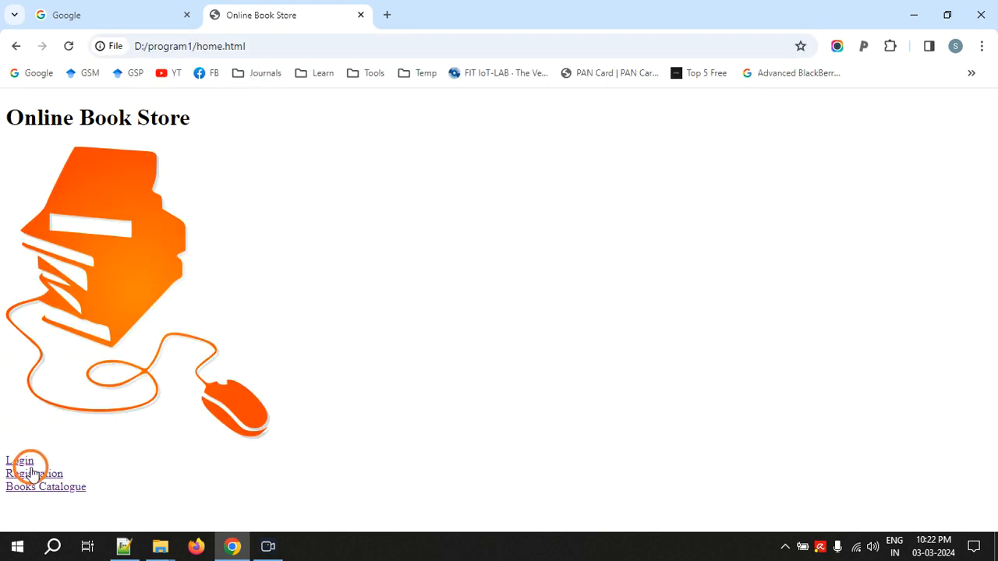
left_click(20, 460)
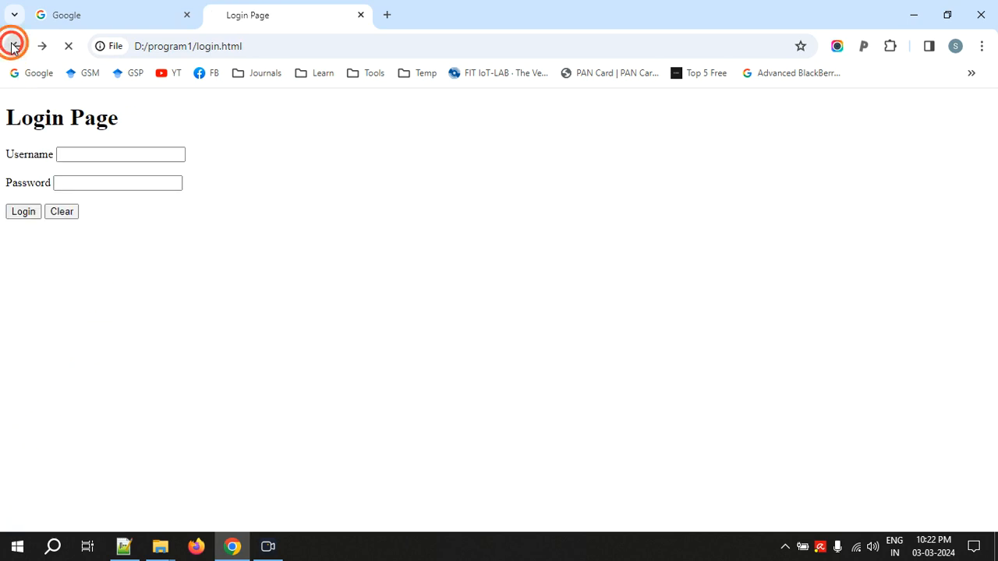
left_click(16, 46)
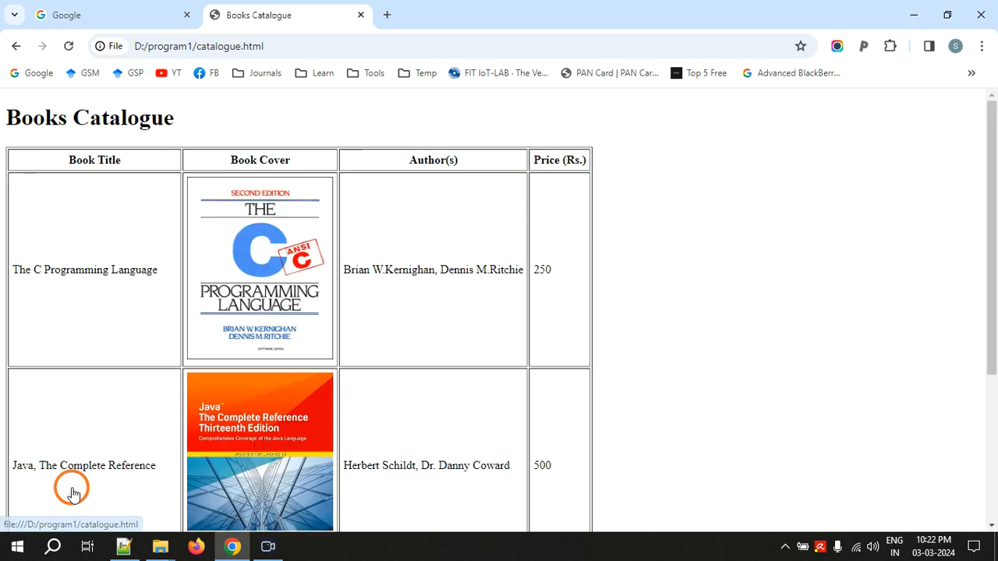
mouse_move(812, 302)
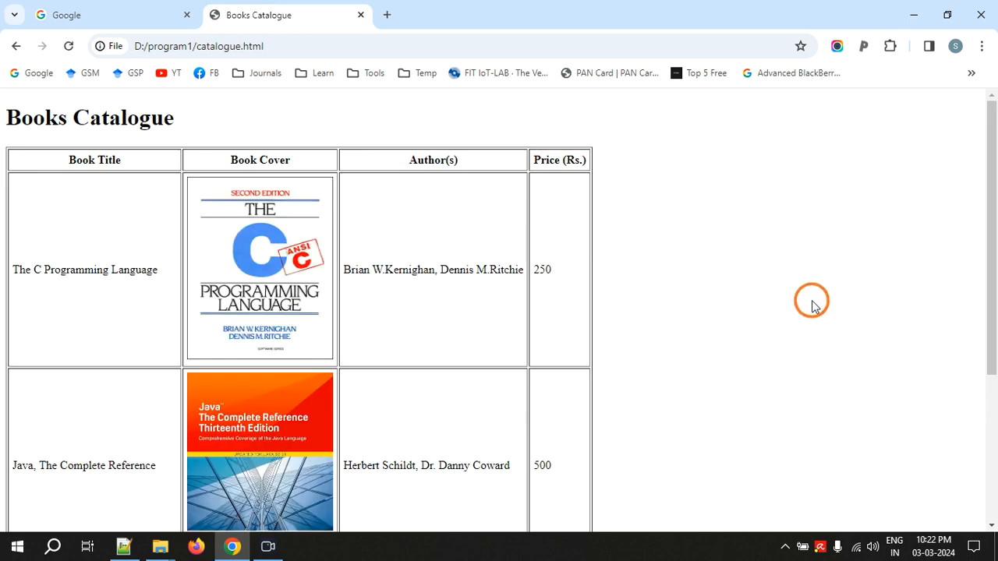
mouse_move(801, 280)
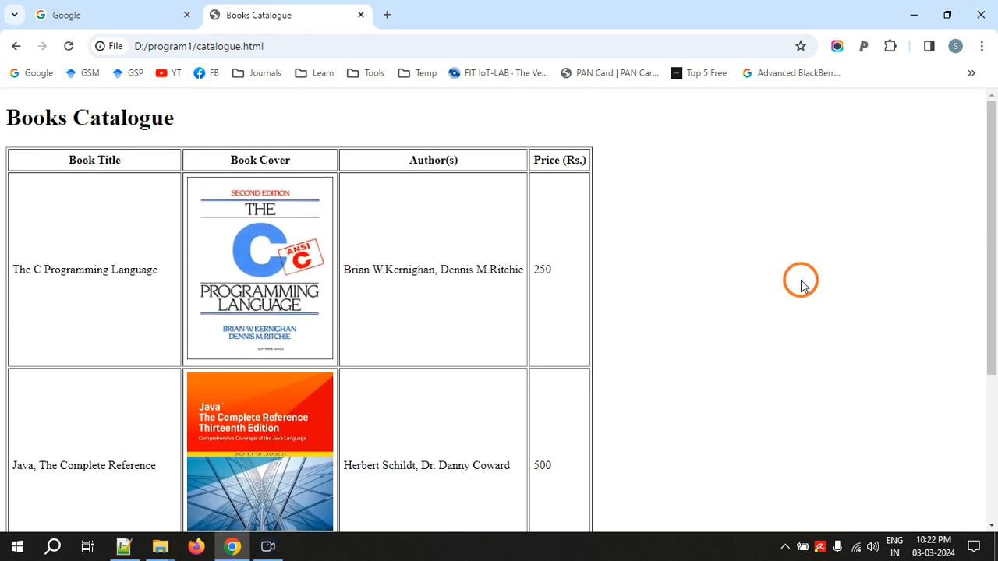